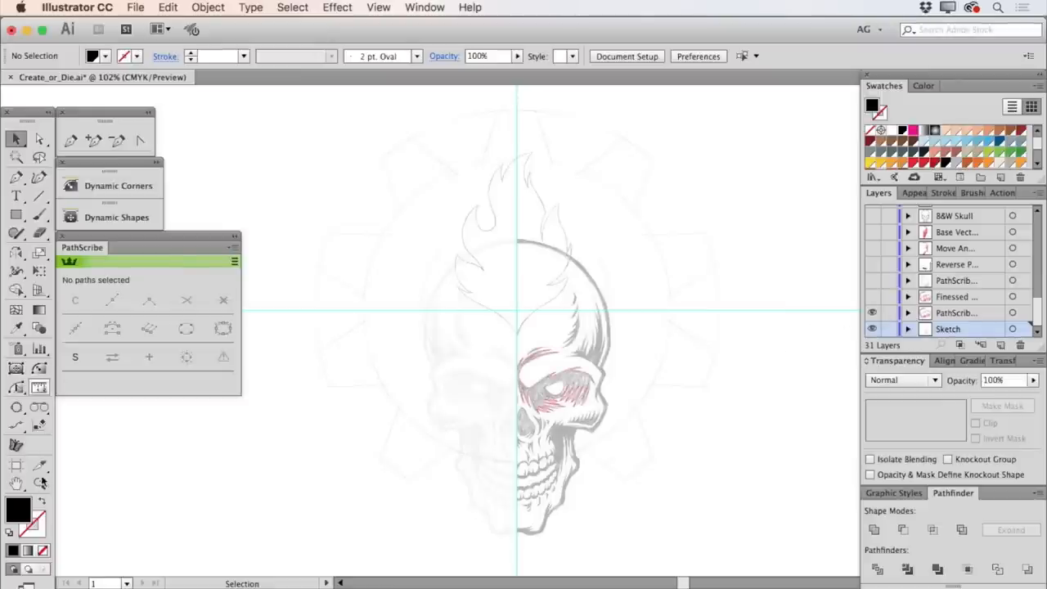
# Magnify the skull's eye-socket area with a Zoom tool marquee.
pyautogui.moveTo(505, 351); pyautogui.dragTo(593, 409)
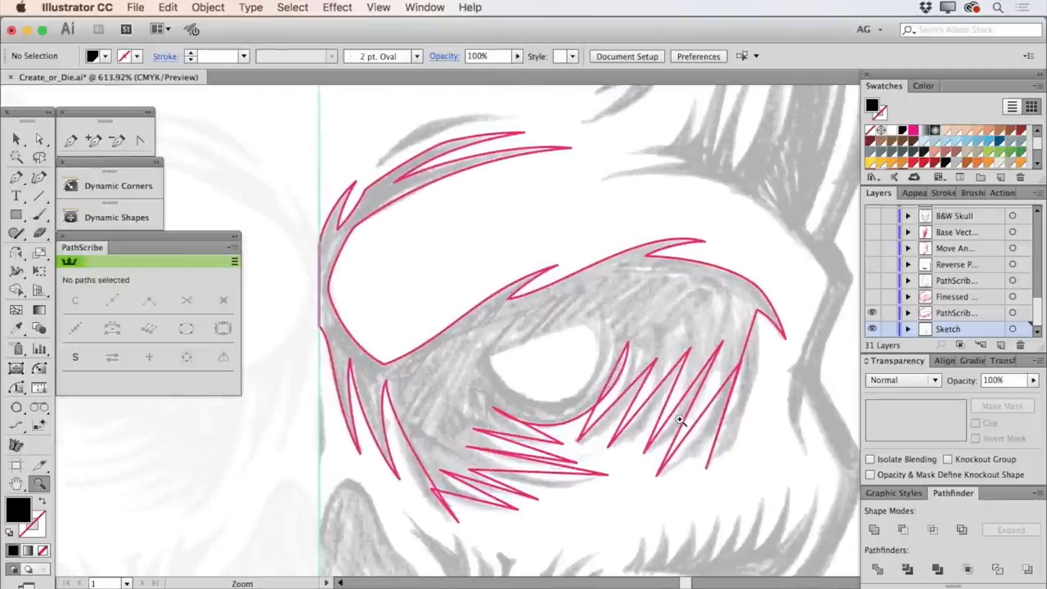
pyautogui.moveTo(547, 354)
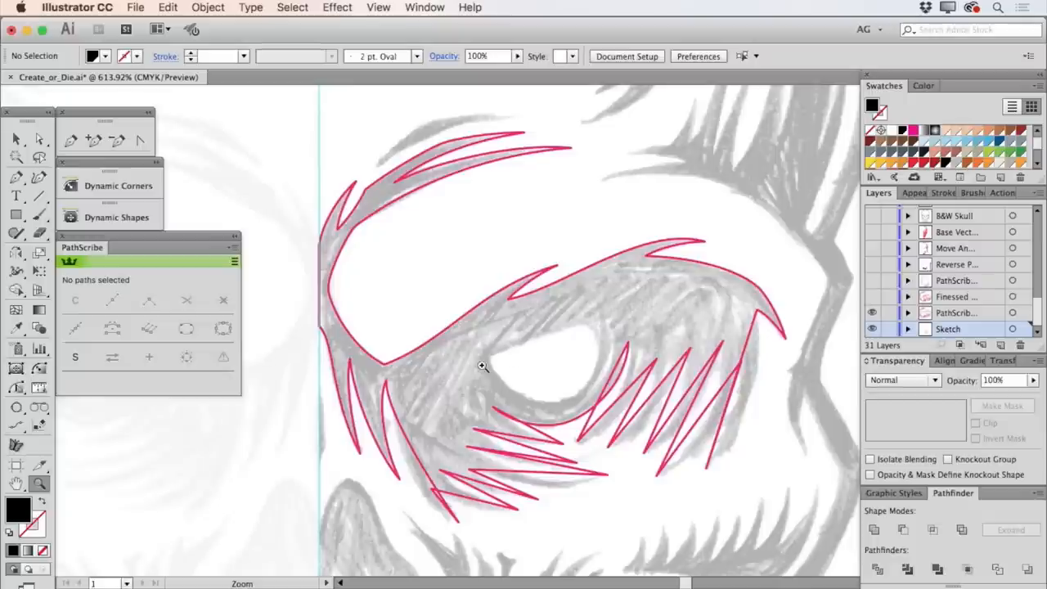
pyautogui.moveTo(25, 390)
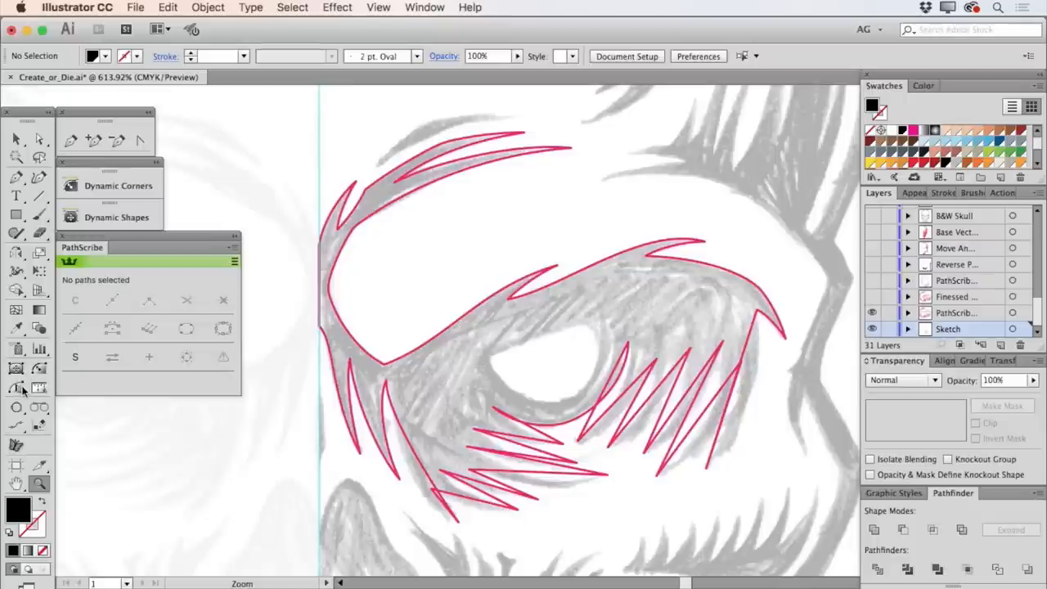
# With PathScribe, bend the straight spikes beneath the eye into smooth curved points.
pyautogui.click(16, 387)
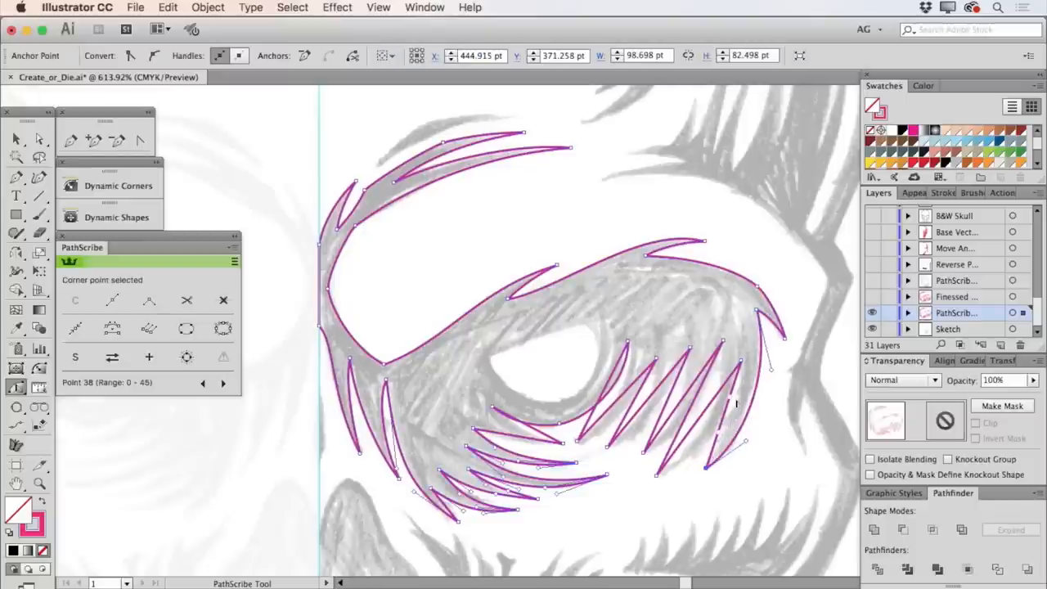
pyautogui.moveTo(732, 401)
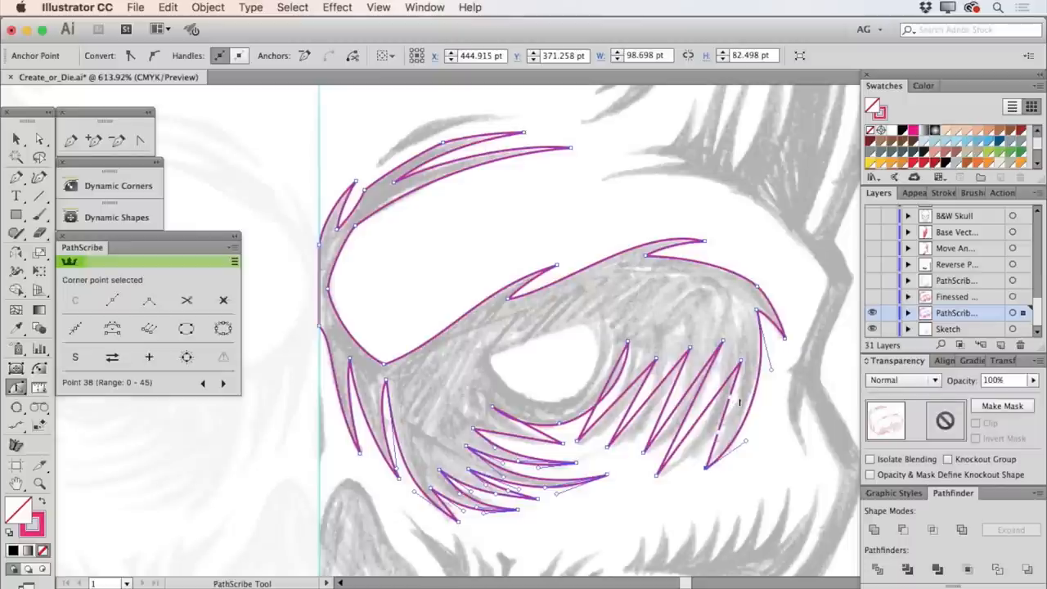
pyautogui.moveTo(732, 400)
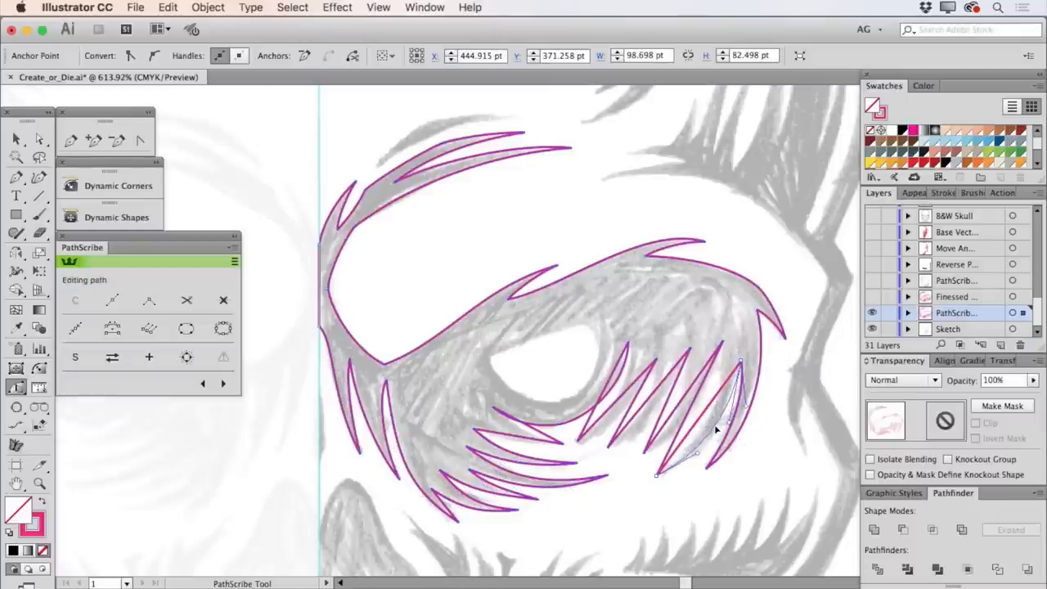
pyautogui.click(711, 429)
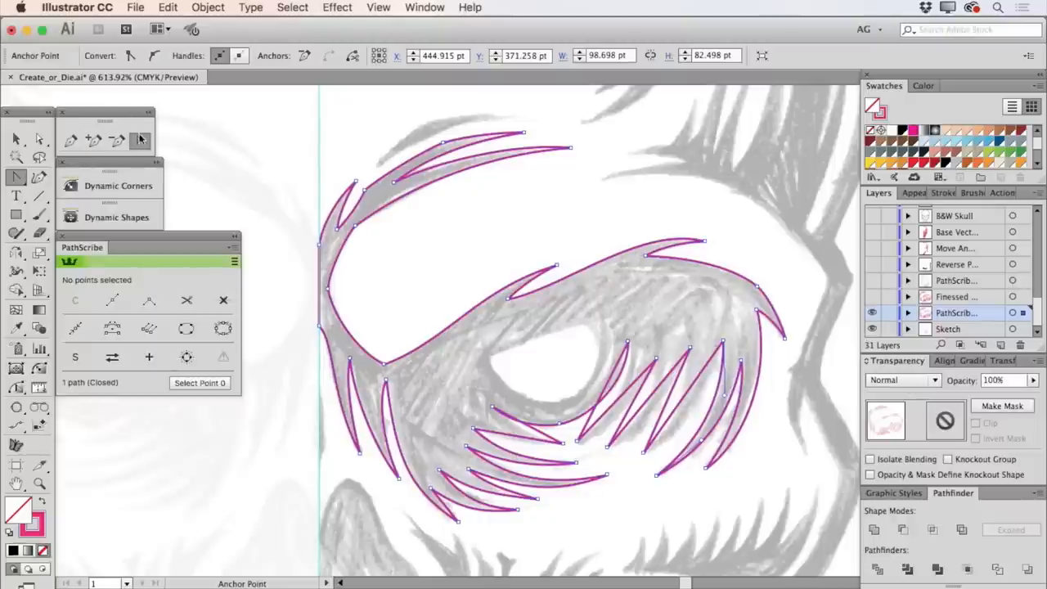
pyautogui.moveTo(39, 413)
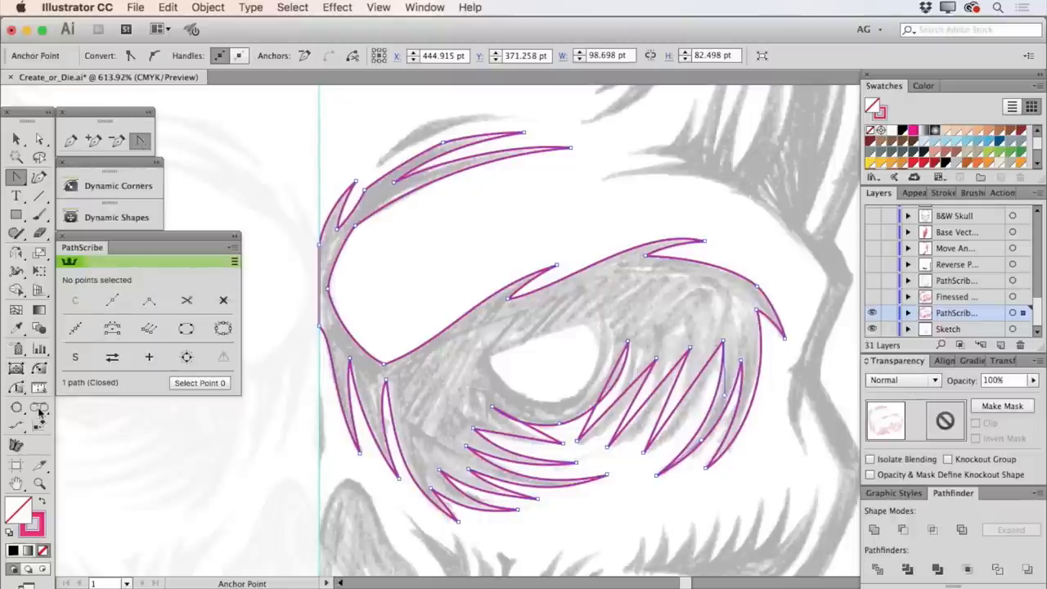
# Bring up PathScribe Preferences from the PathScribe tool icon.
pyautogui.click(17, 389)
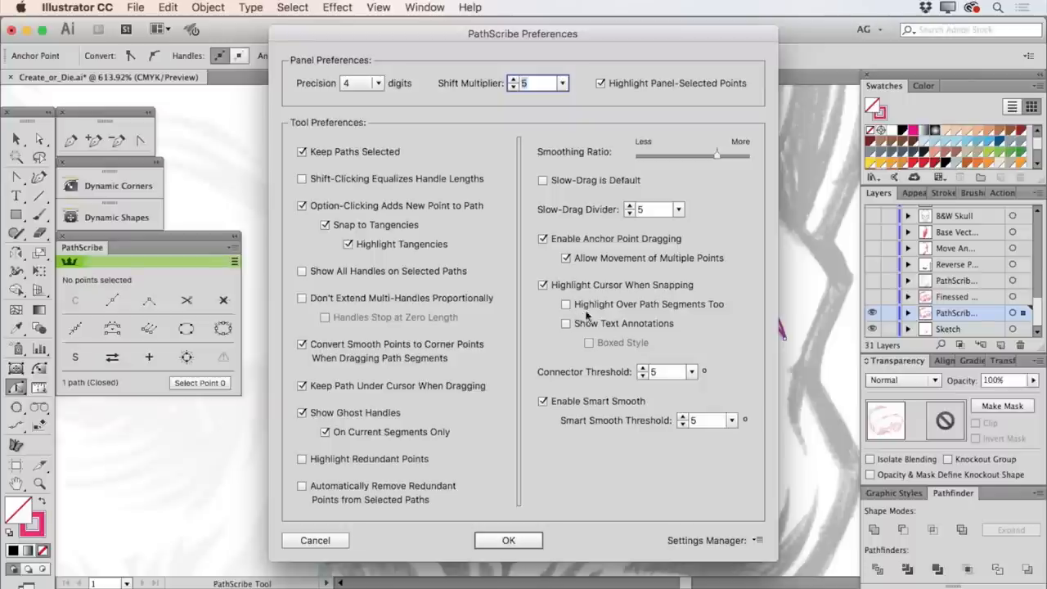
pyautogui.moveTo(536, 337)
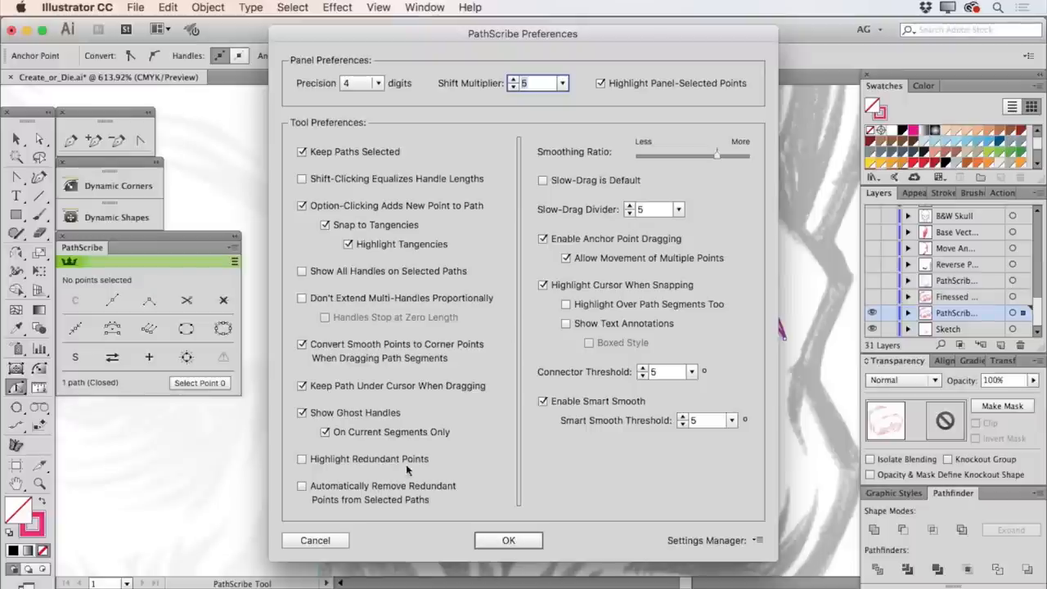
# Dismiss PathScribe Preferences and make the Finessed eye-outline layer visible.
pyautogui.click(508, 540)
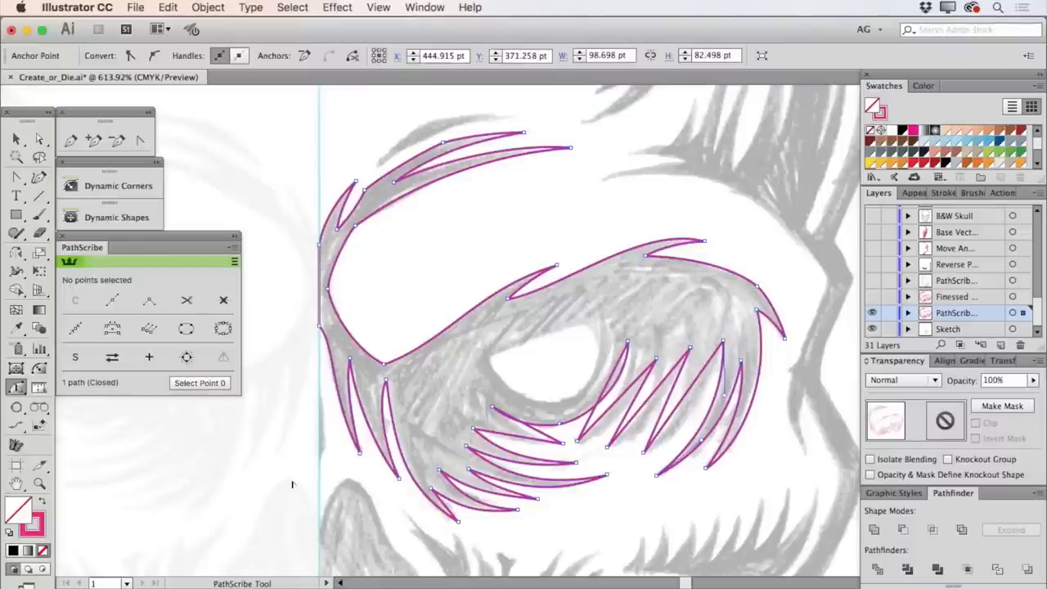
pyautogui.moveTo(336, 473)
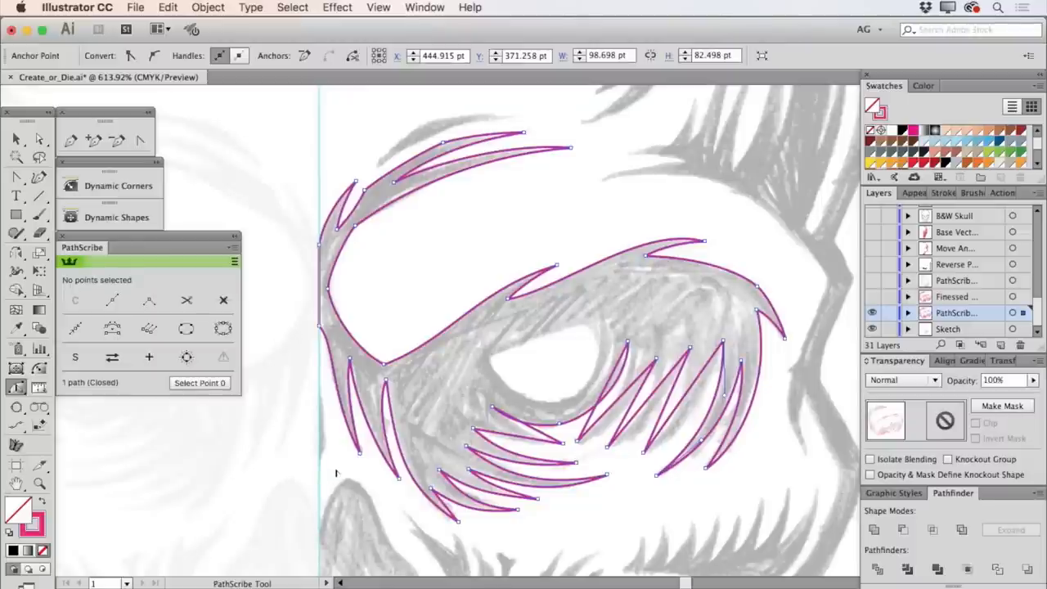
pyautogui.moveTo(442, 384)
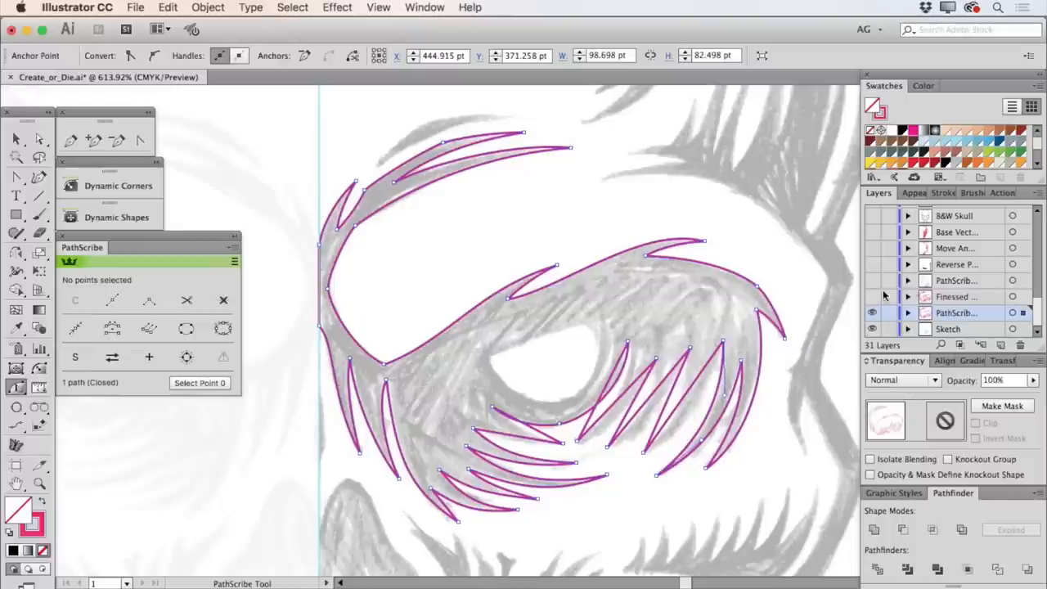
pyautogui.click(871, 312)
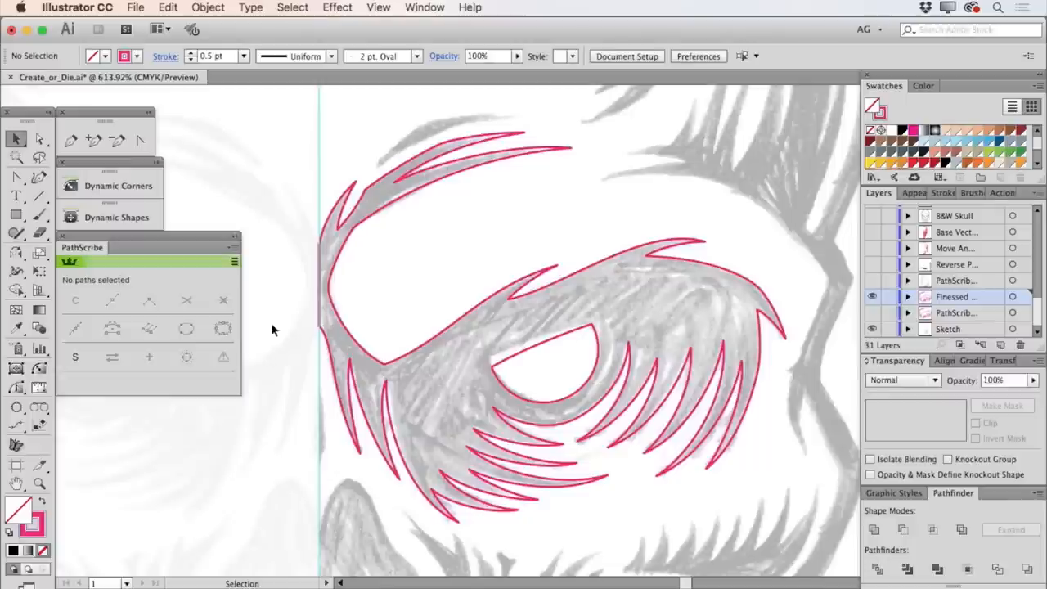
pyautogui.moveTo(100, 327)
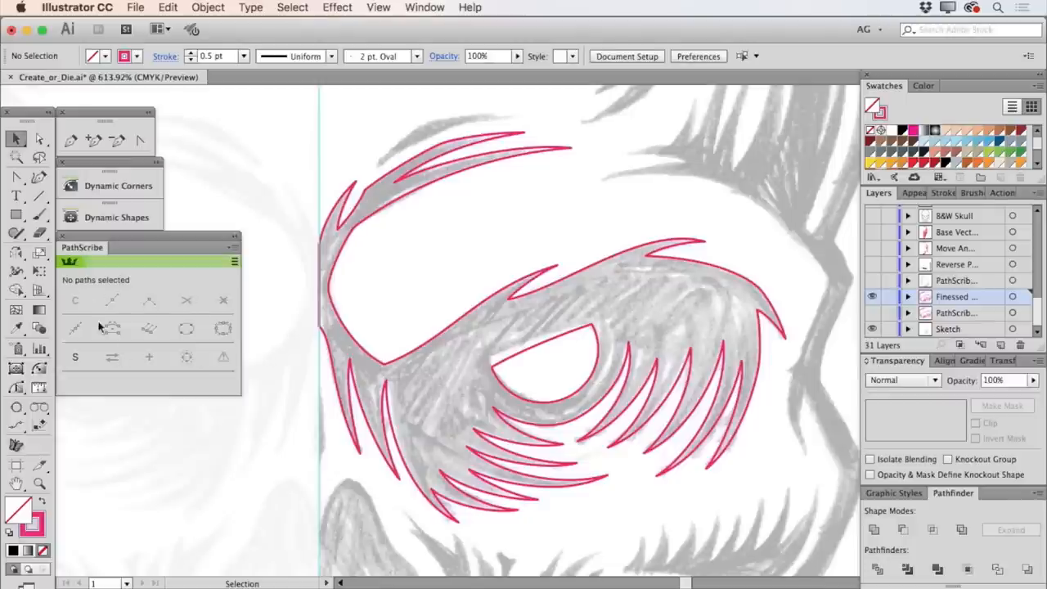
pyautogui.moveTo(208, 374)
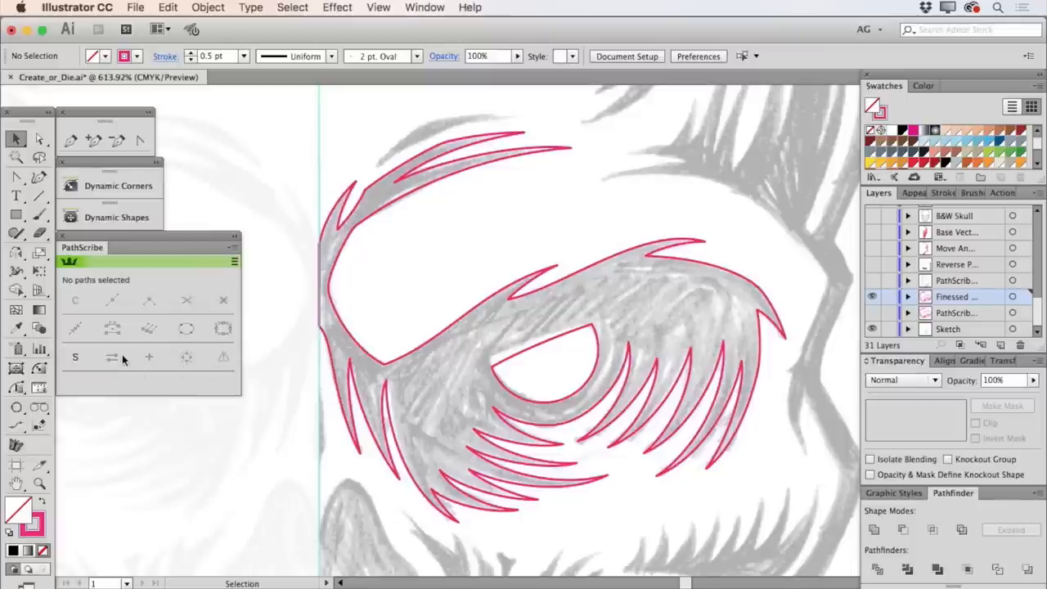
# Show the nose-outline layer and select the whole nose-cavity shape.
pyautogui.click(873, 286)
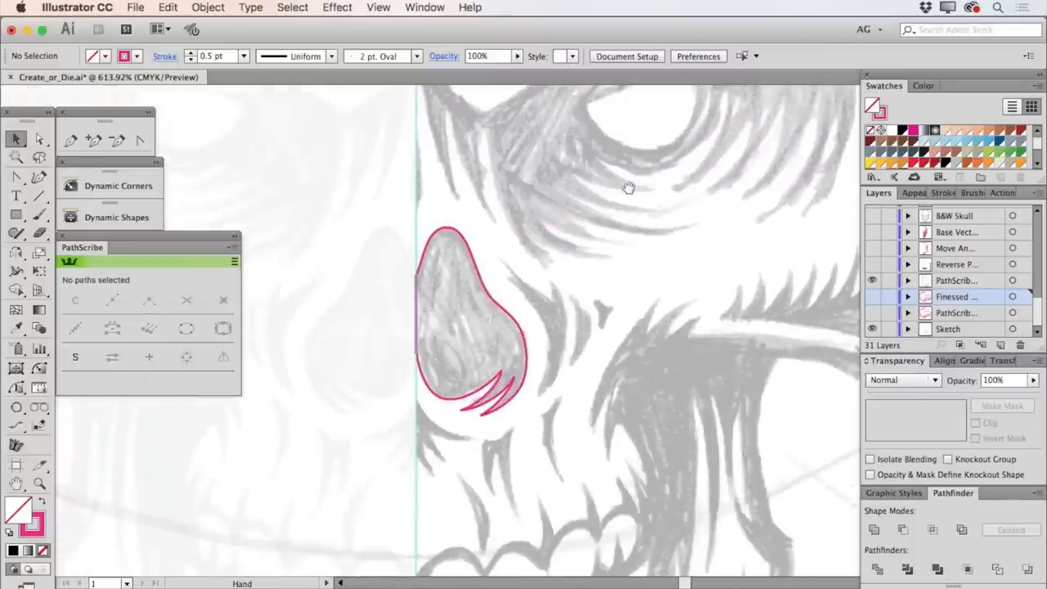
pyautogui.click(470, 318)
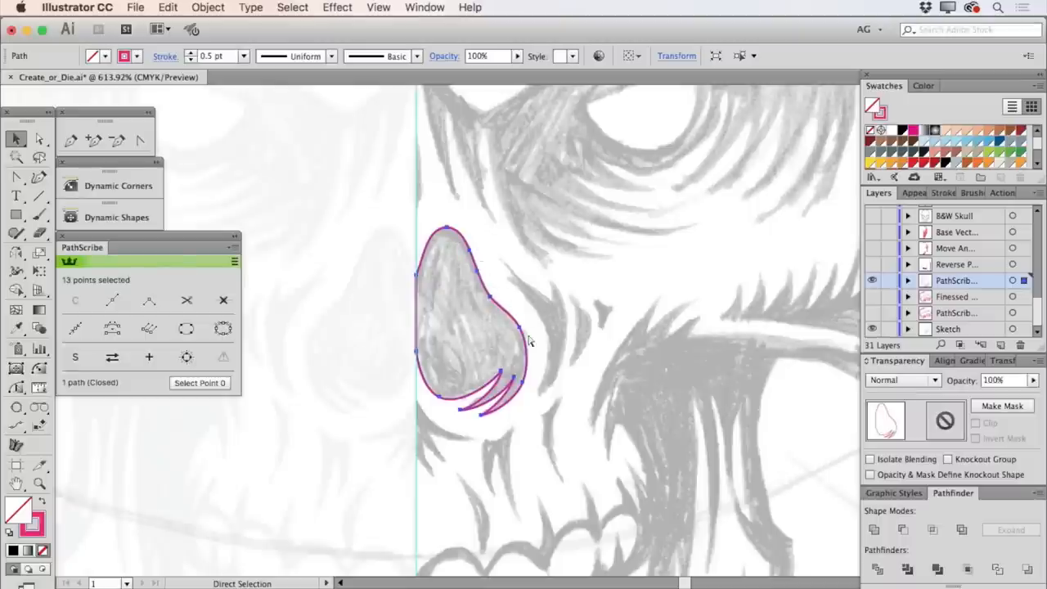
pyautogui.moveTo(548, 340)
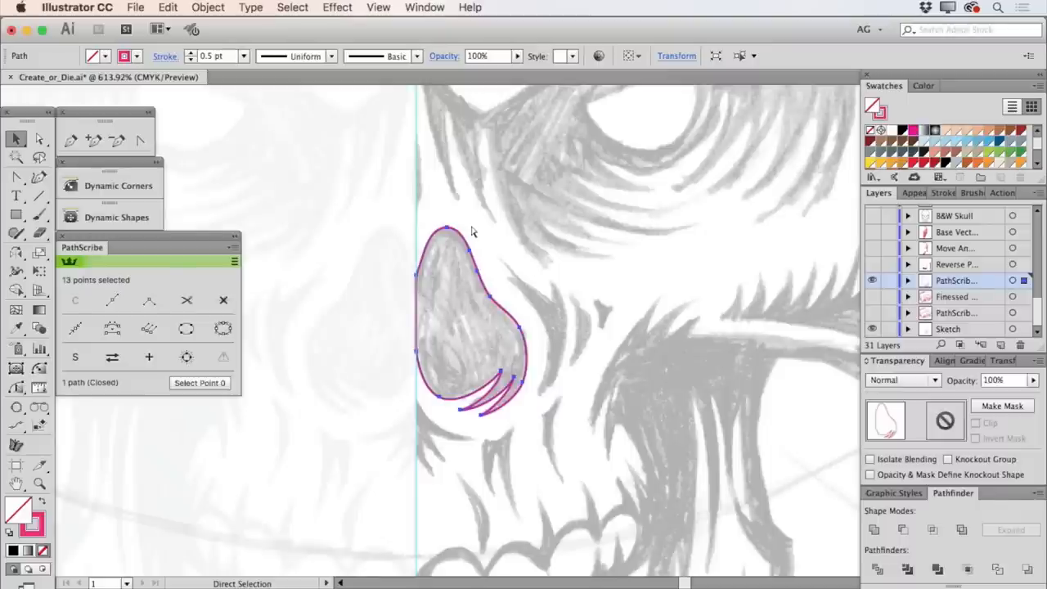
pyautogui.moveTo(501, 266)
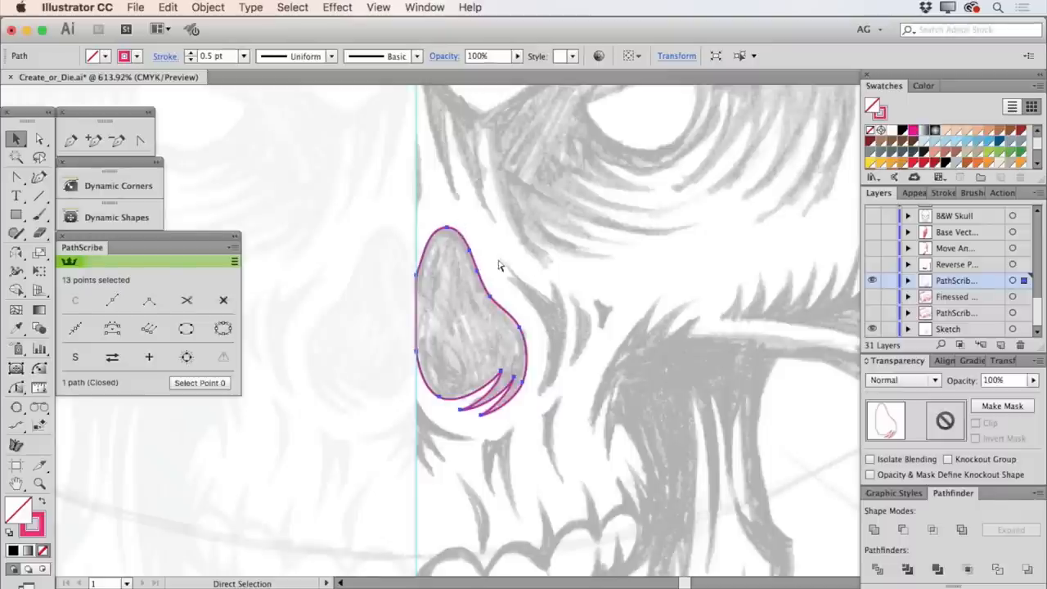
pyautogui.moveTo(533, 360)
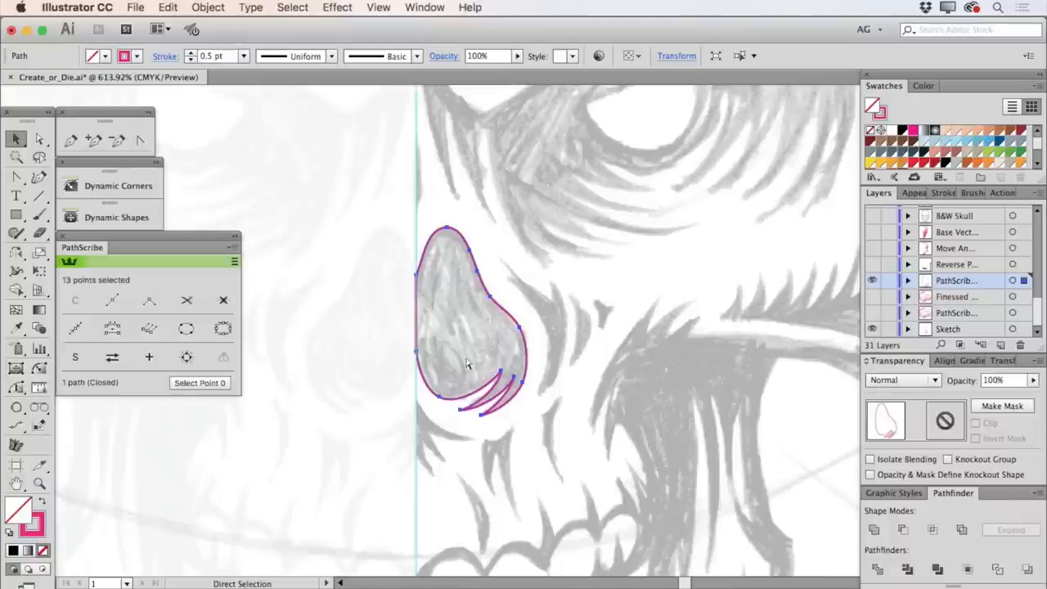
pyautogui.click(17, 139)
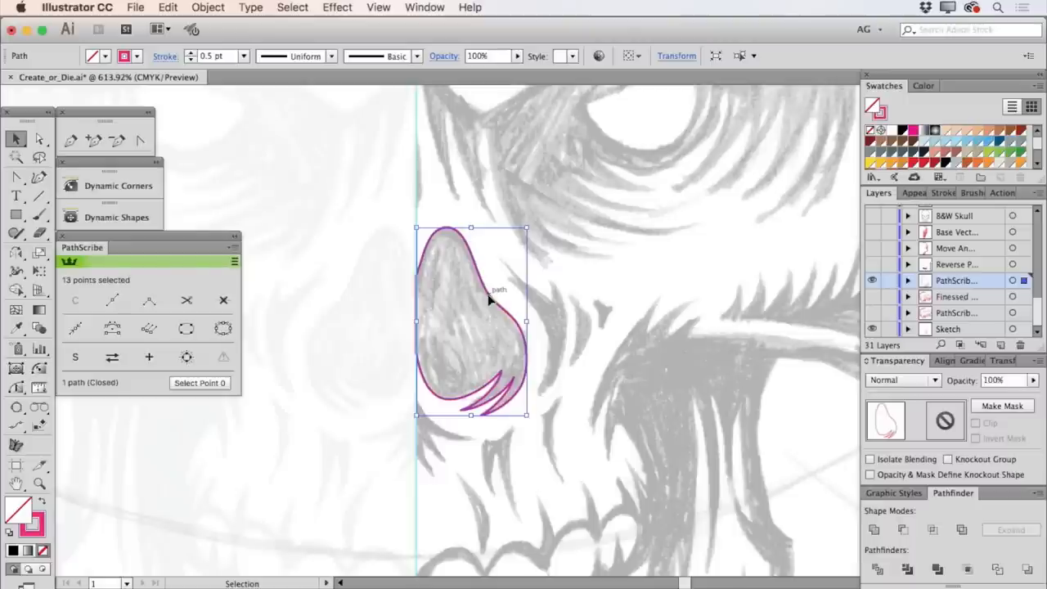
pyautogui.moveTo(495, 302)
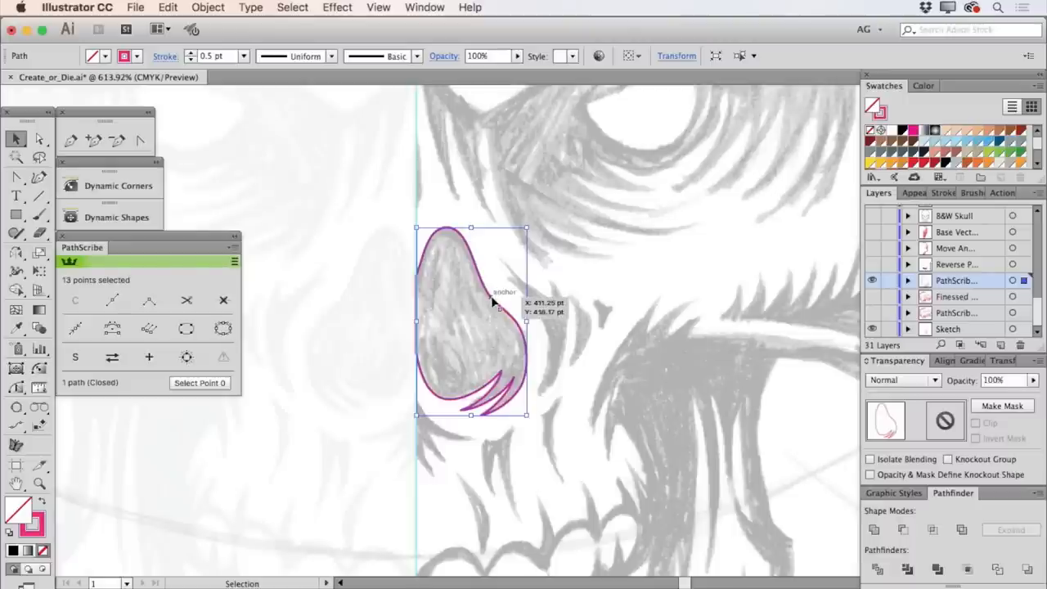
# Duplicate the nose shape to its left and move the original's points to their tangencies.
pyautogui.moveTo(491, 303); pyautogui.dragTo(440, 319)
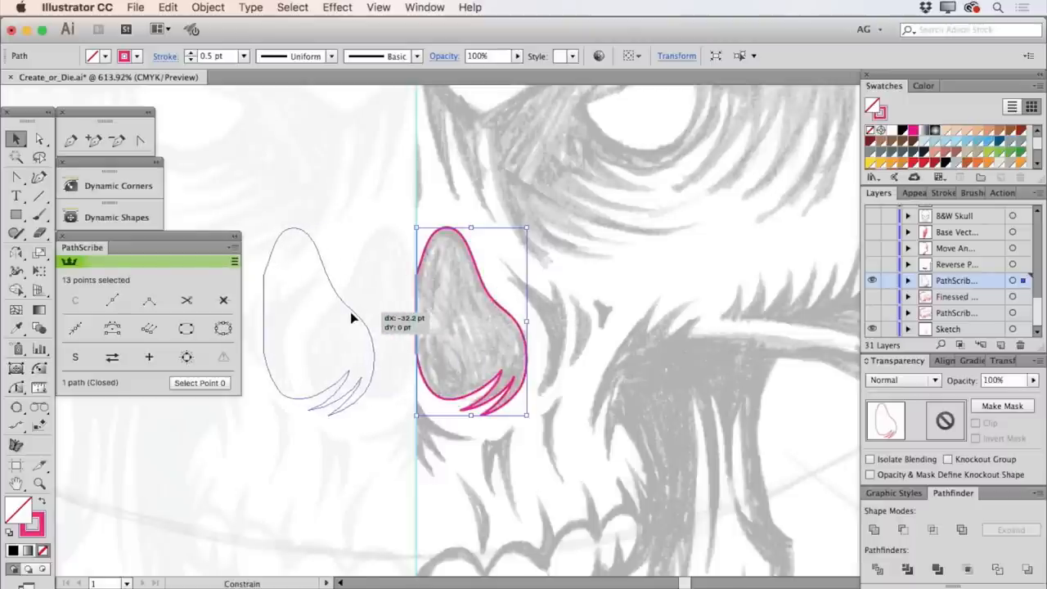
pyautogui.moveTo(470, 319); pyautogui.dragTo(319, 319)
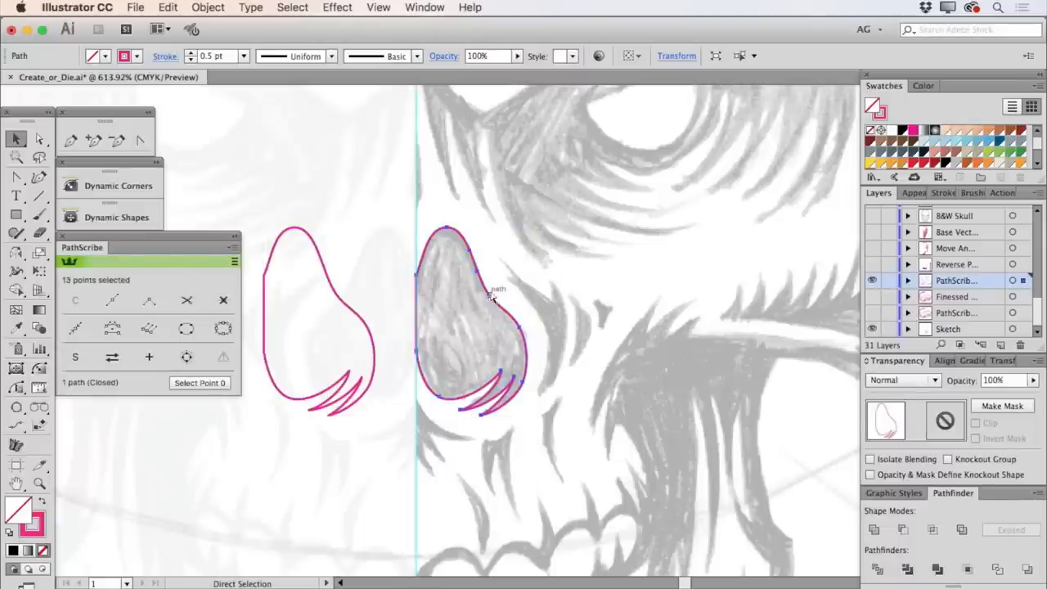
pyautogui.click(76, 329)
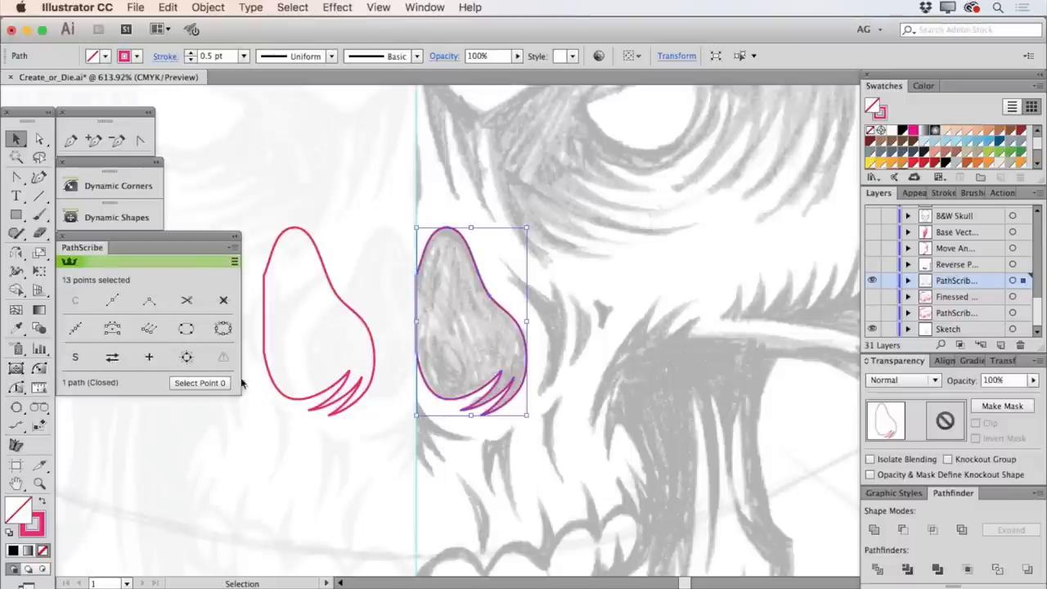
pyautogui.moveTo(186, 357)
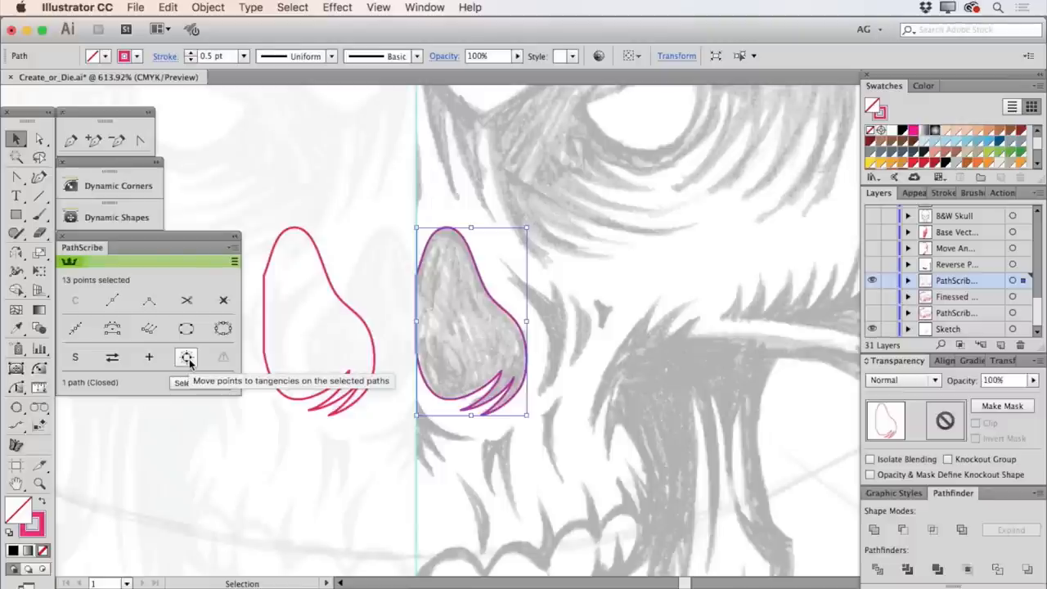
pyautogui.click(186, 358)
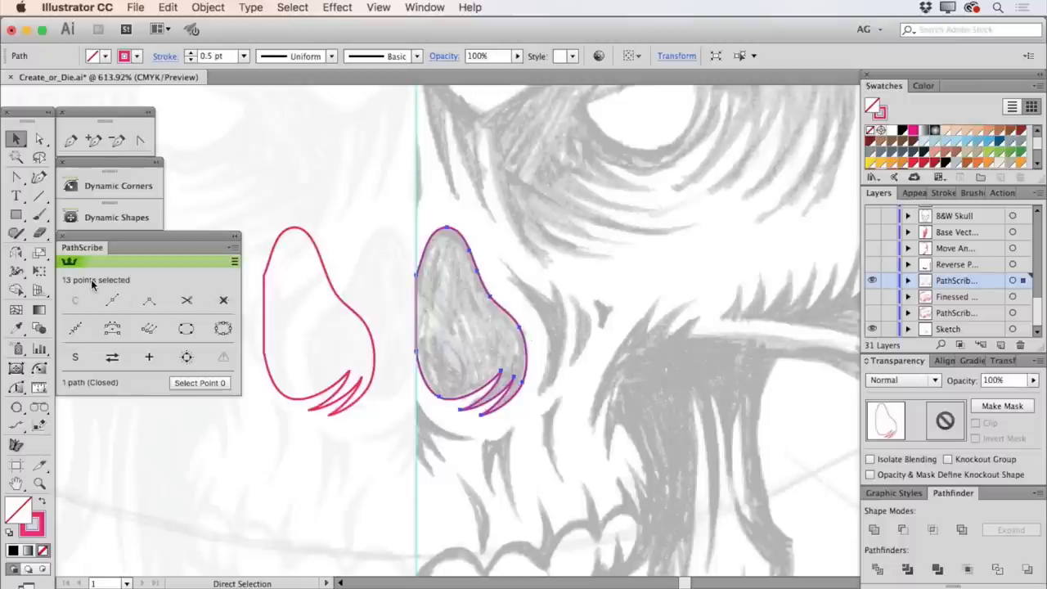
pyautogui.click(187, 358)
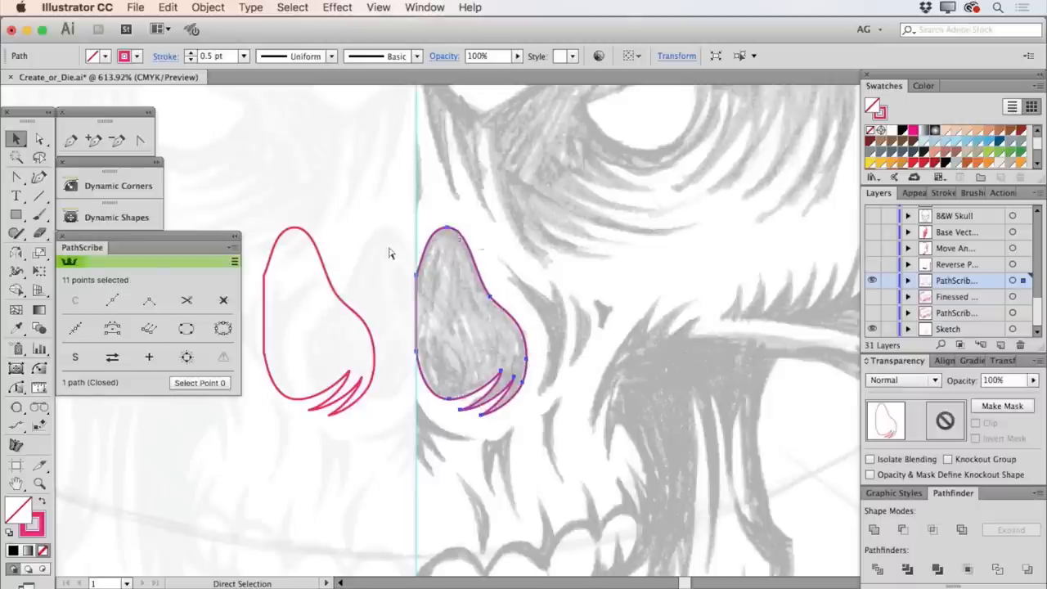
# Select the right nose shape and smart-remove one anchor while keeping the curve smooth.
pyautogui.click(323, 307)
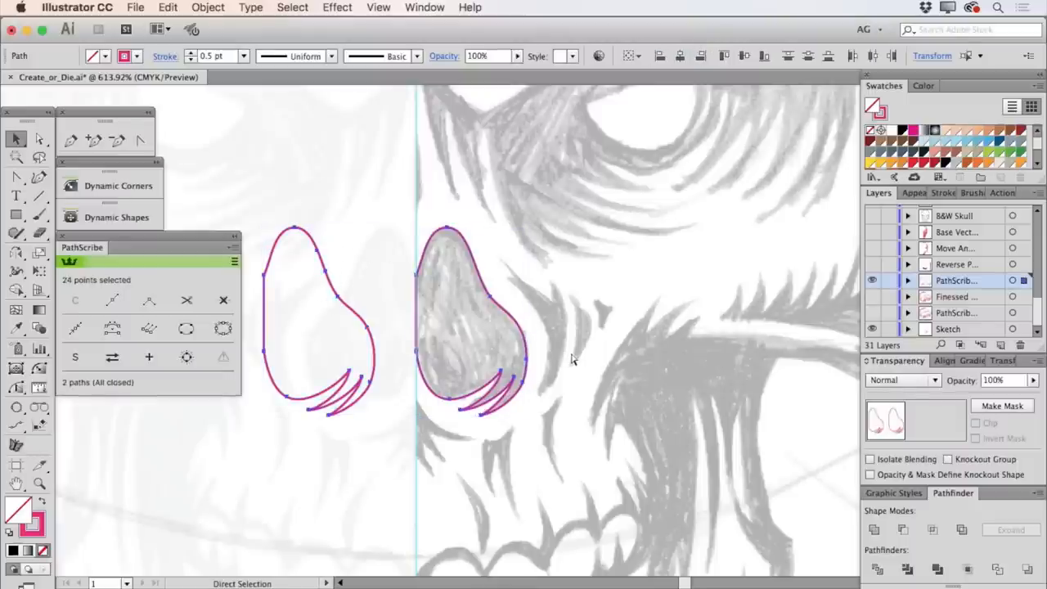
pyautogui.click(15, 139)
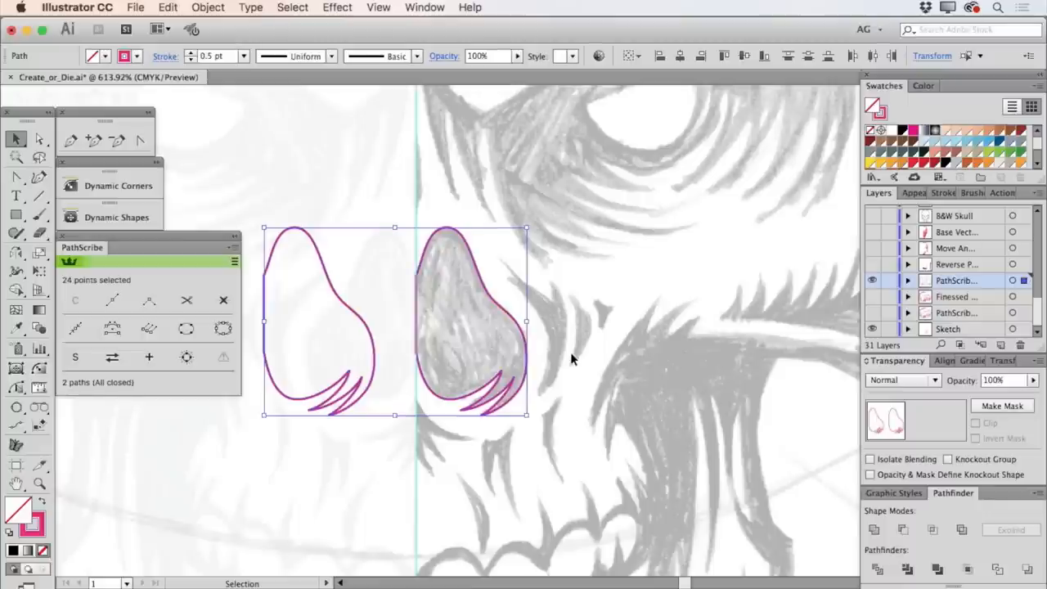
pyautogui.moveTo(570, 358)
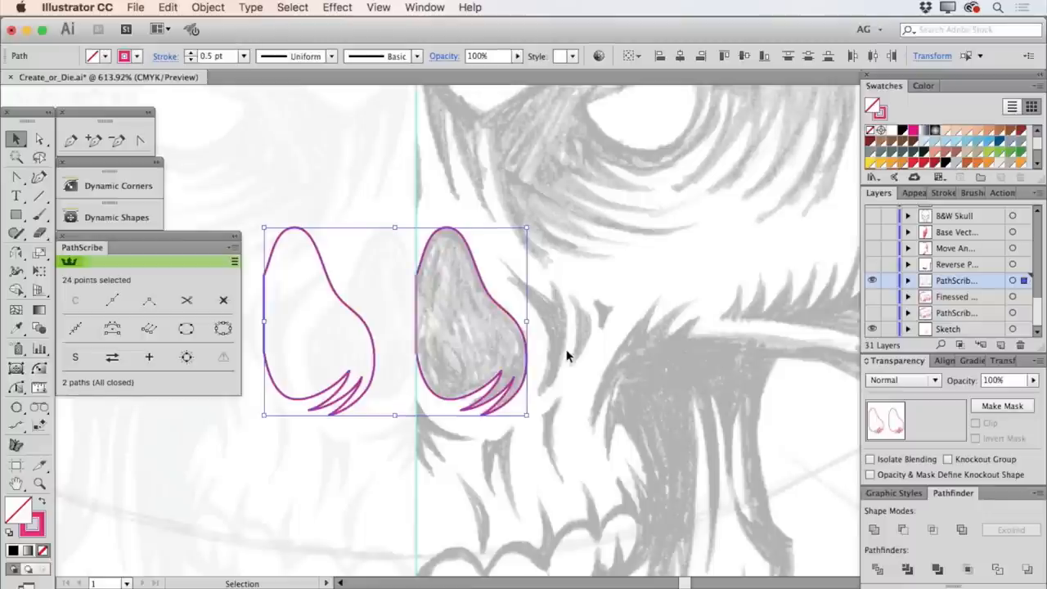
pyautogui.click(38, 139)
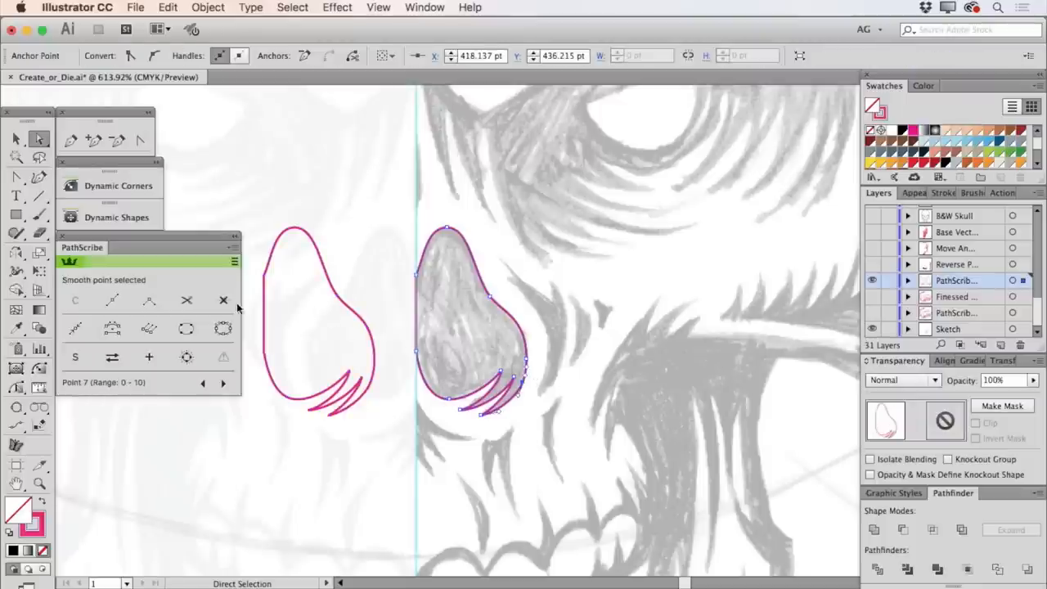
pyautogui.moveTo(223, 300)
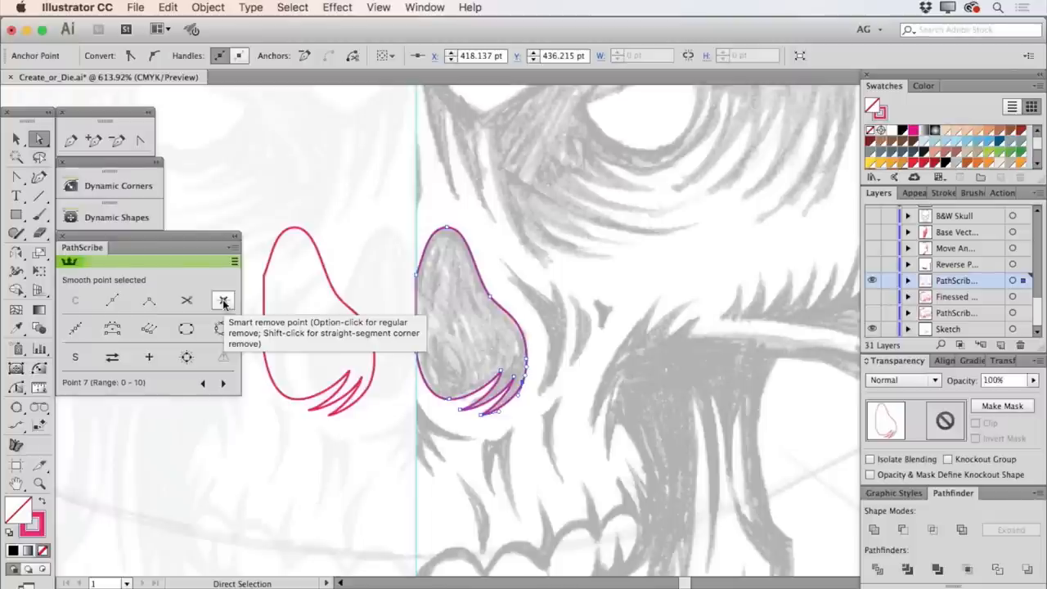
pyautogui.click(222, 300)
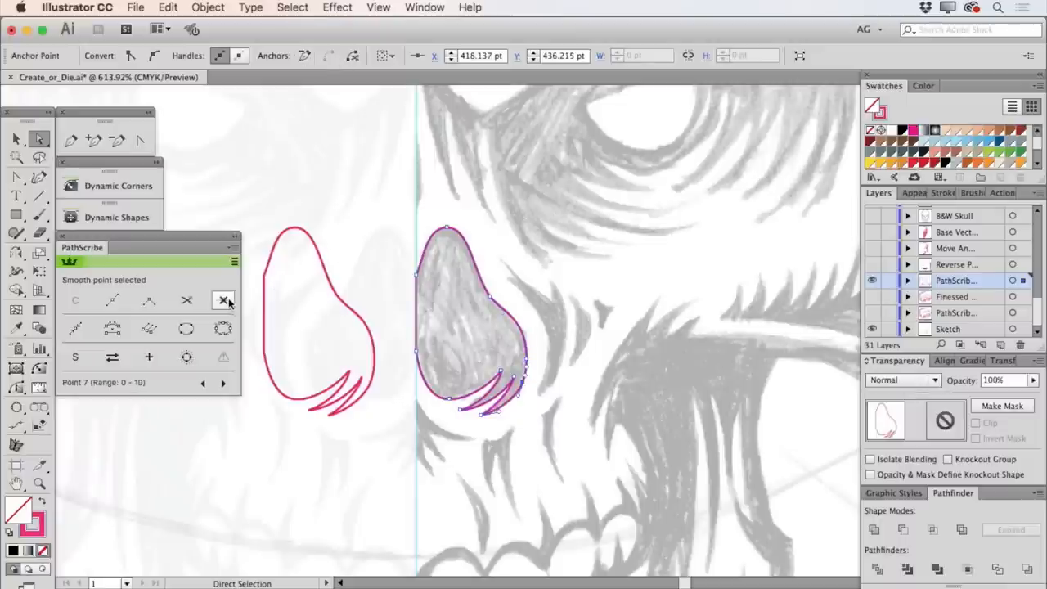
pyautogui.click(223, 300)
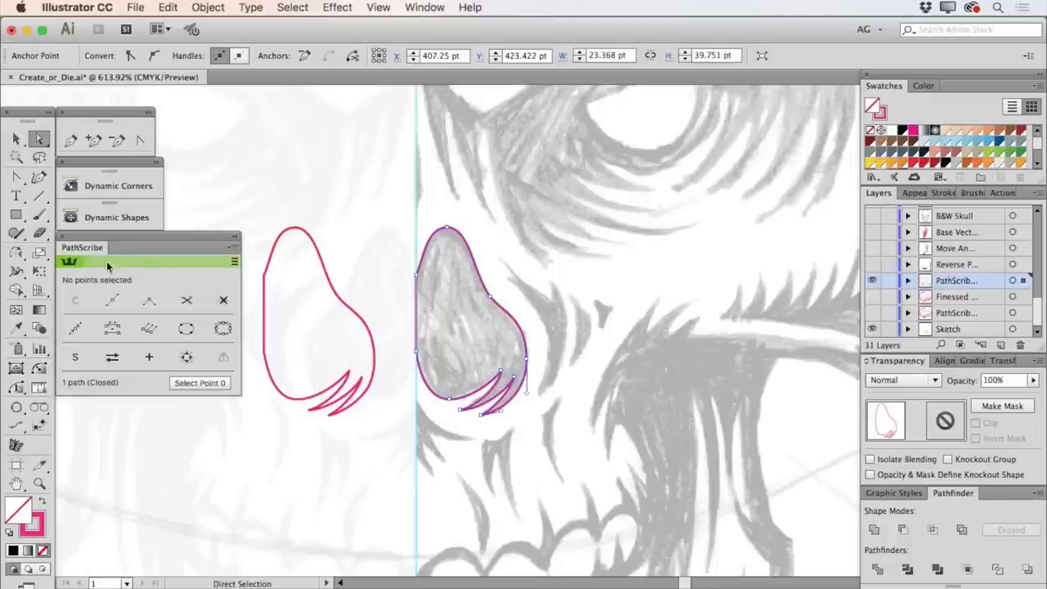
pyautogui.moveTo(84, 254)
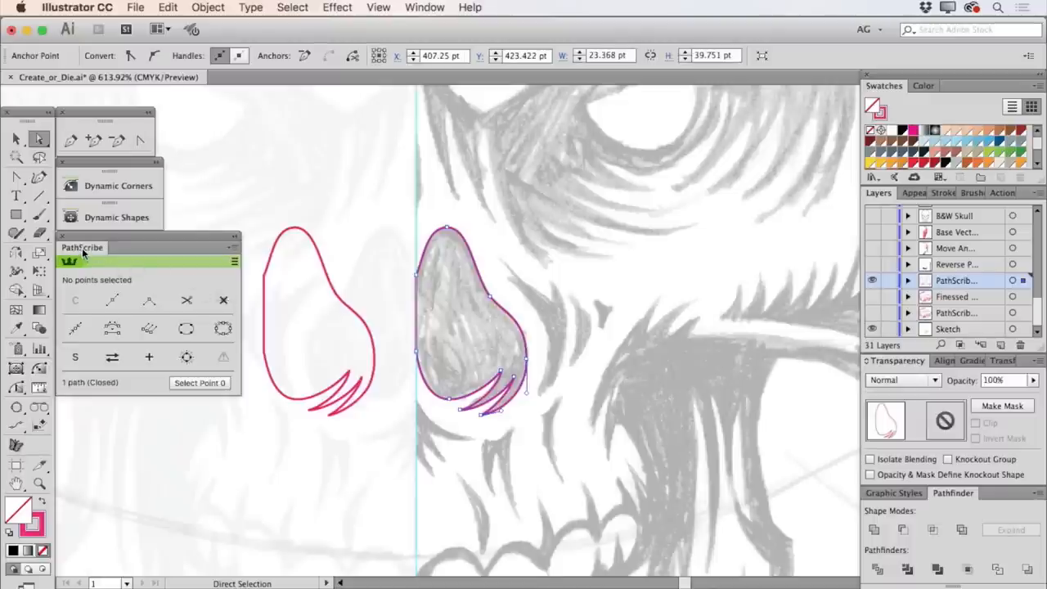
pyautogui.moveTo(540, 353)
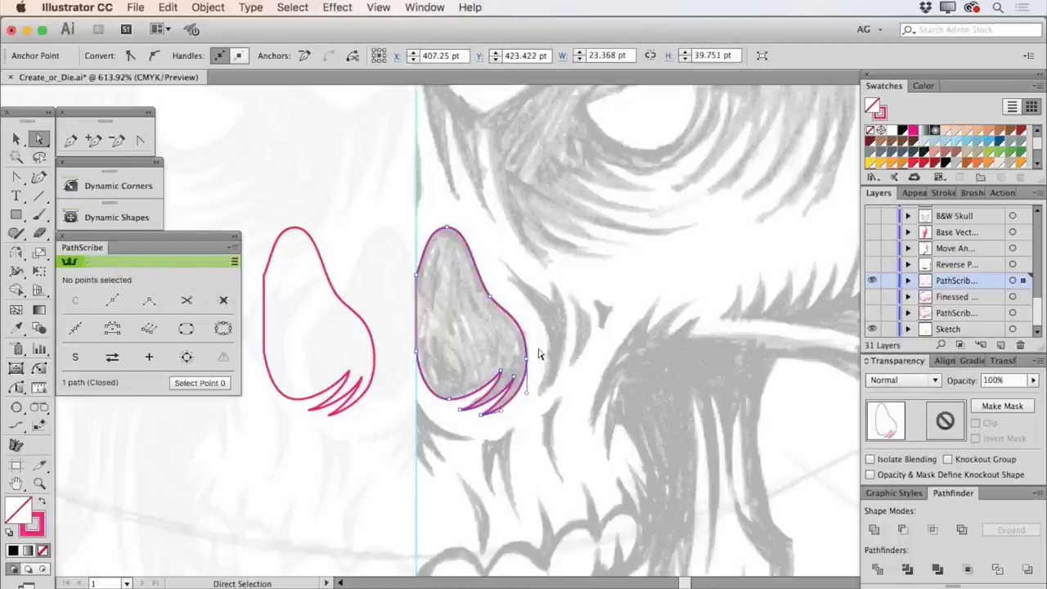
# Pull the right nose shape's outer anchor and handle outward so the curve bulges.
pyautogui.click(526, 376)
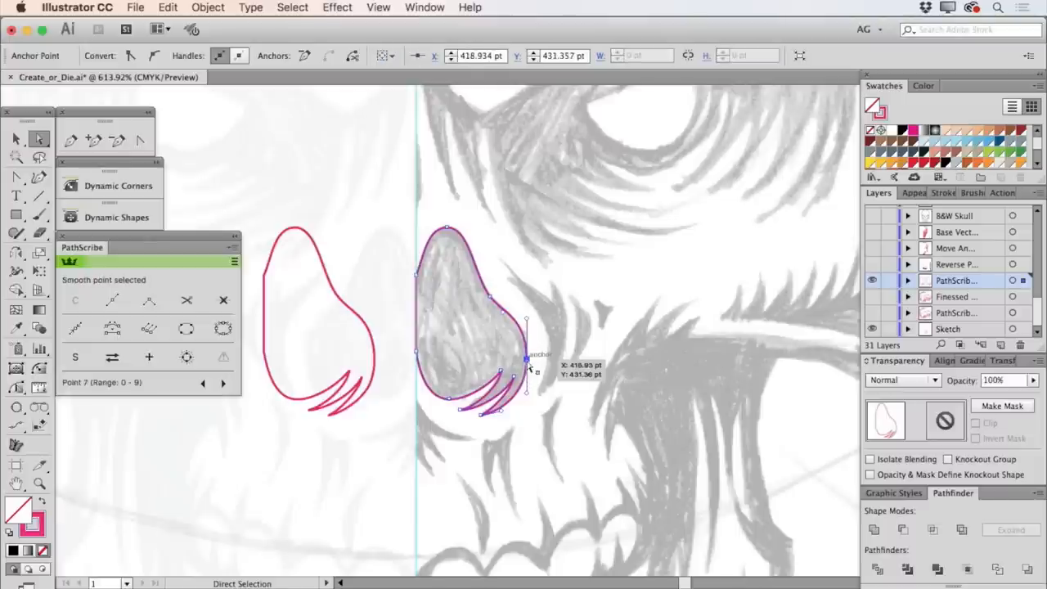
pyautogui.moveTo(526, 364); pyautogui.dragTo(529, 364)
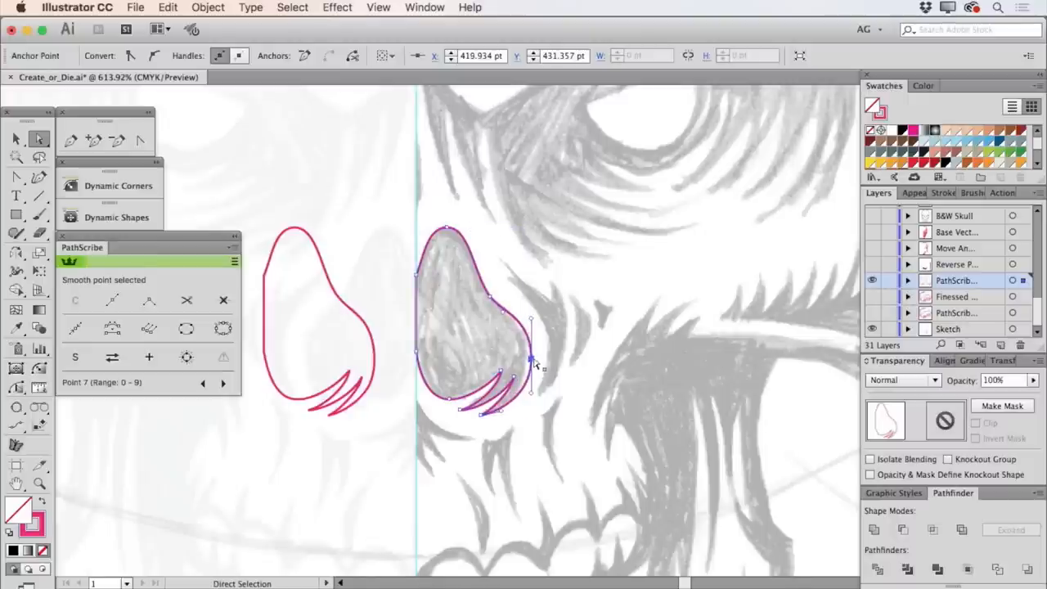
pyautogui.moveTo(531, 363); pyautogui.dragTo(546, 364)
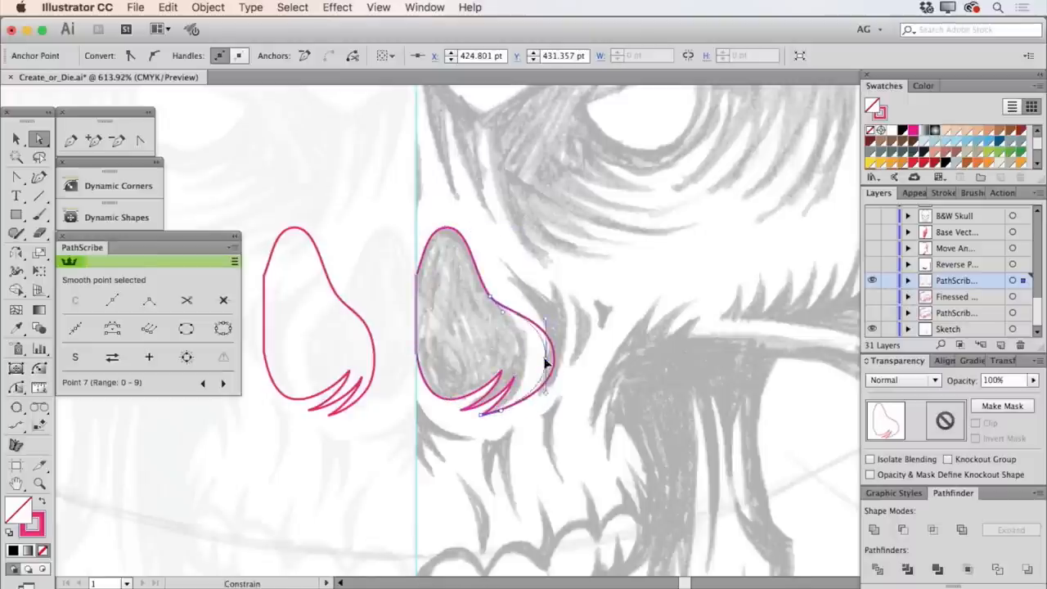
pyautogui.moveTo(546, 362); pyautogui.dragTo(528, 360)
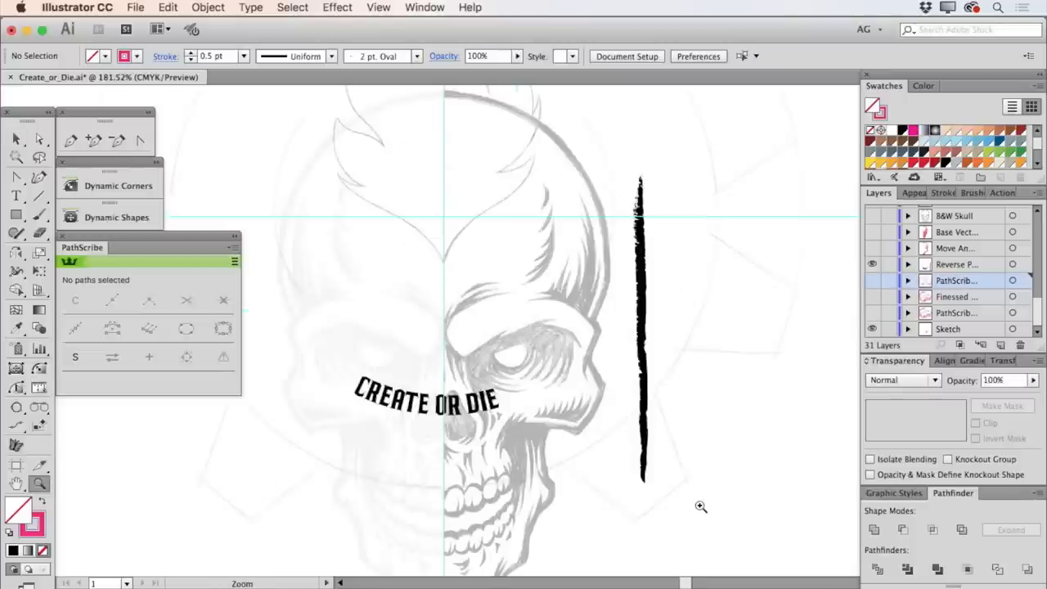
# Select the vertical brushstroke, check its brush, and reverse its path direction.
pyautogui.click(15, 138)
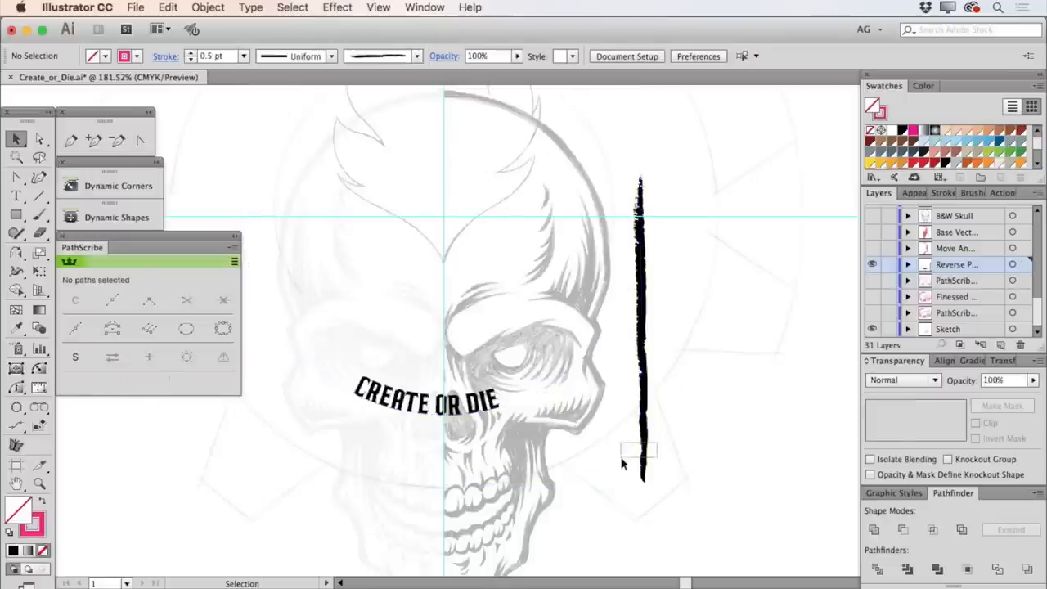
pyautogui.click(640, 327)
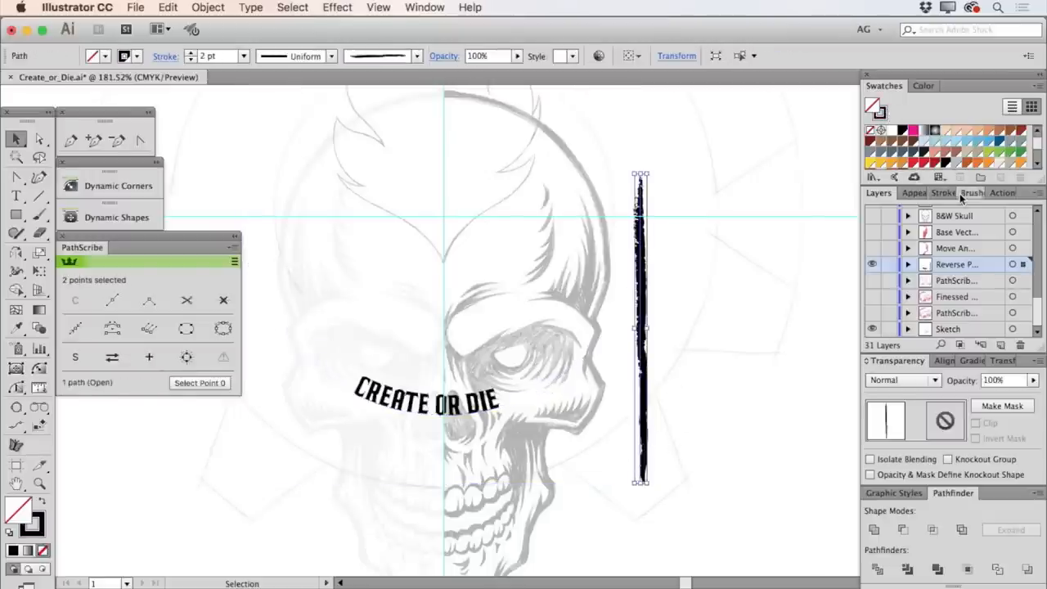
pyautogui.click(970, 192)
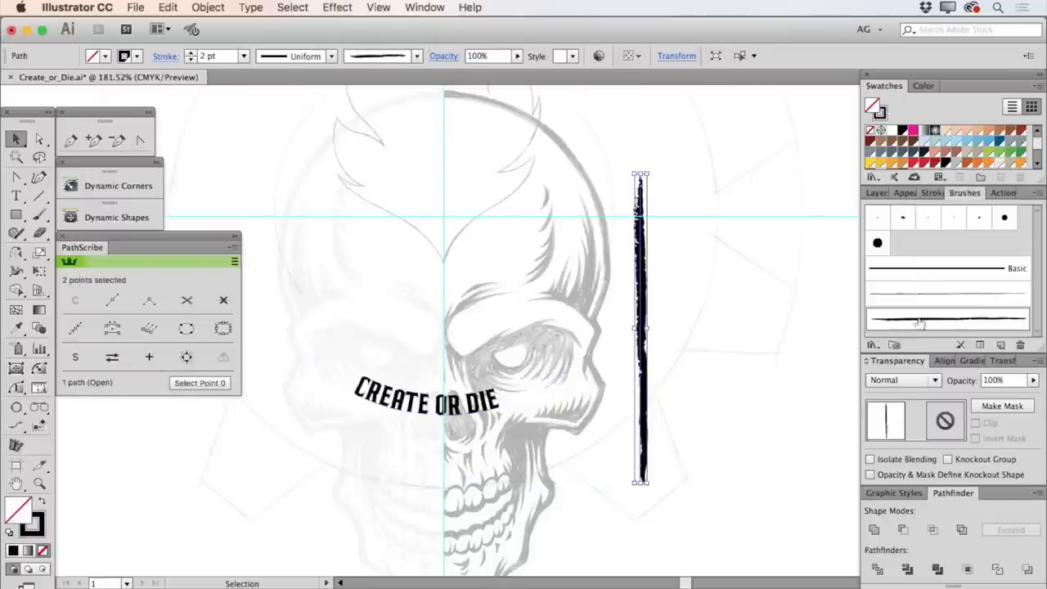
pyautogui.click(875, 192)
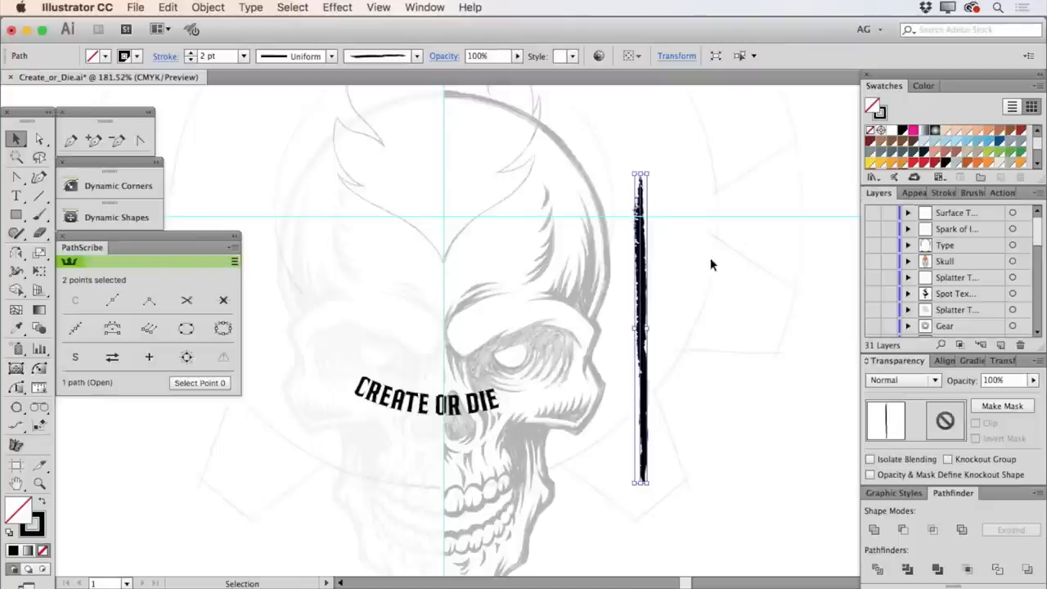
pyautogui.moveTo(676, 291)
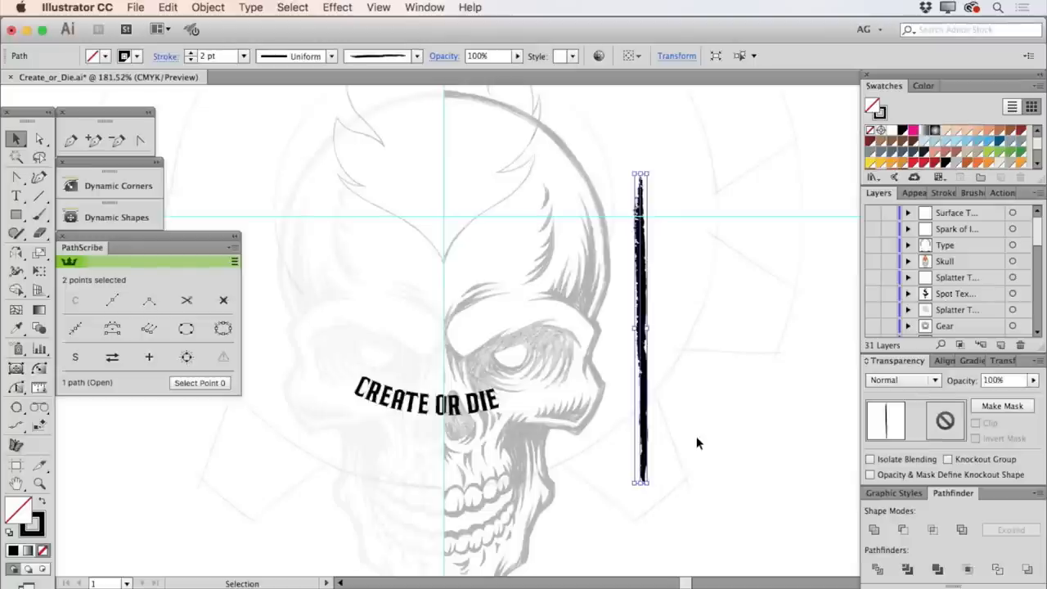
pyautogui.moveTo(161, 386)
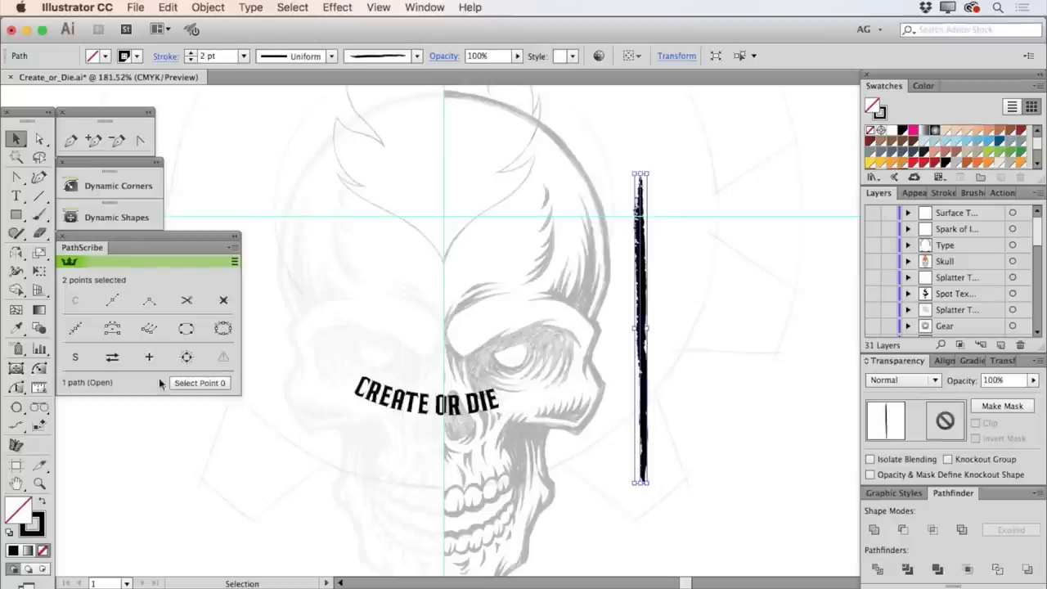
pyautogui.moveTo(587, 330)
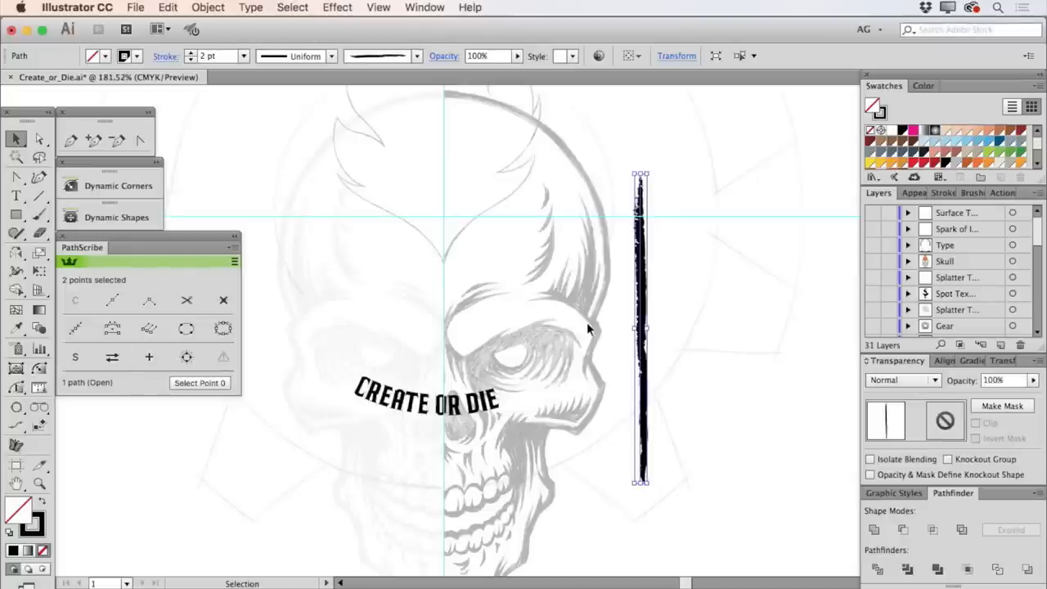
pyautogui.click(112, 357)
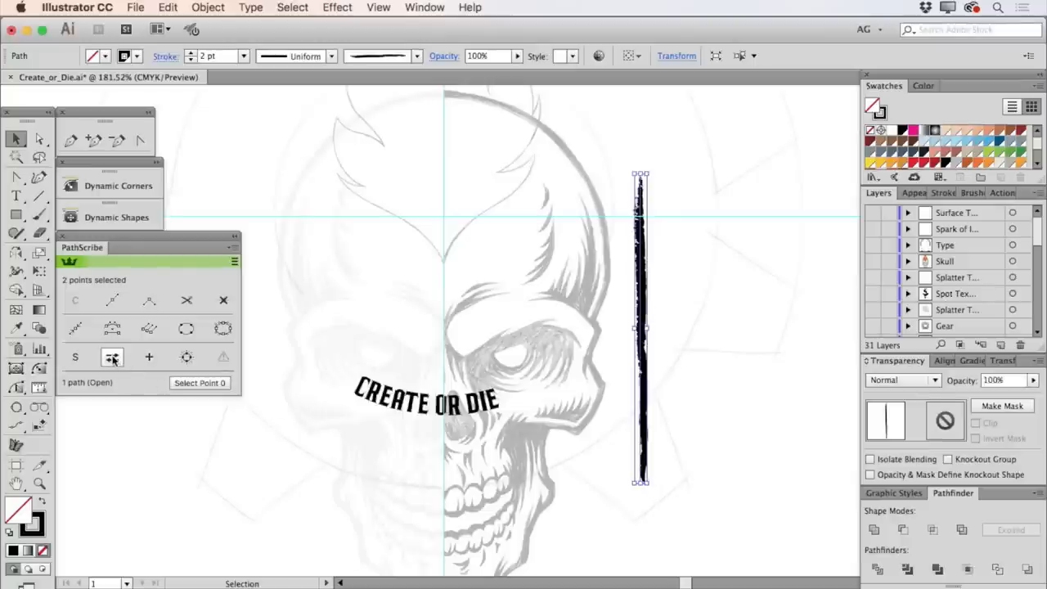
pyautogui.moveTo(112, 358)
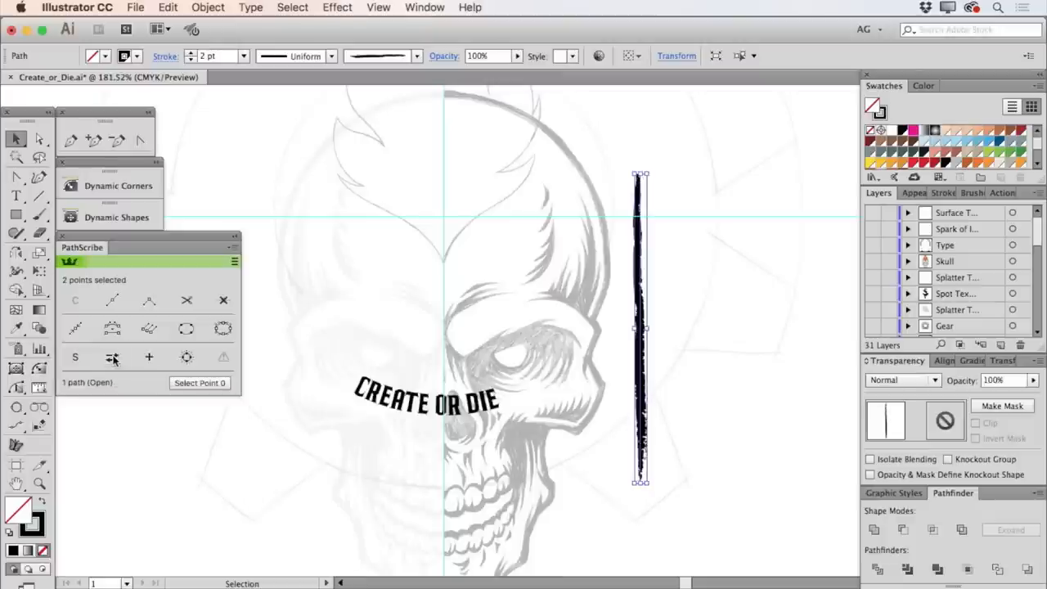
pyautogui.click(732, 374)
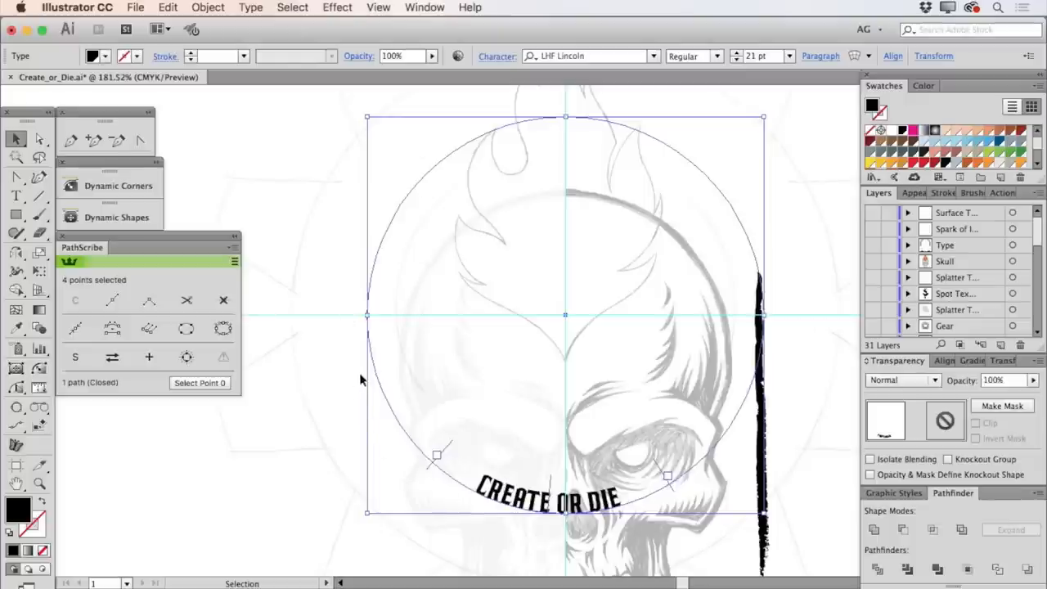
pyautogui.moveTo(344, 413)
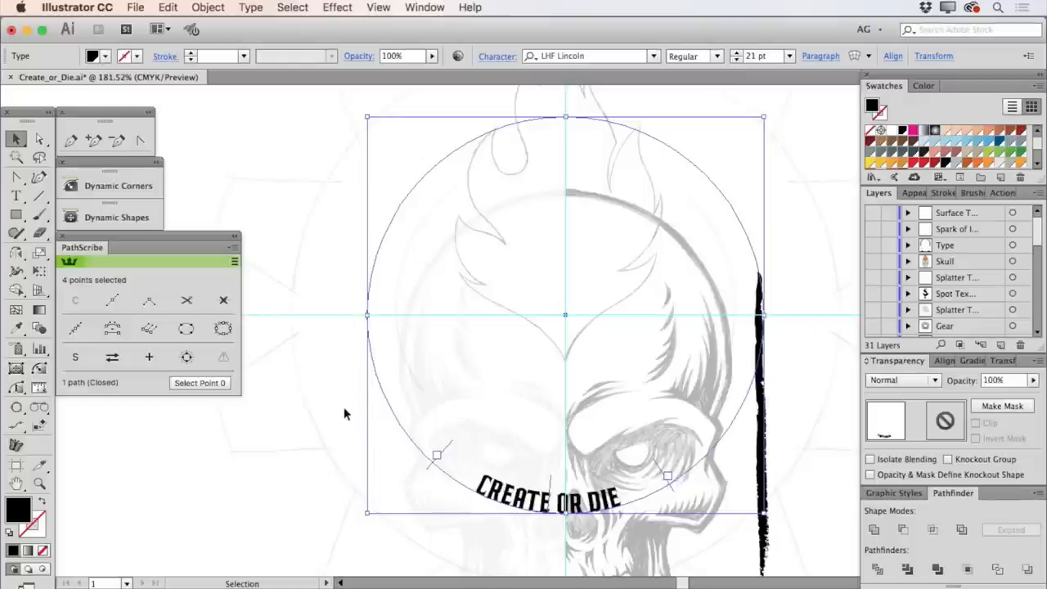
pyautogui.moveTo(388, 323)
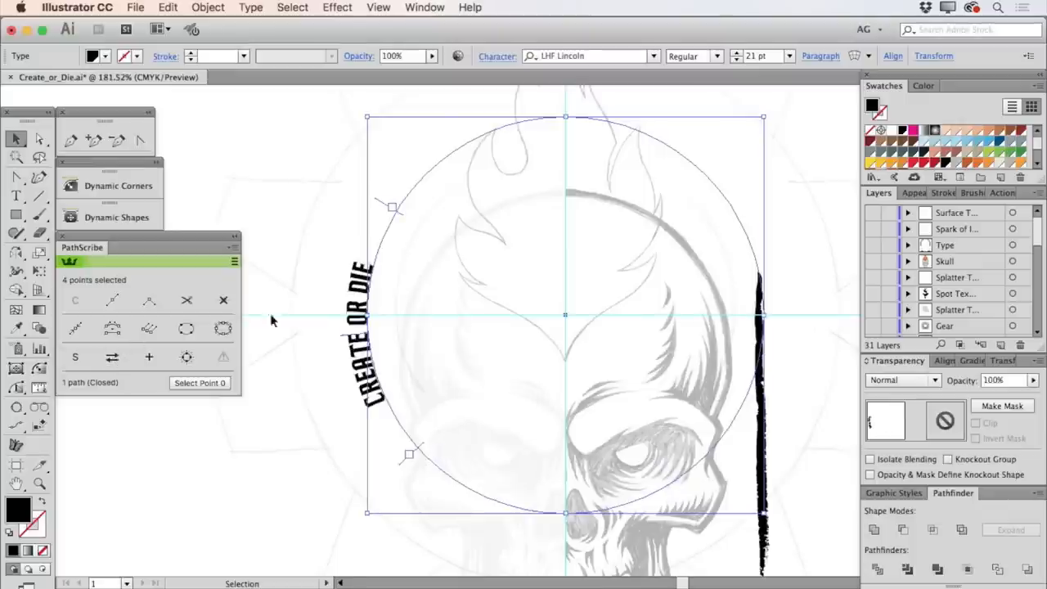
pyautogui.moveTo(419, 234)
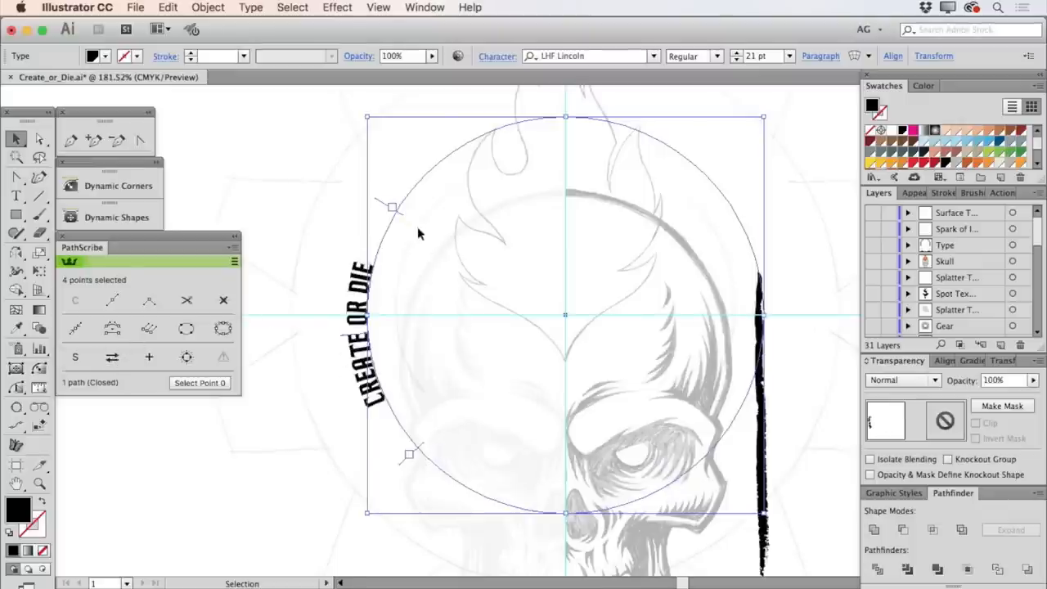
# Slide CREATE OR DIE up along its circular path and deselect to review the type.
pyautogui.moveTo(392, 209); pyautogui.dragTo(464, 137)
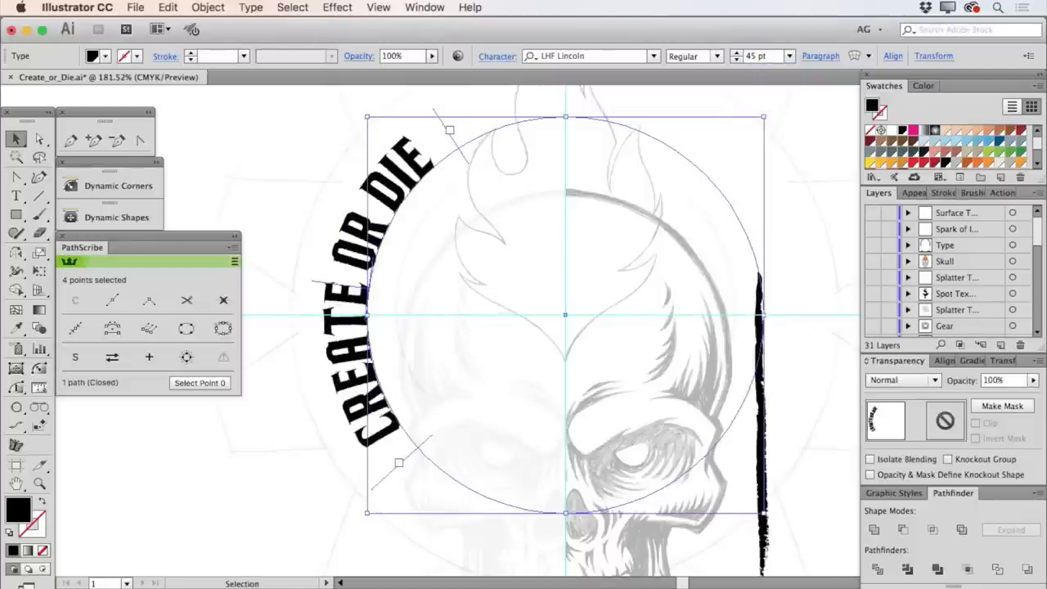
pyautogui.click(295, 147)
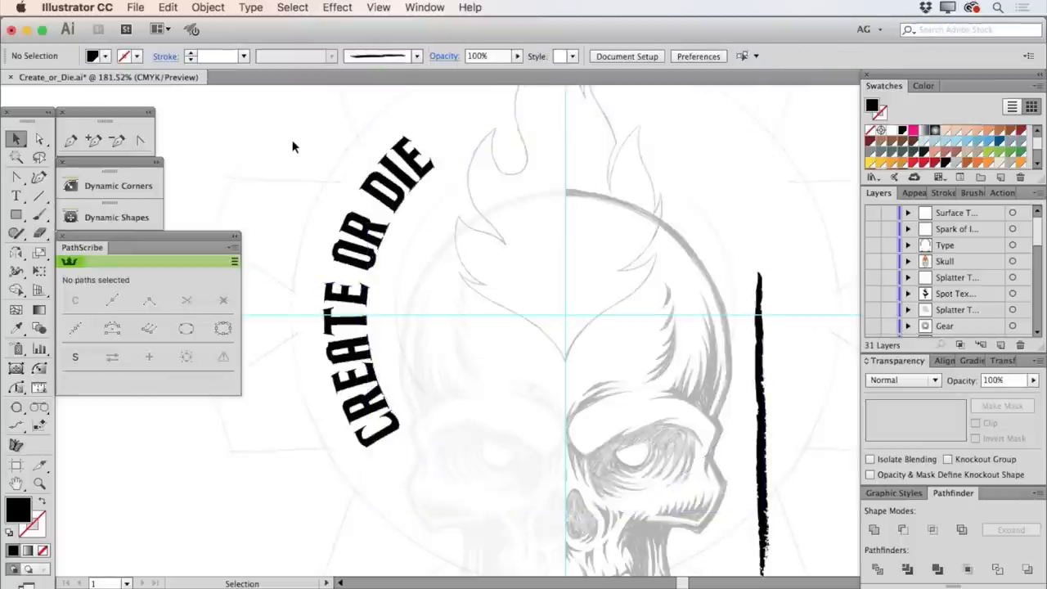
pyautogui.moveTo(396, 213)
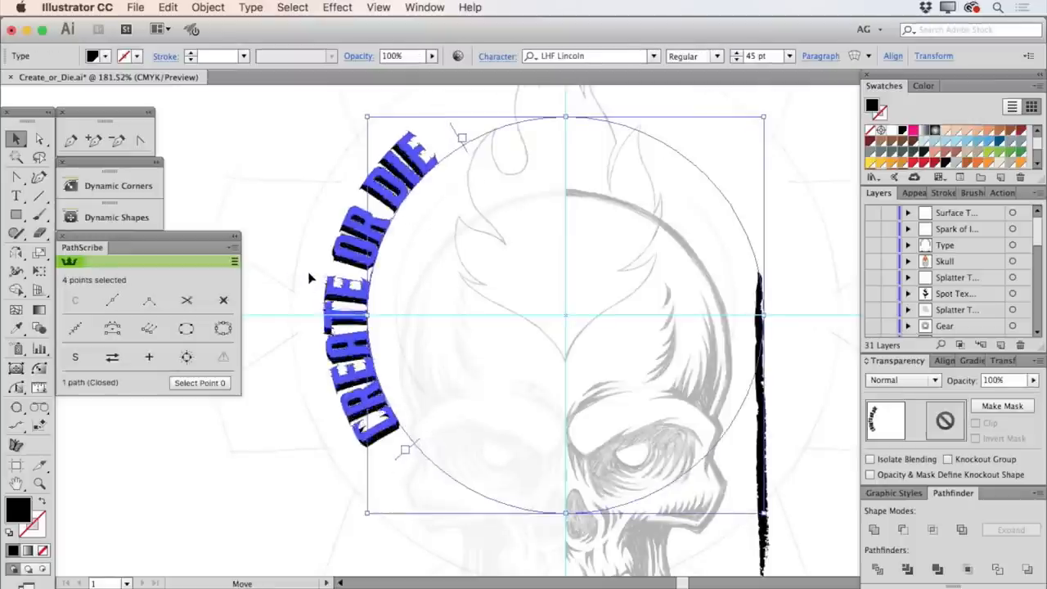
pyautogui.click(515, 253)
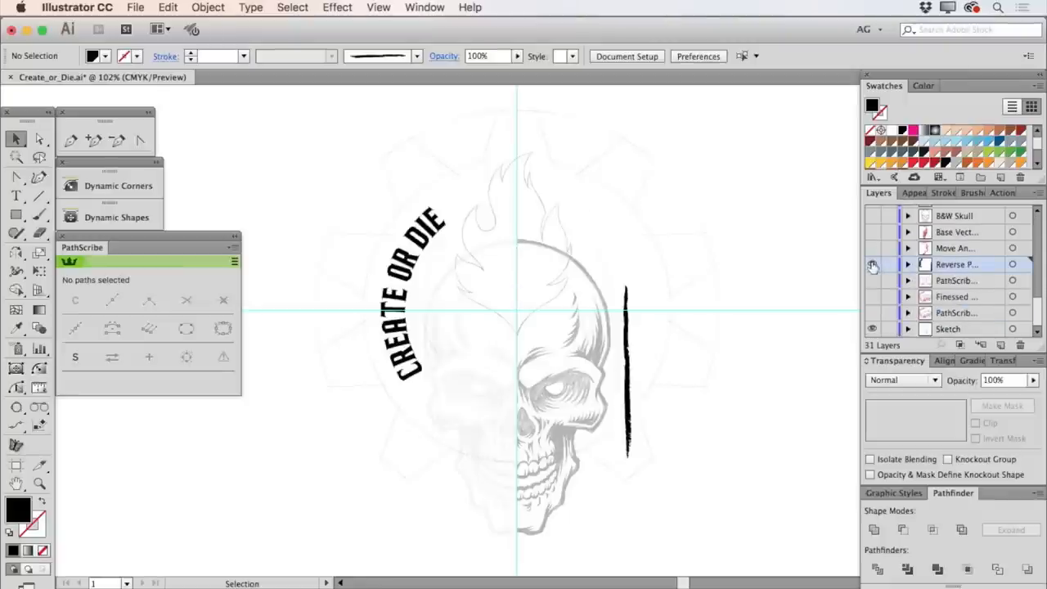
# Show the Move Anchor layer and select the red half-skull outline path.
pyautogui.click(872, 248)
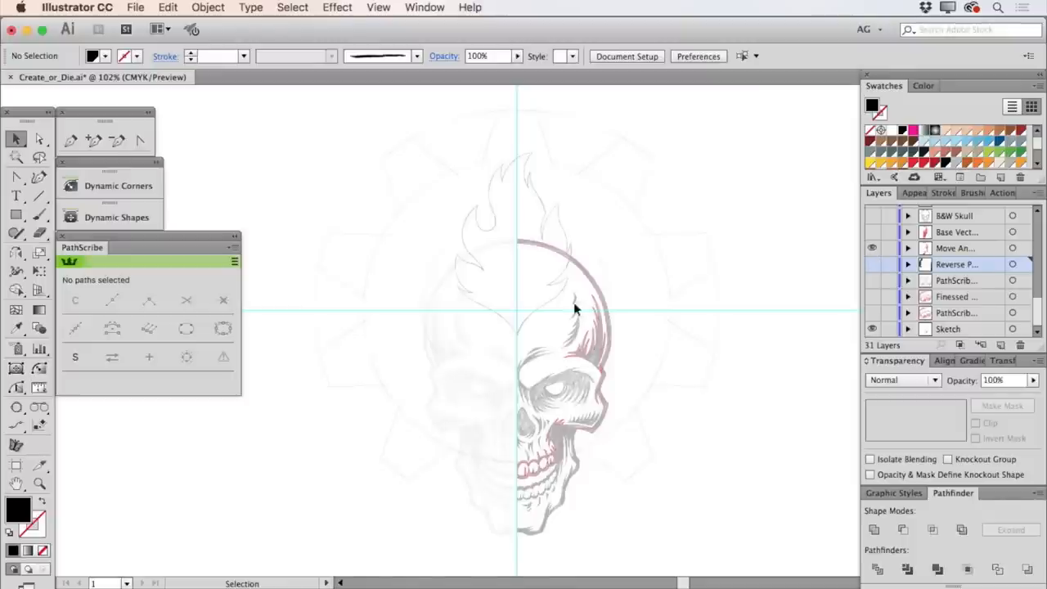
pyautogui.click(39, 483)
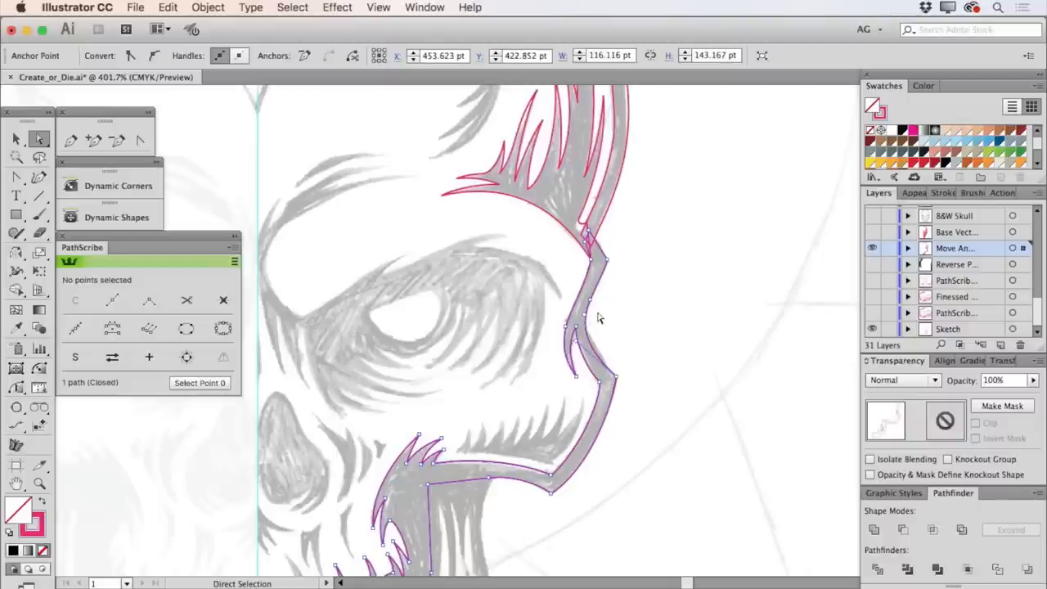
# Zoom in on the cheekbone curve and select its smooth anchor point.
pyautogui.click(39, 483)
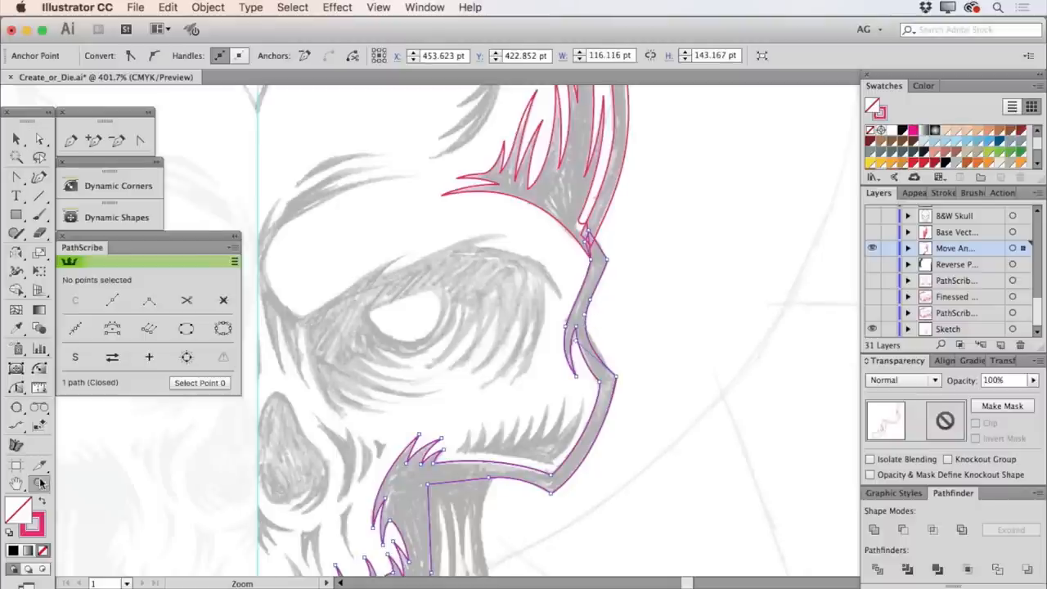
pyautogui.moveTo(392, 196); pyautogui.dragTo(706, 488)
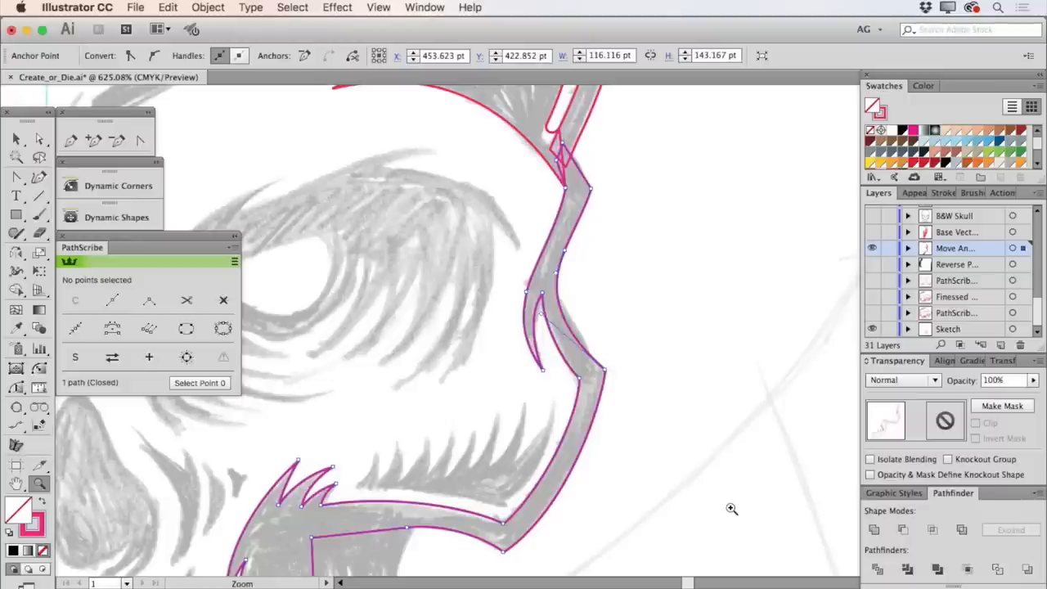
pyautogui.click(14, 138)
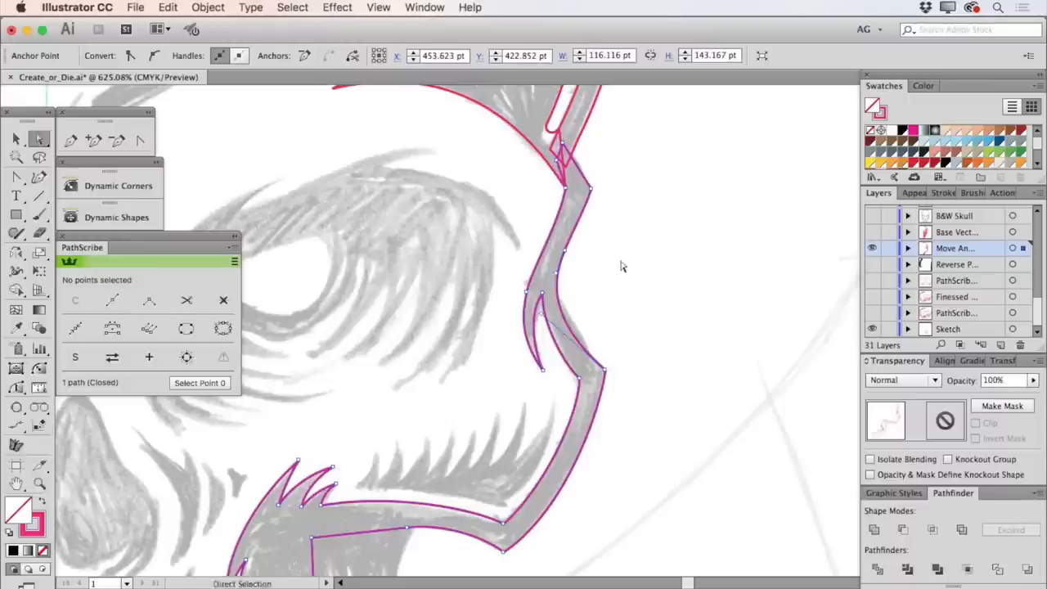
pyautogui.moveTo(609, 333)
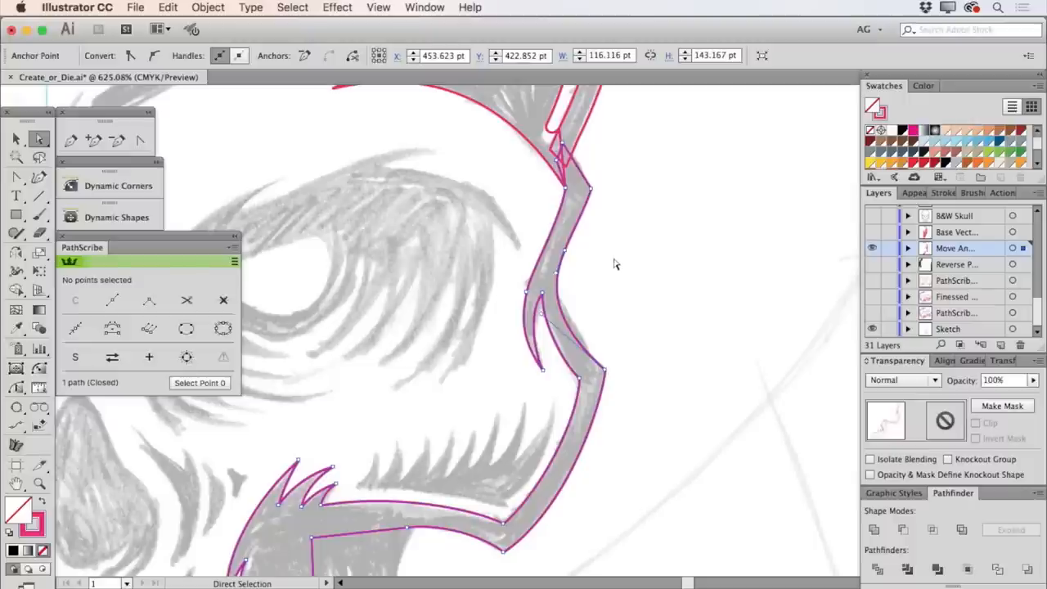
pyautogui.moveTo(560, 264)
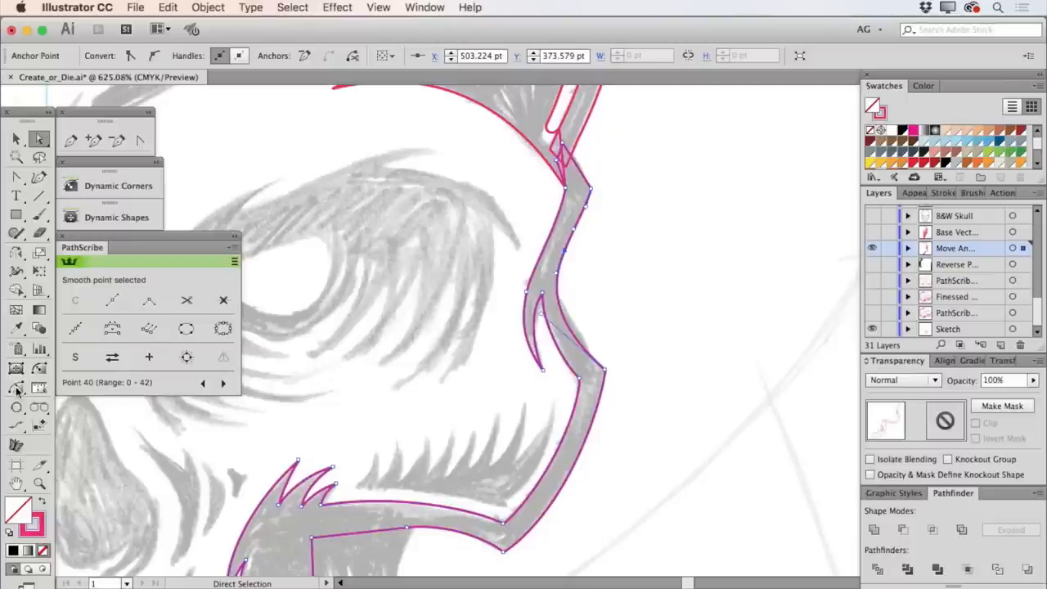
# Slide the cheekbone anchor slightly along the outline with Reposition Point, then deselect the path.
pyautogui.click(17, 387)
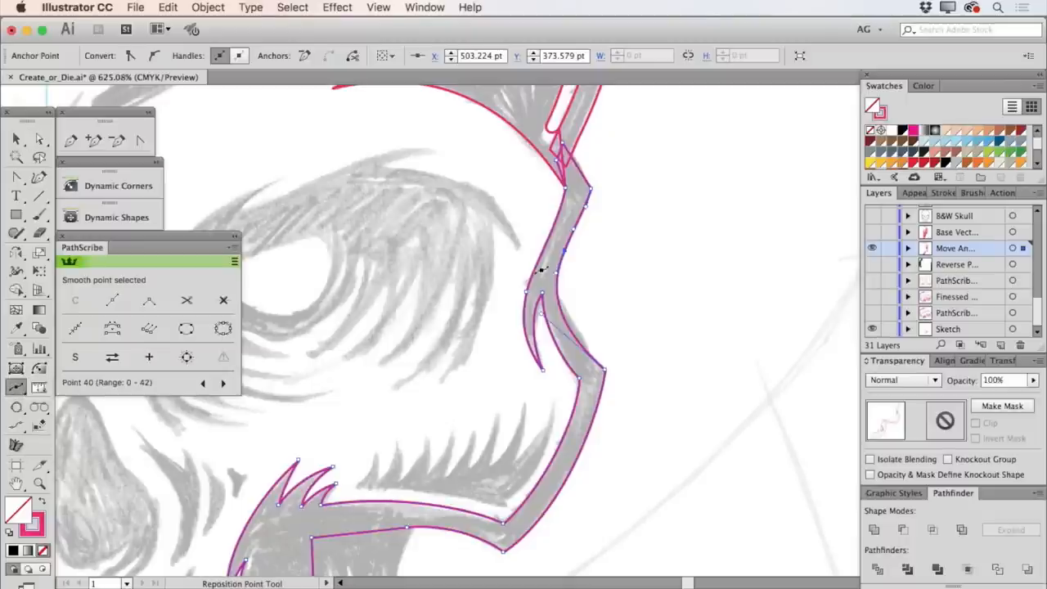
pyautogui.moveTo(571, 253)
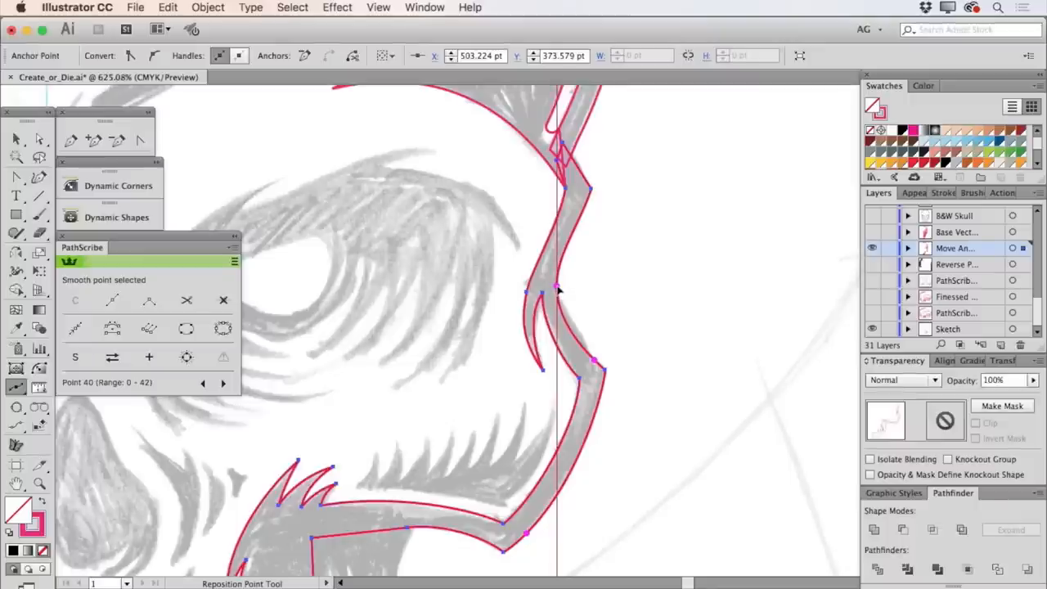
pyautogui.moveTo(560, 290); pyautogui.dragTo(564, 290)
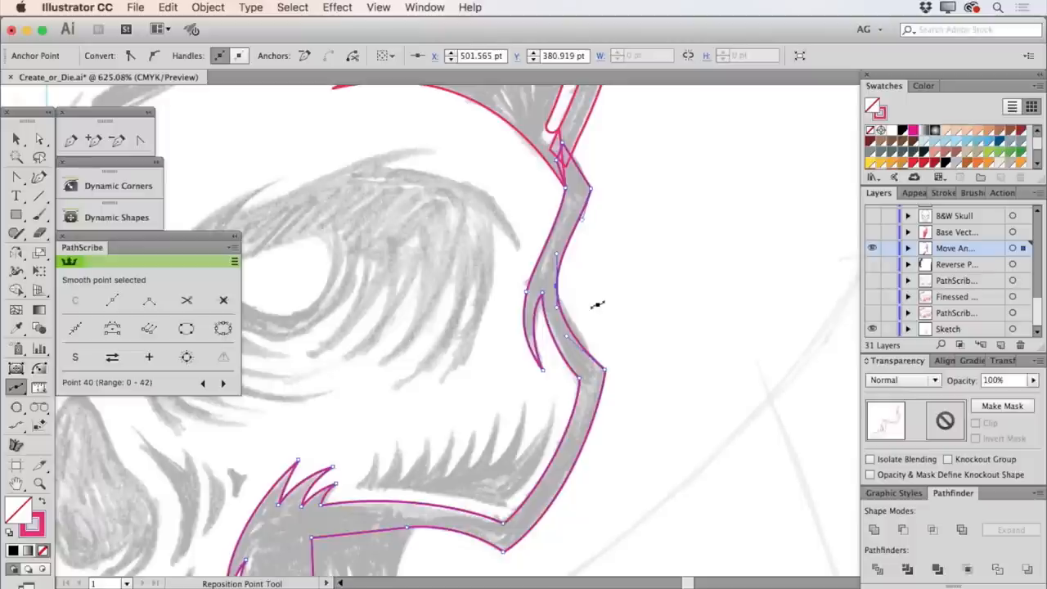
pyautogui.click(15, 138)
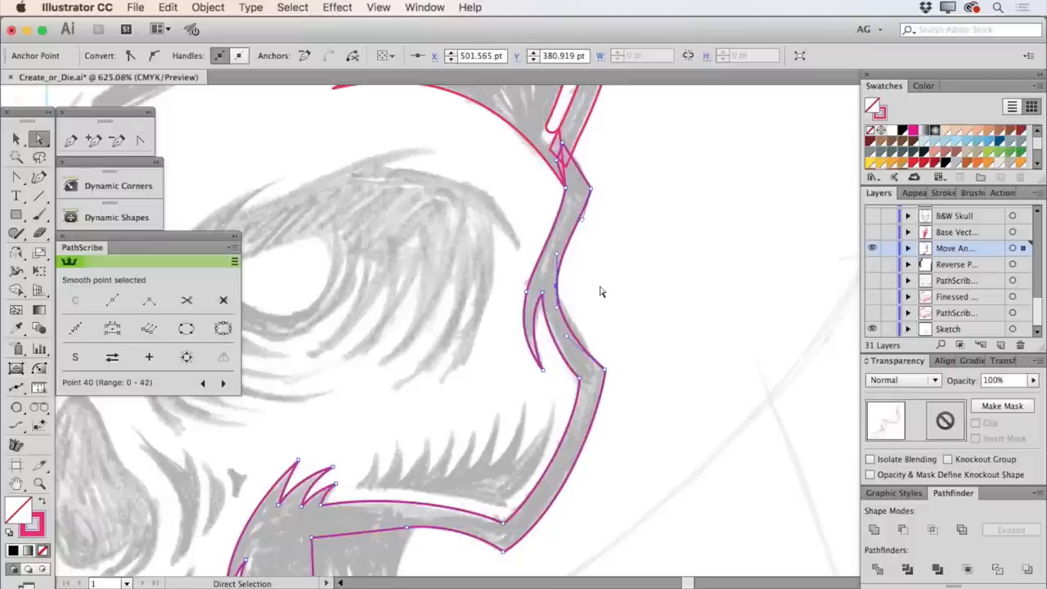
pyautogui.moveTo(560, 293)
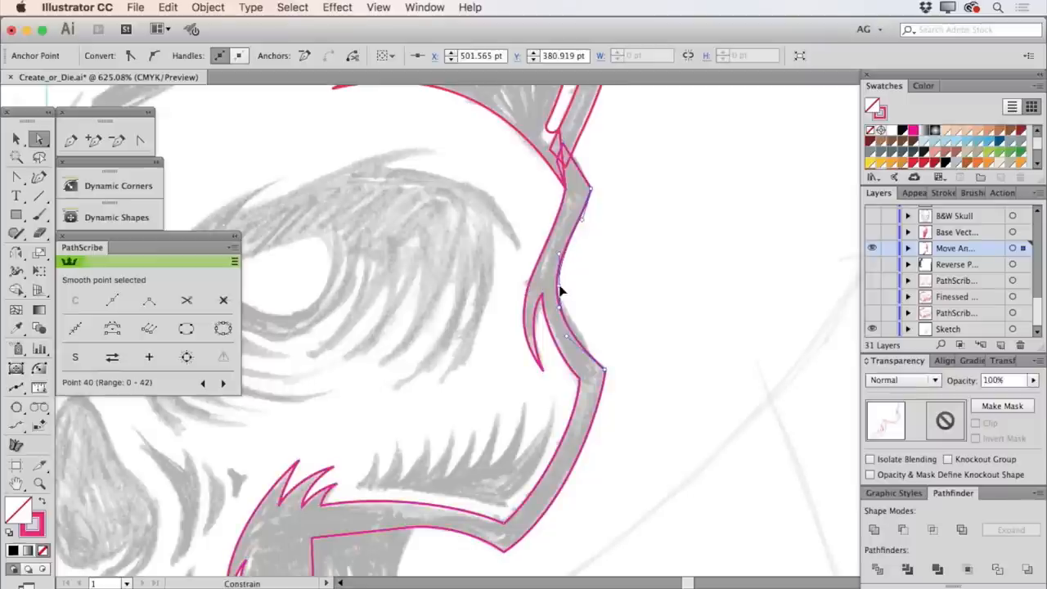
pyautogui.click(585, 292)
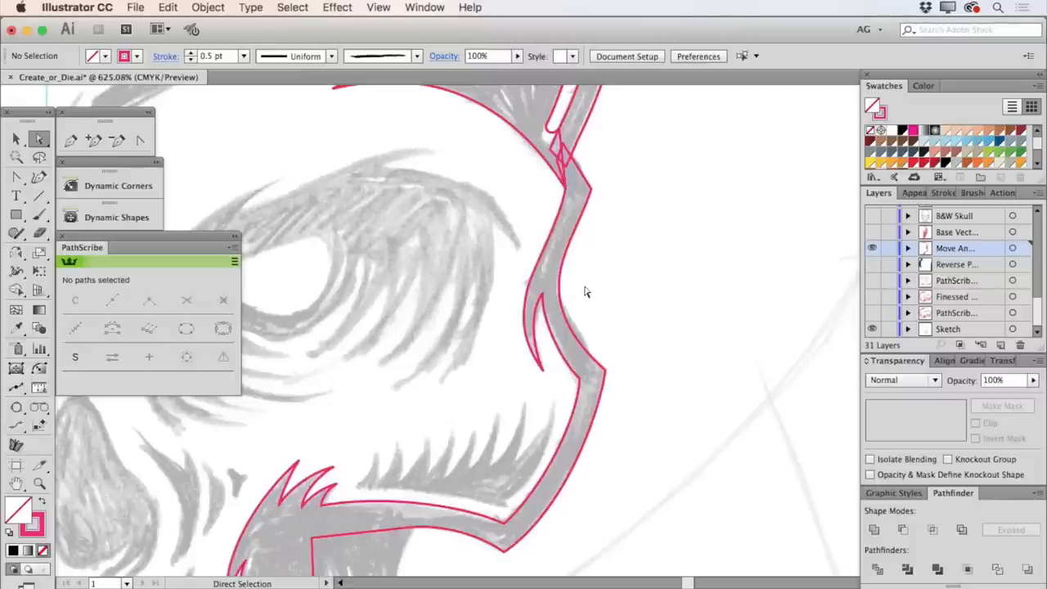
pyautogui.click(38, 483)
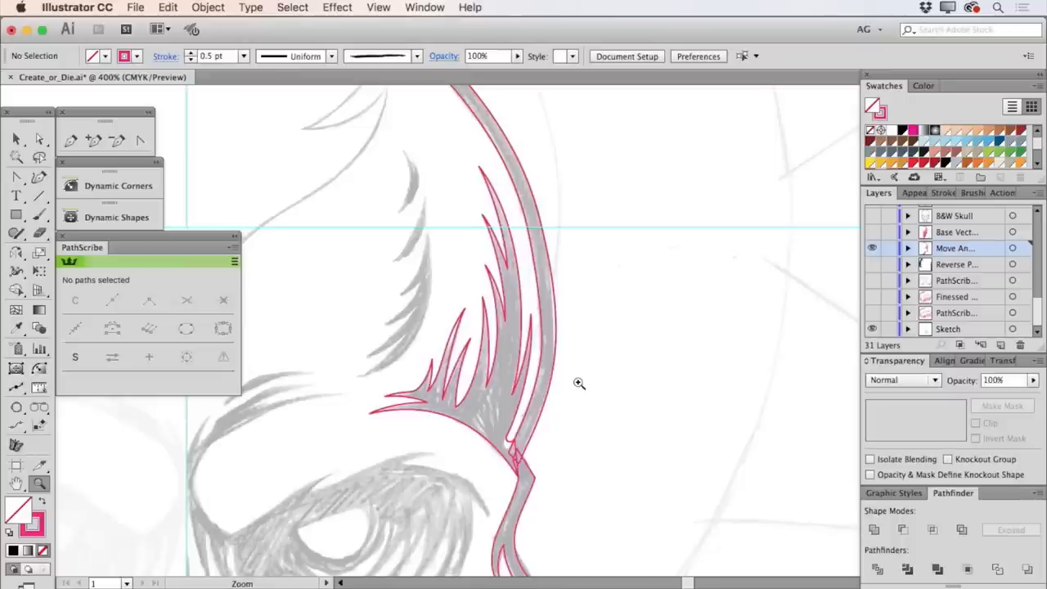
pyautogui.moveTo(636, 289)
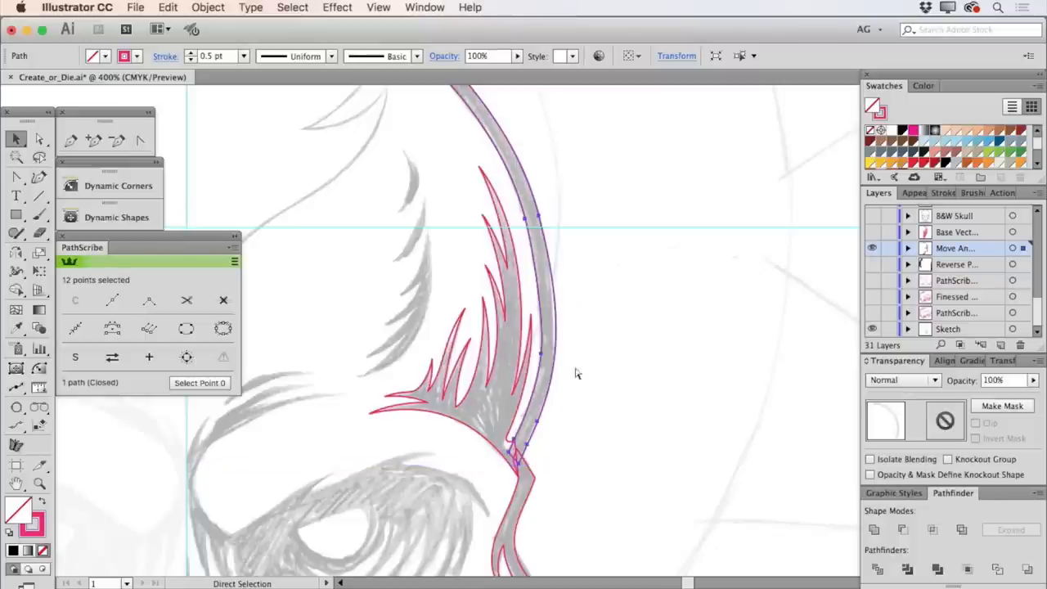
pyautogui.moveTo(567, 382)
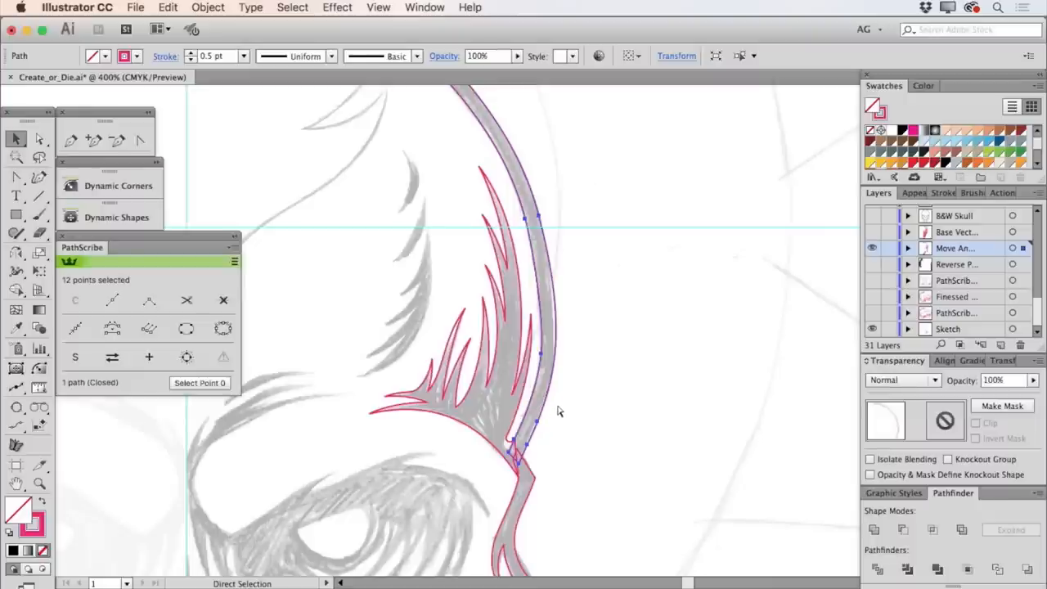
pyautogui.moveTo(562, 399)
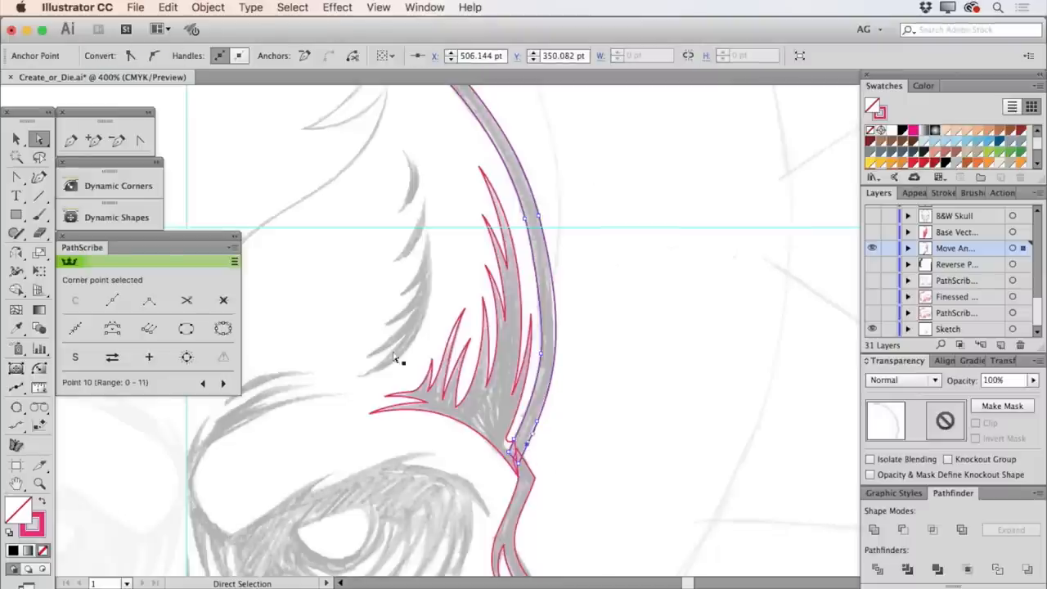
# Slide a brow-arc point up along the curve and reselect the arc path.
pyautogui.click(573, 432)
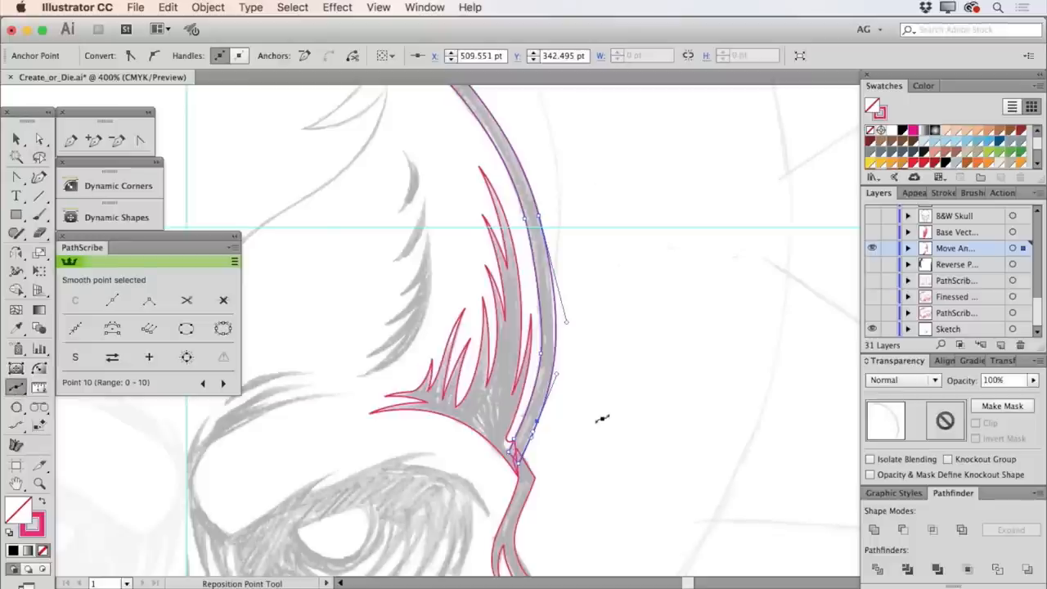
pyautogui.moveTo(538, 423)
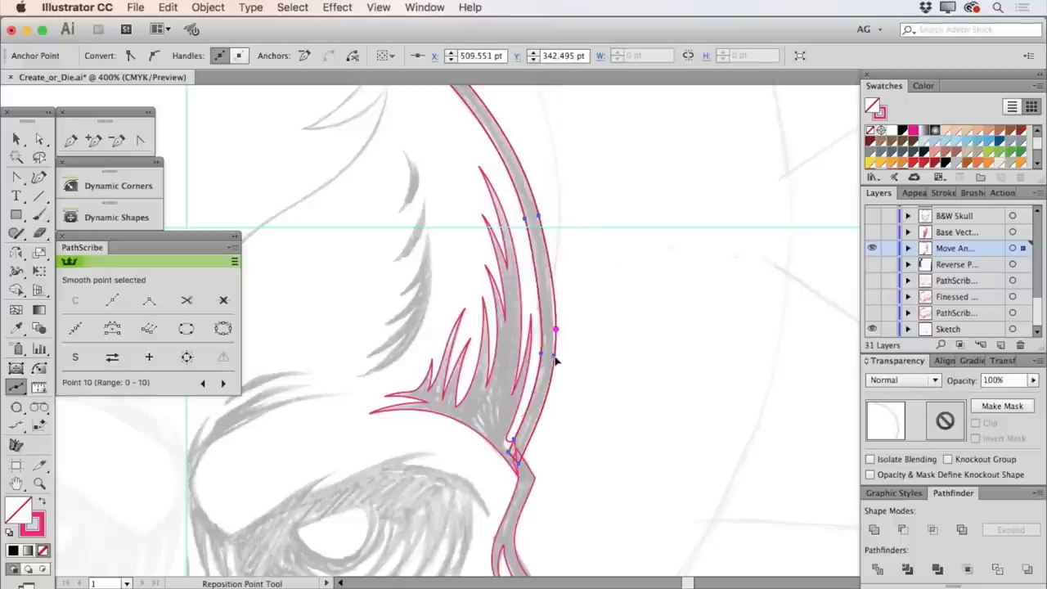
pyautogui.moveTo(559, 360)
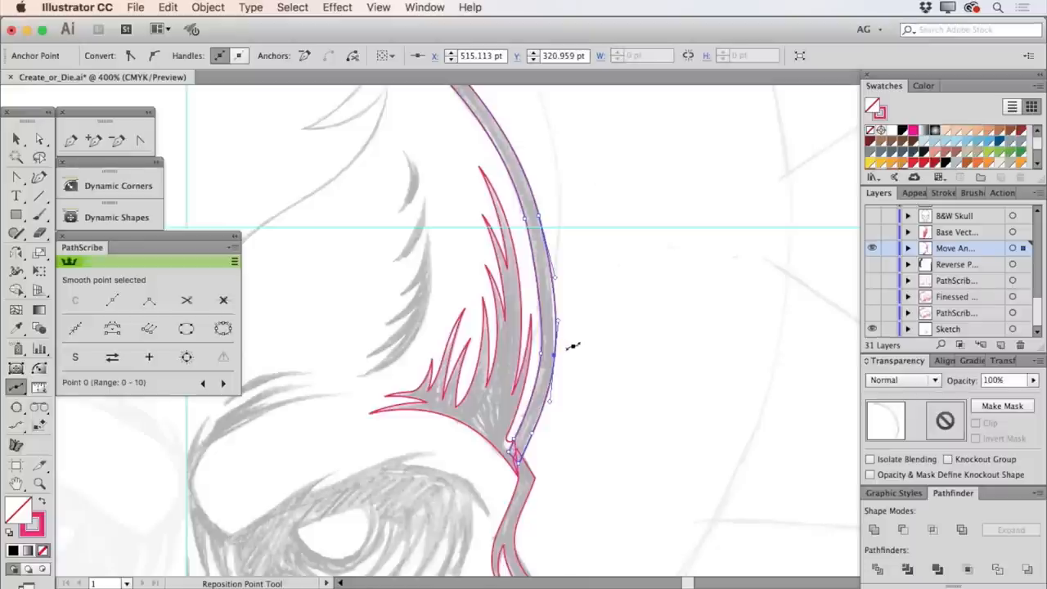
pyautogui.moveTo(556, 360)
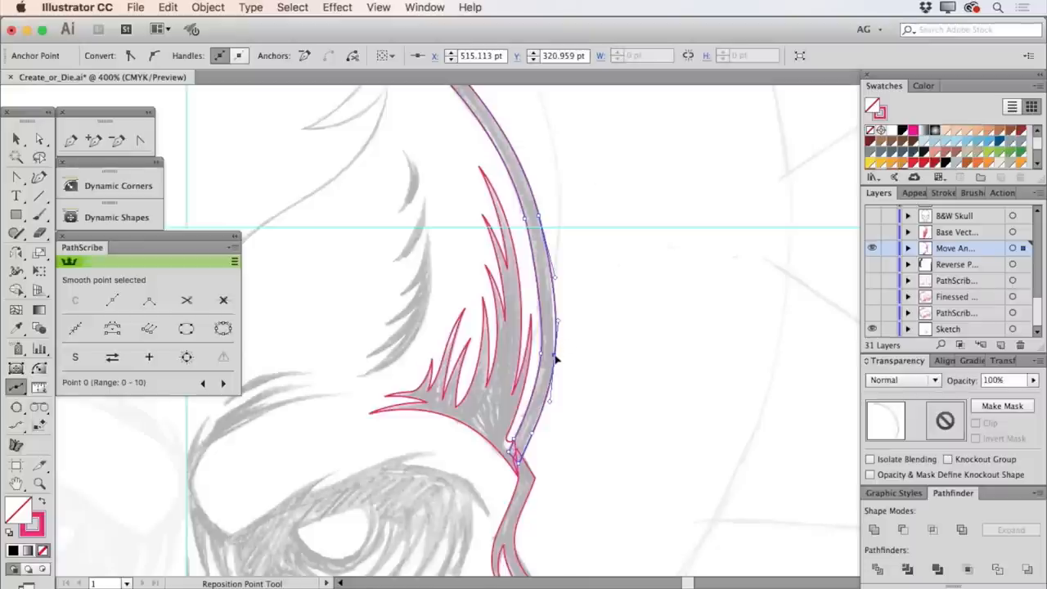
pyautogui.moveTo(556, 360); pyautogui.dragTo(556, 340)
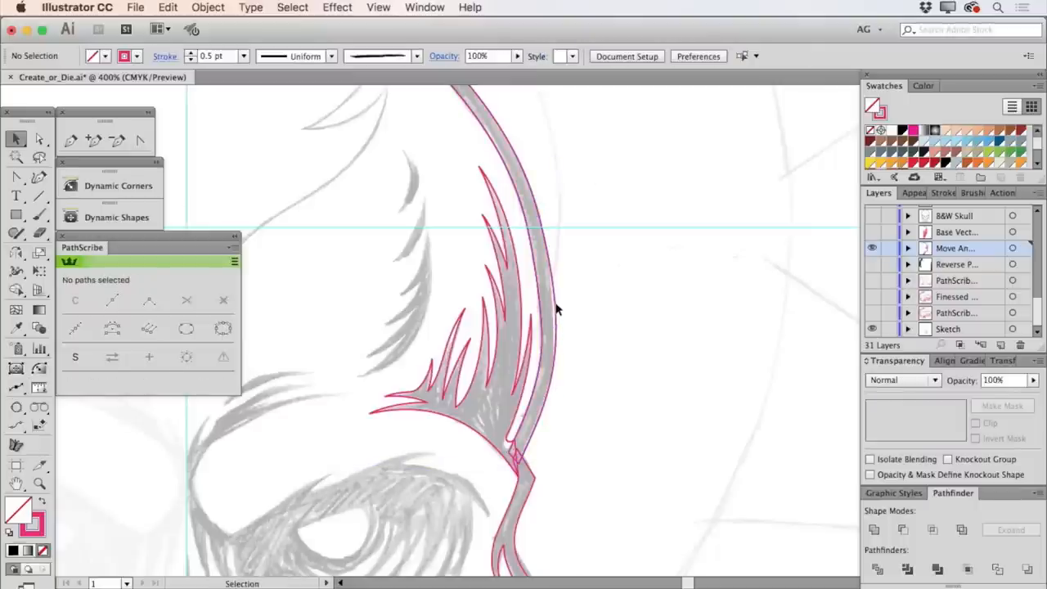
pyautogui.click(531, 327)
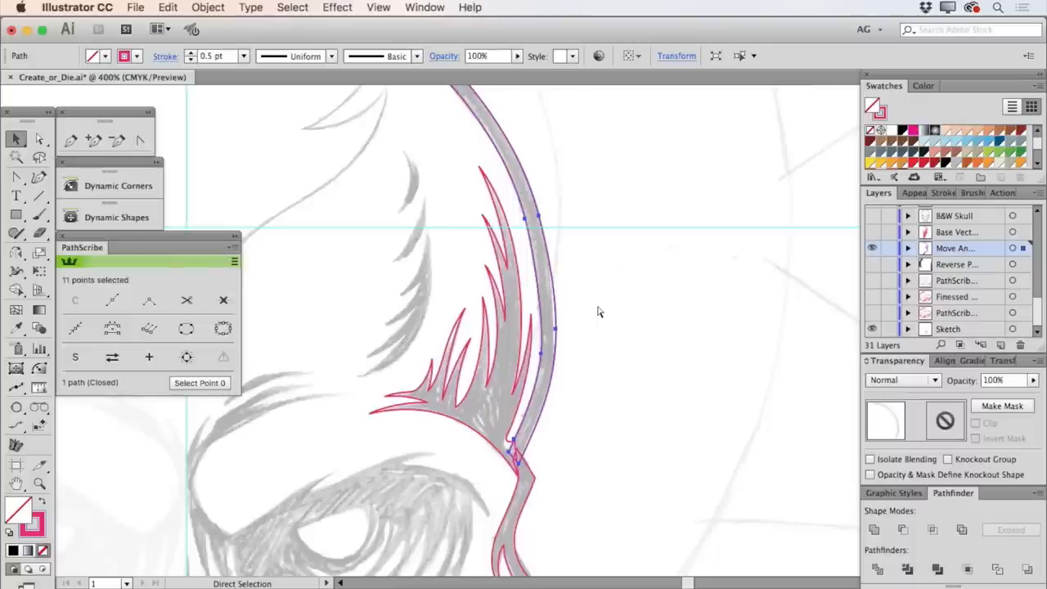
pyautogui.moveTo(564, 223)
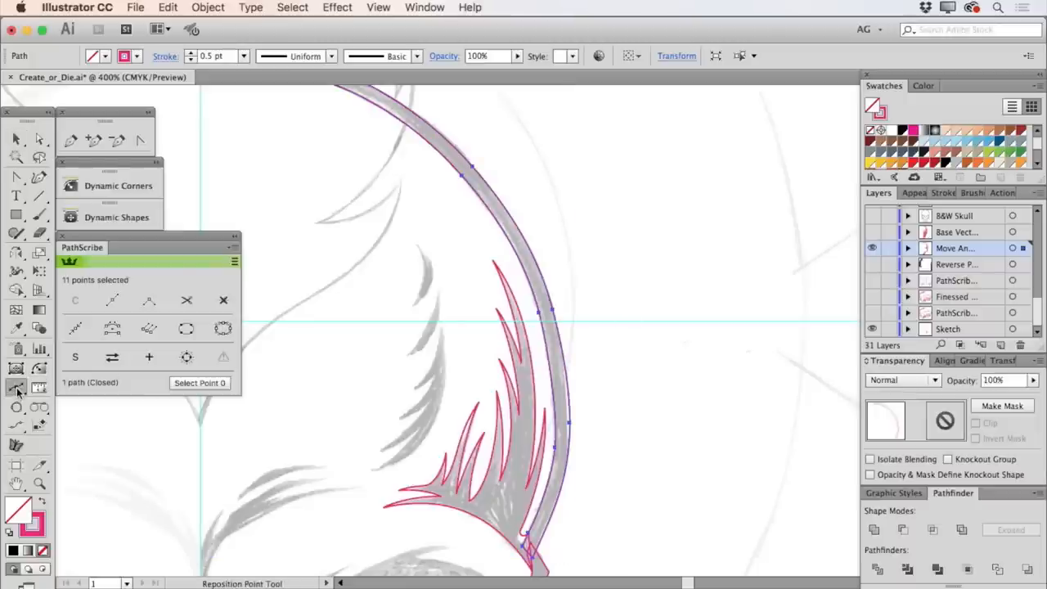
pyautogui.moveTo(554, 315)
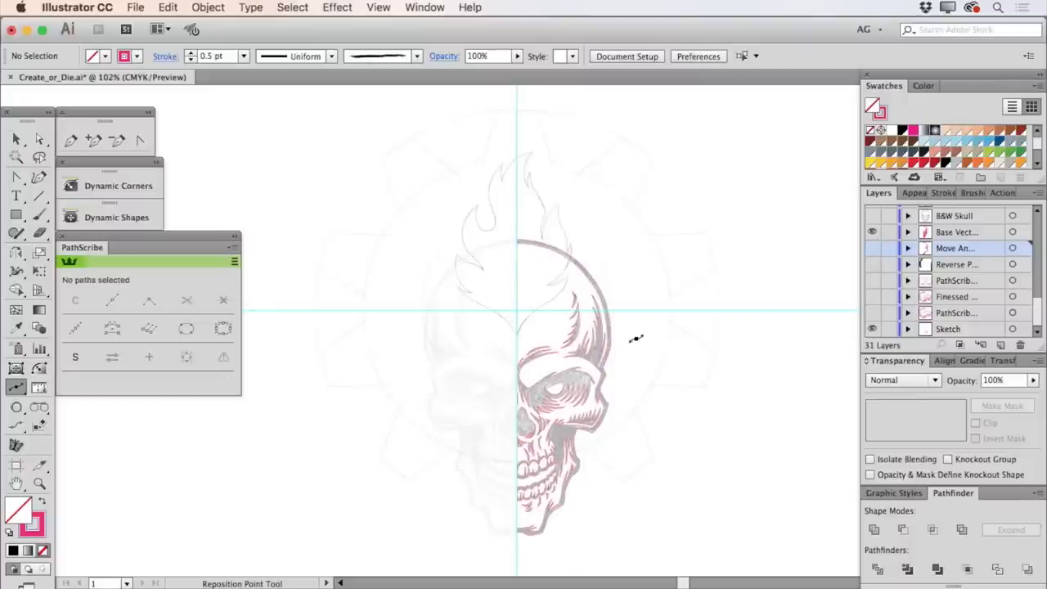
# Deselect the traced half-skull paths and turn on the B&W Skull layer.
pyautogui.click(16, 138)
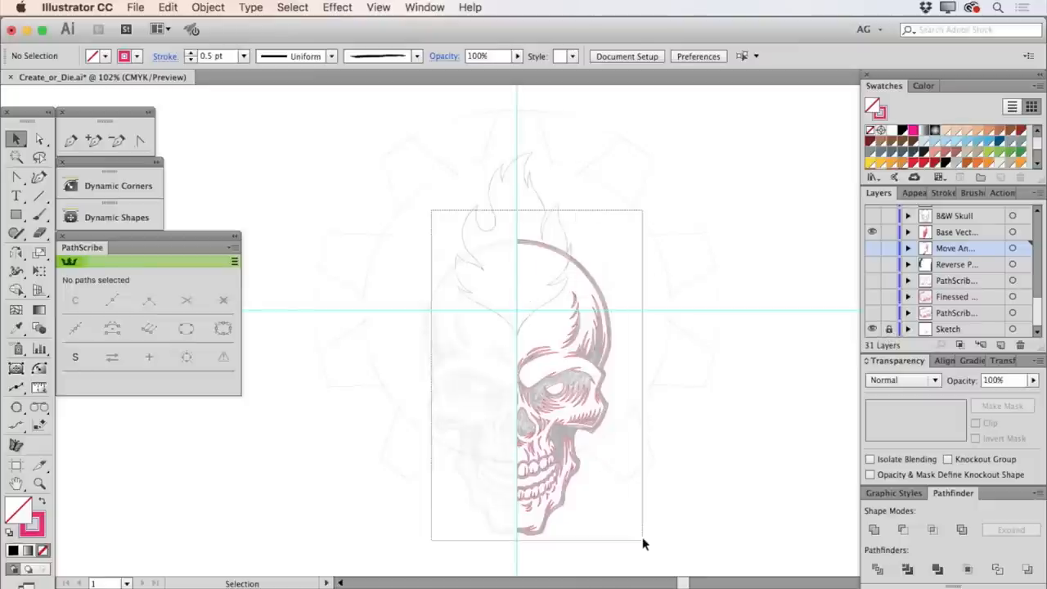
pyautogui.click(564, 384)
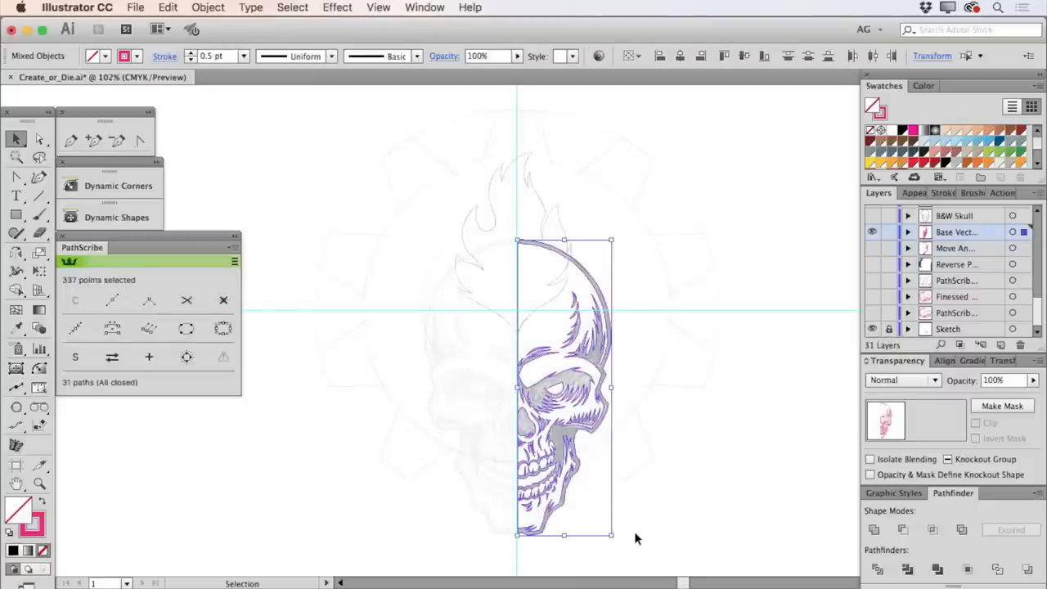
pyautogui.moveTo(70, 296)
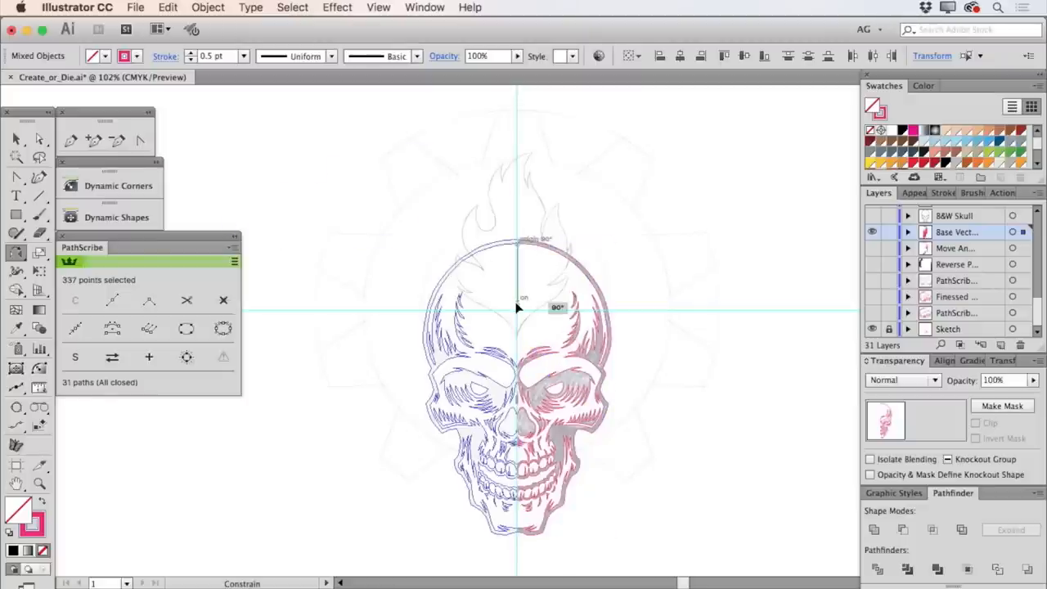
pyautogui.click(679, 379)
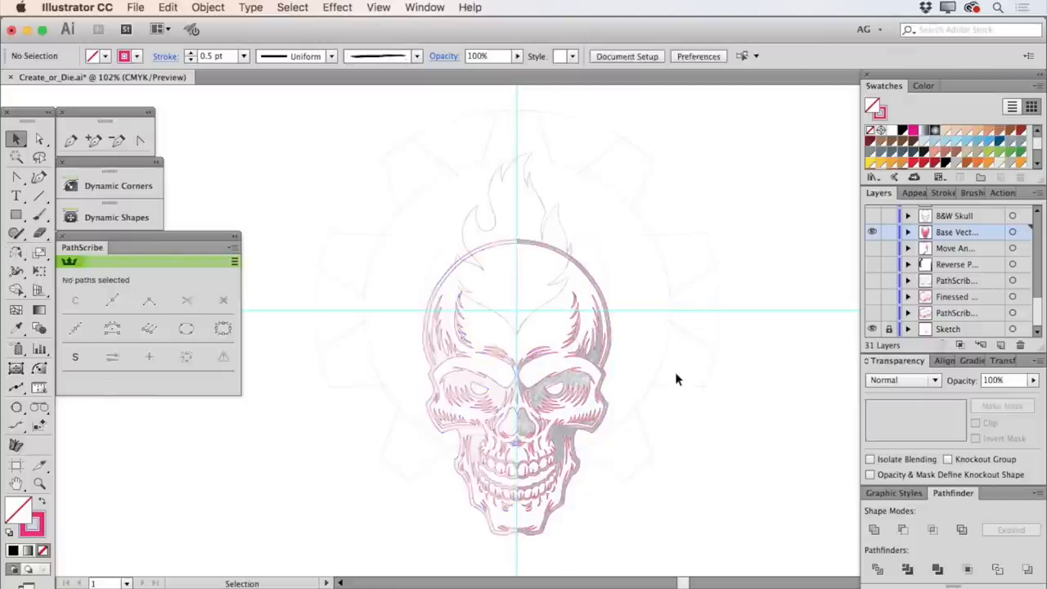
pyautogui.click(872, 232)
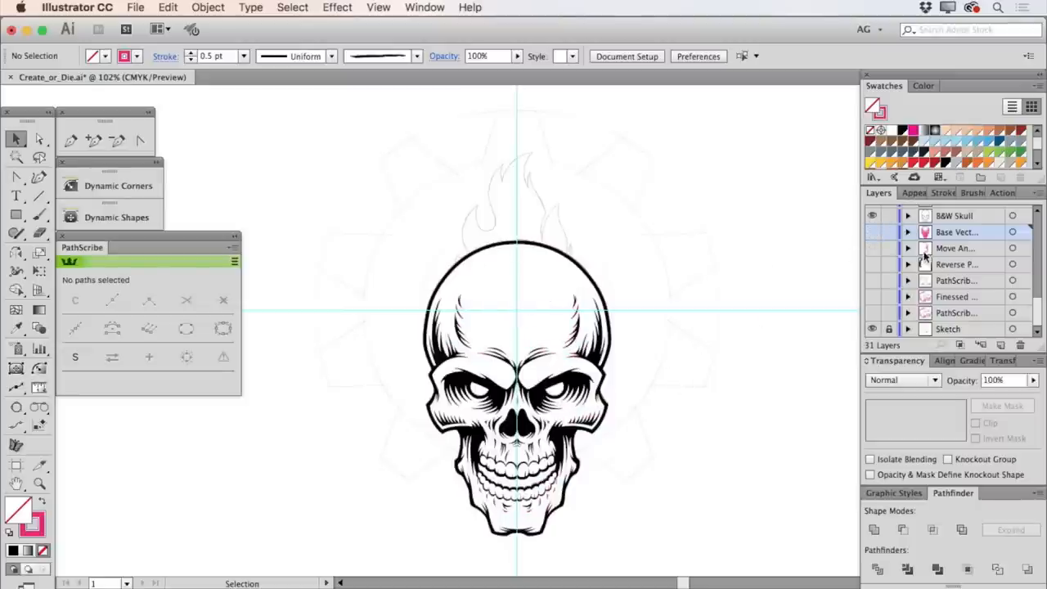
pyautogui.scroll(3)
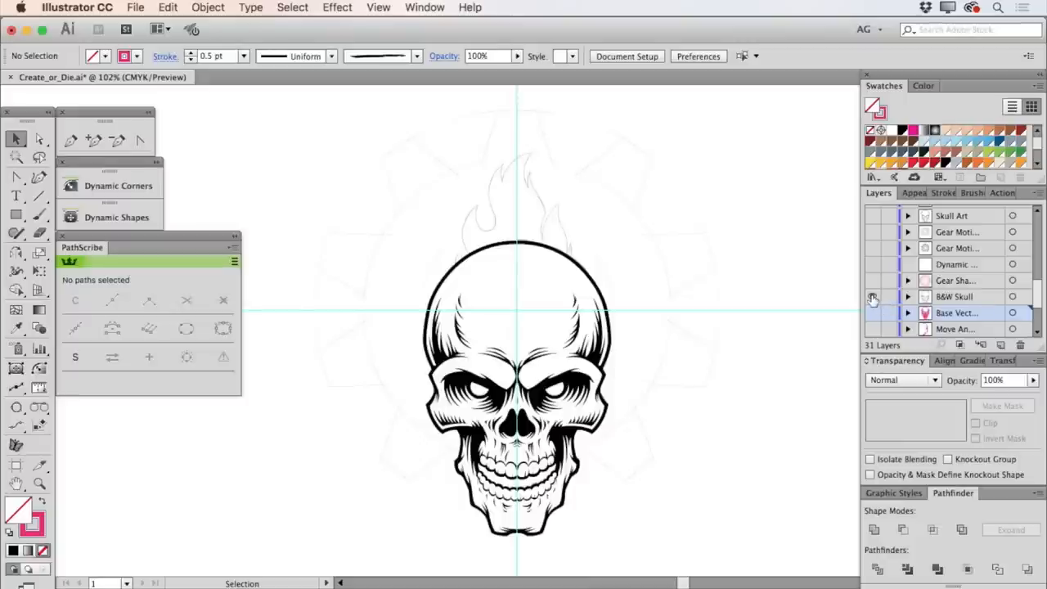
# Hide the B&W Skull layer and show the Gear Shape layer.
pyautogui.click(873, 296)
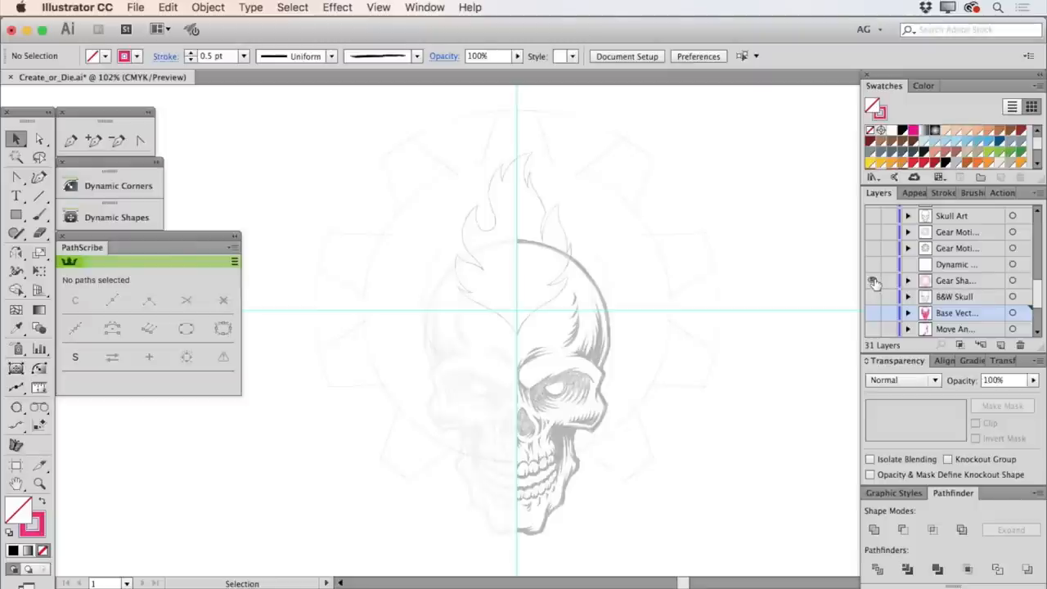
pyautogui.click(873, 281)
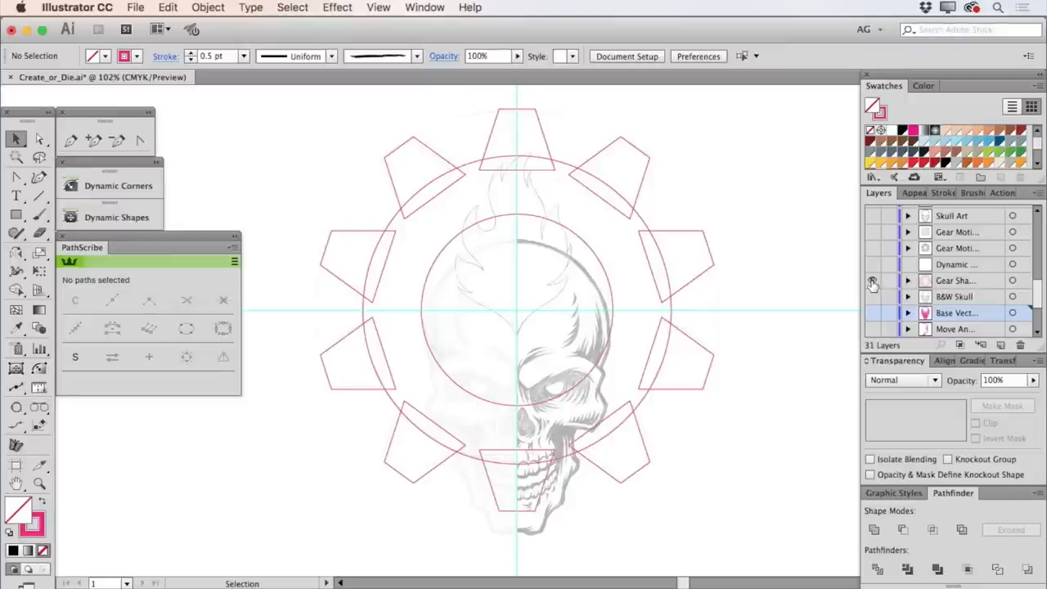
pyautogui.click(871, 280)
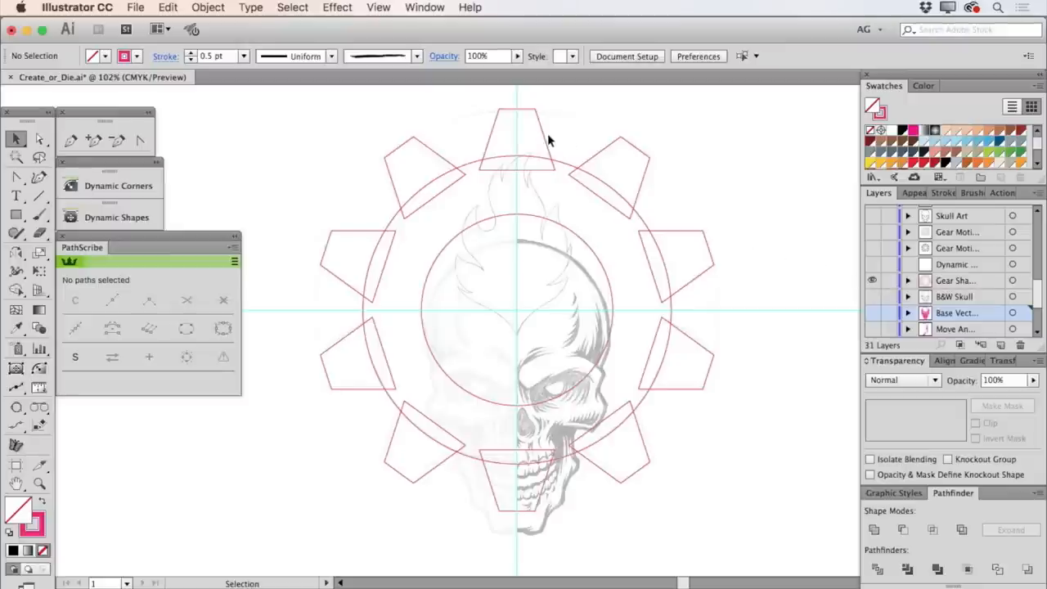
pyautogui.moveTo(544, 141)
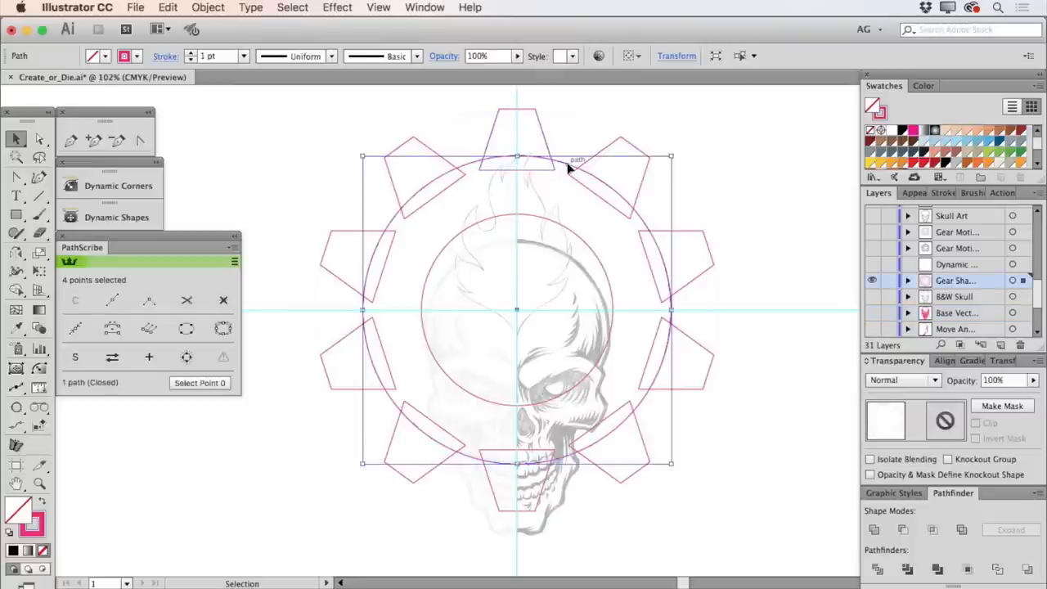
pyautogui.moveTo(728, 133)
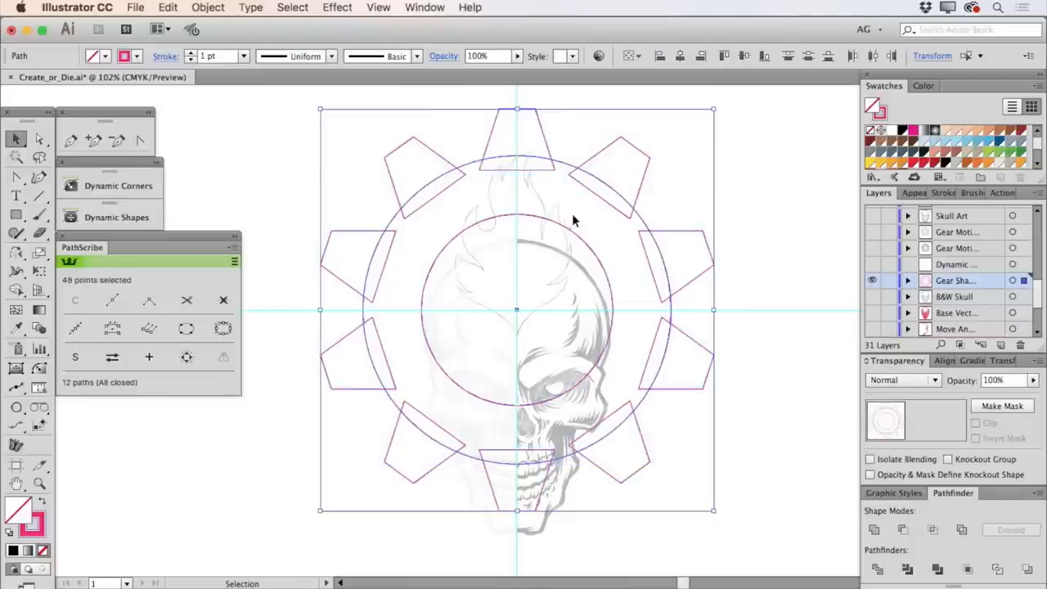
# Unite the gear ring and teeth into one shape in Pathfinder, then deselect.
pyautogui.click(902, 530)
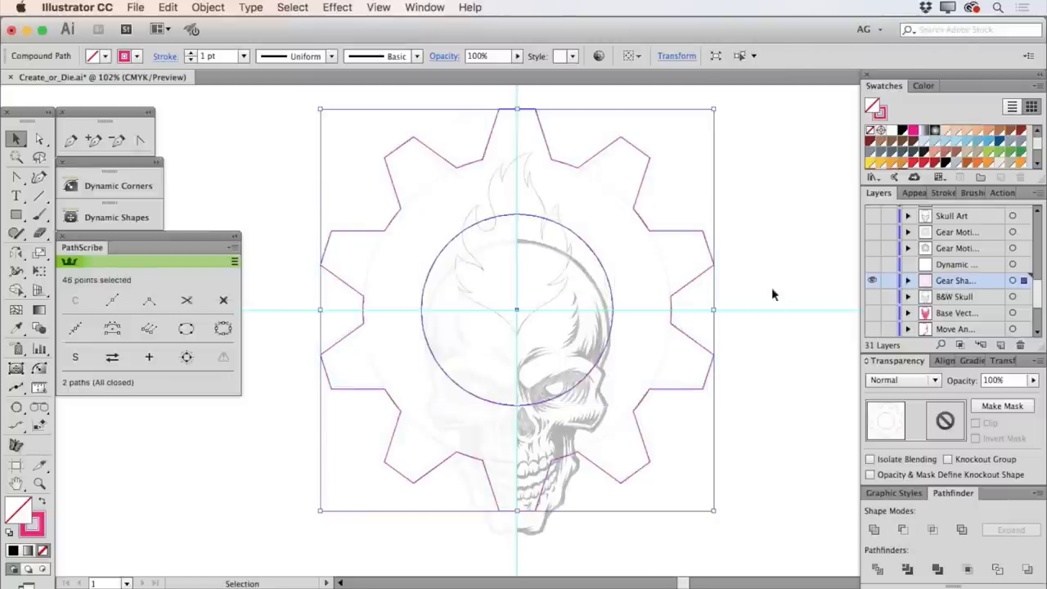
pyautogui.click(761, 260)
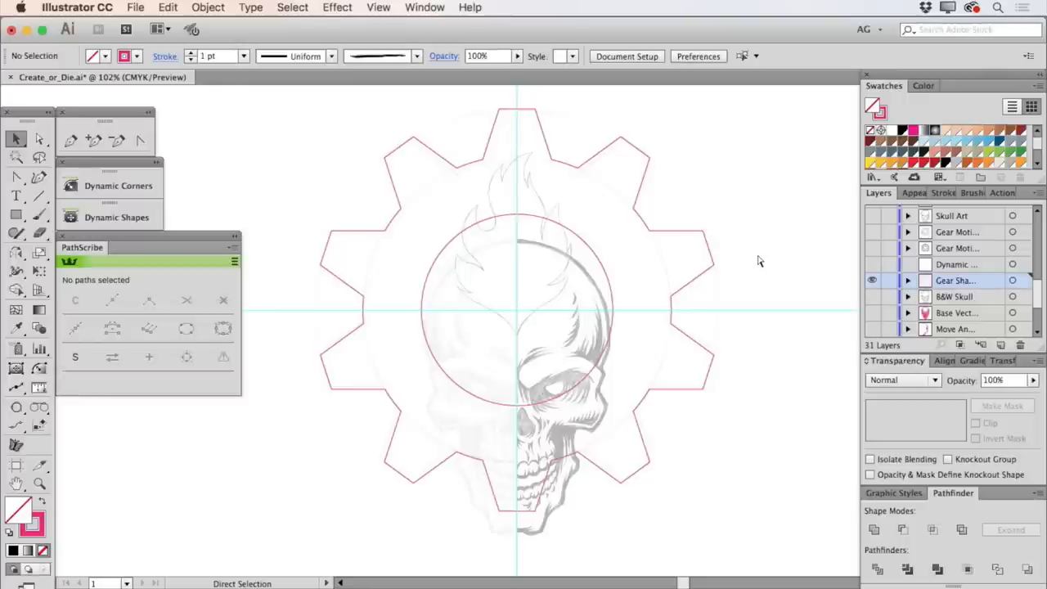
pyautogui.click(15, 139)
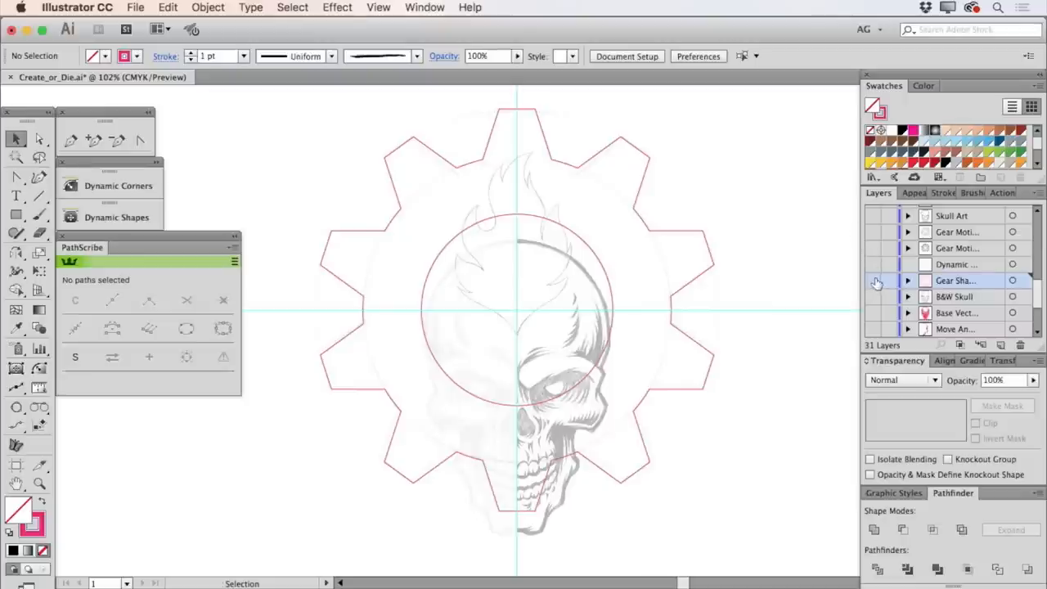
# Show the Dynamic layer, choose Dynamic Gear in VectorScribe Dynamic Shapes, and target that layer.
pyautogui.click(871, 264)
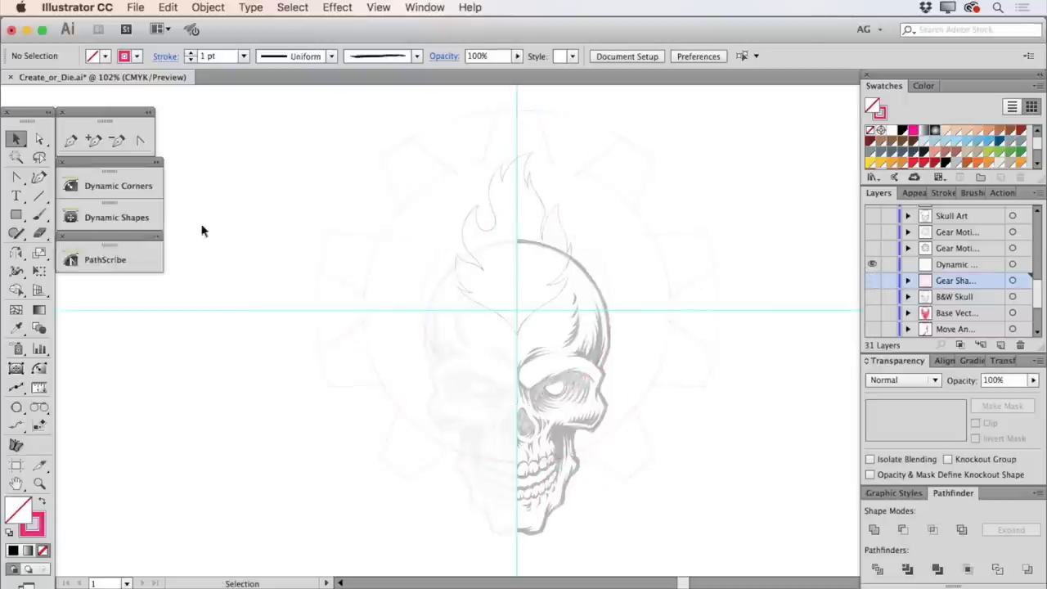
pyautogui.moveTo(116, 217)
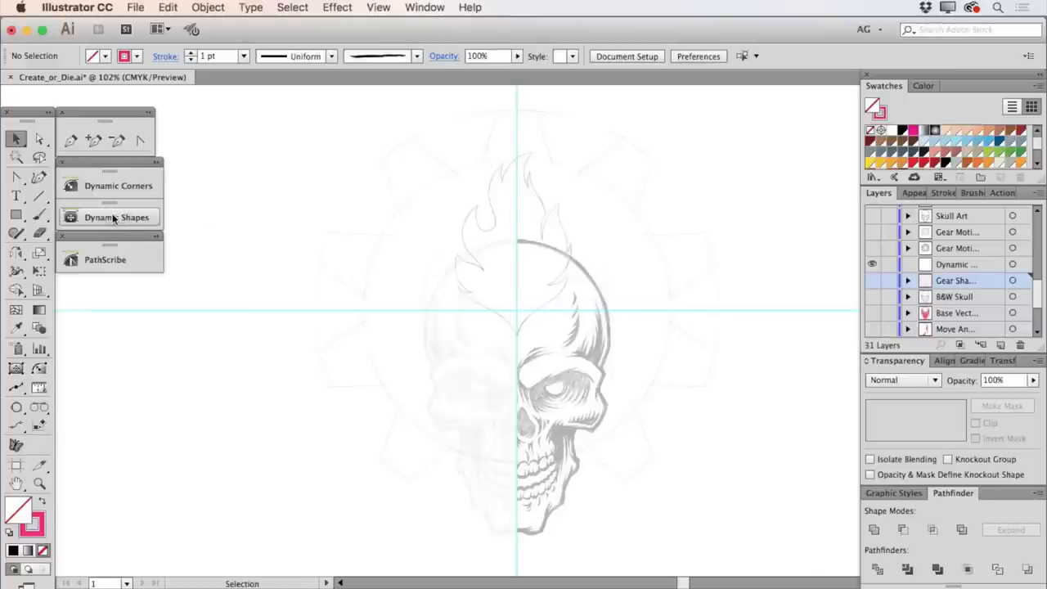
pyautogui.click(116, 216)
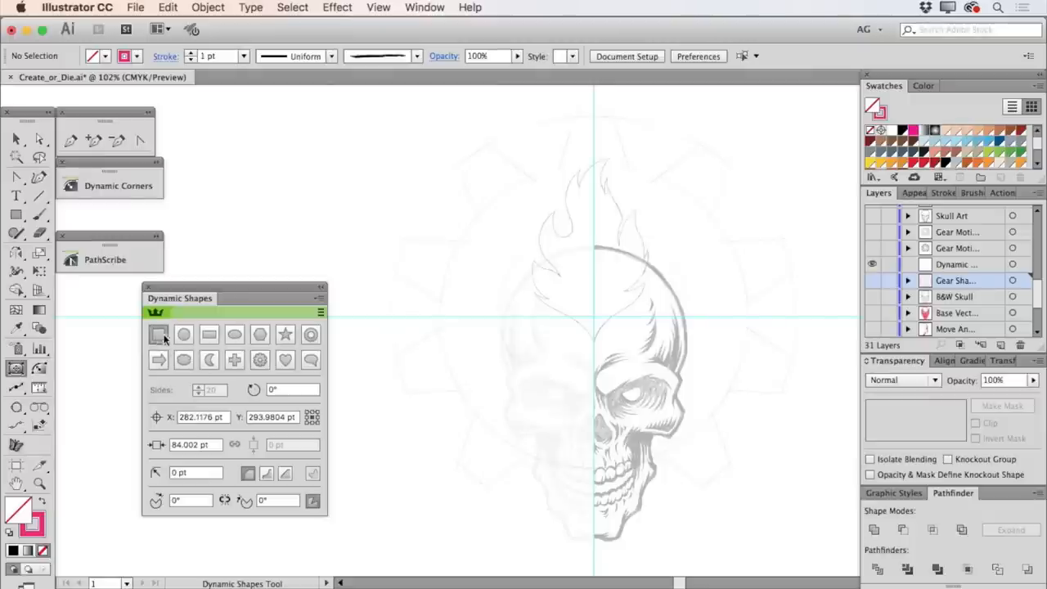
pyautogui.moveTo(260, 360)
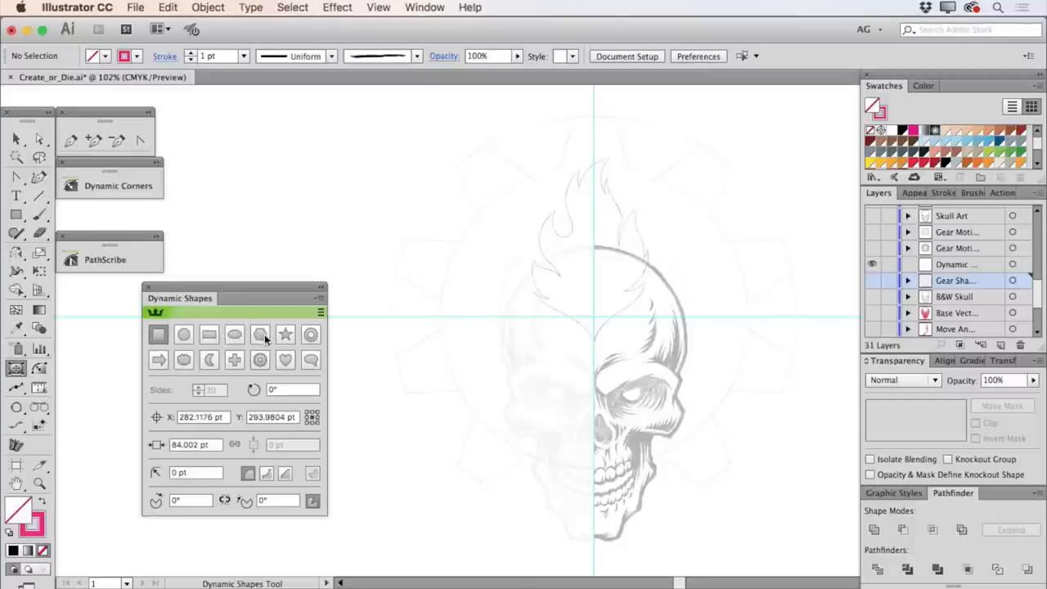
pyautogui.moveTo(309, 358)
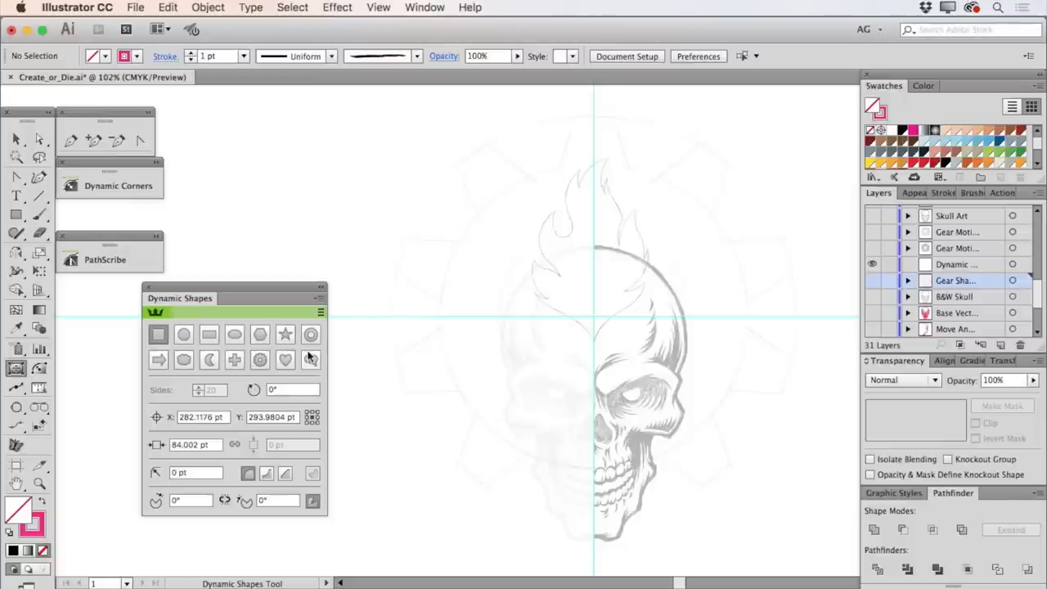
pyautogui.moveTo(245, 350)
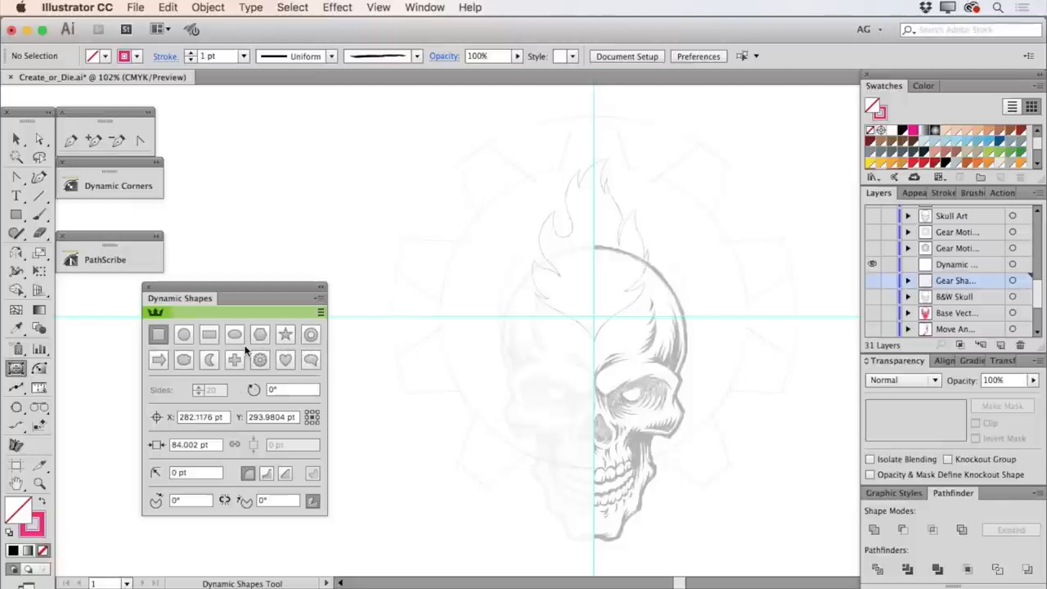
pyautogui.moveTo(263, 360)
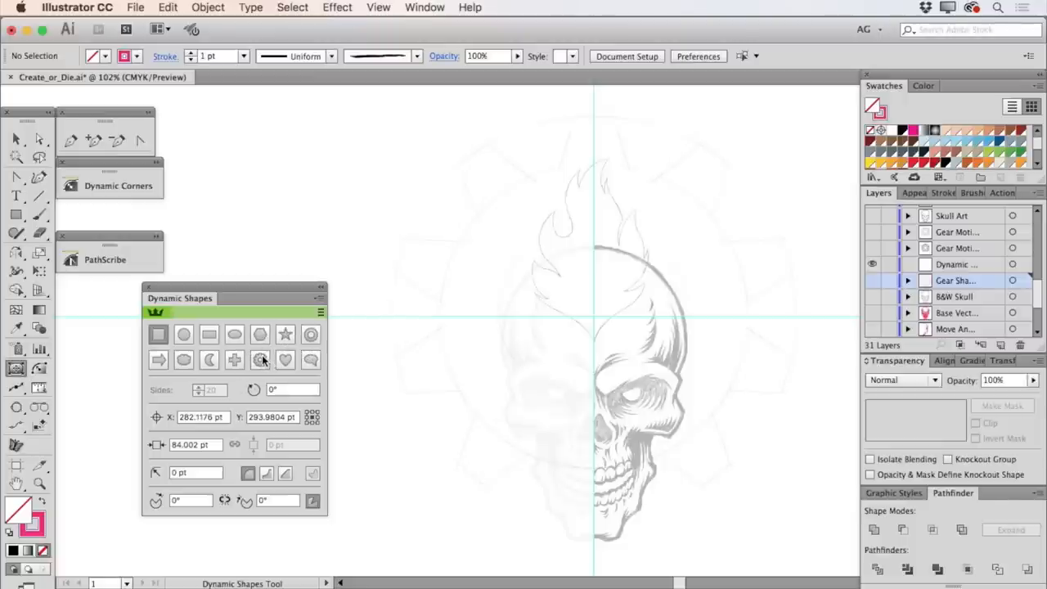
pyautogui.click(260, 360)
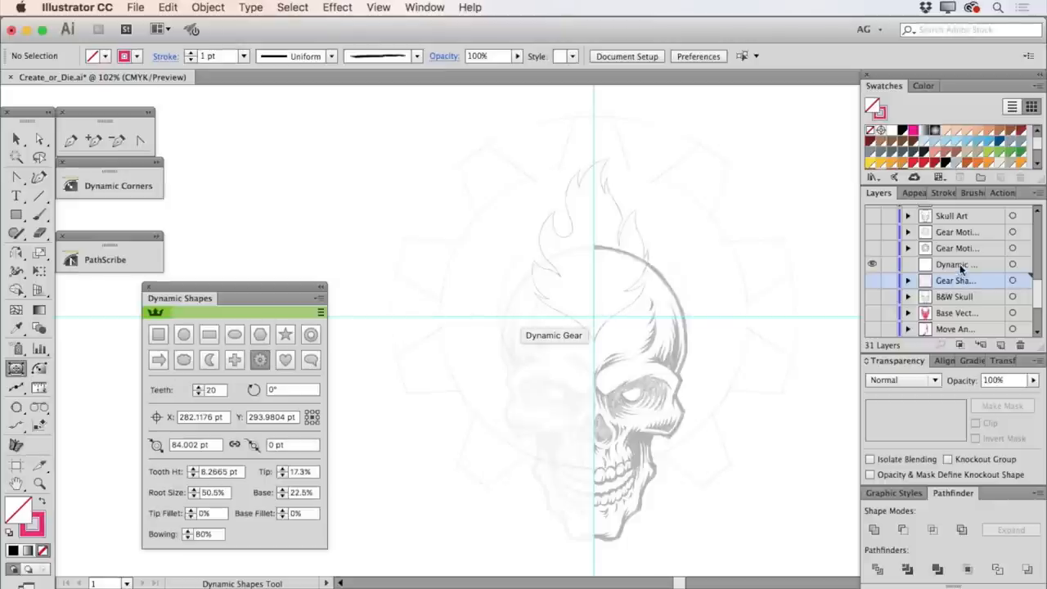
pyautogui.click(957, 264)
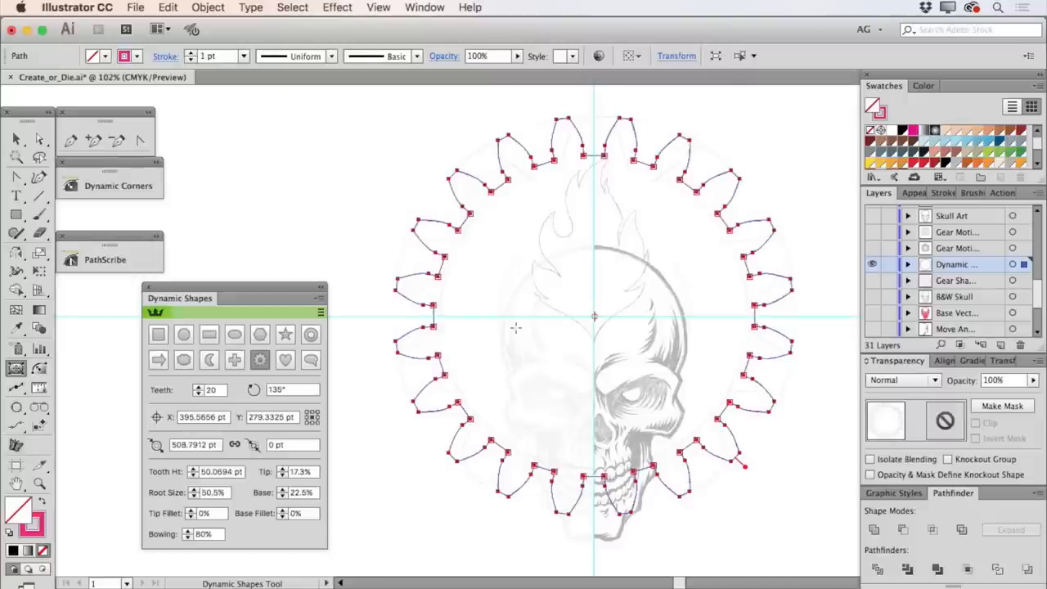
pyautogui.moveTo(520, 333)
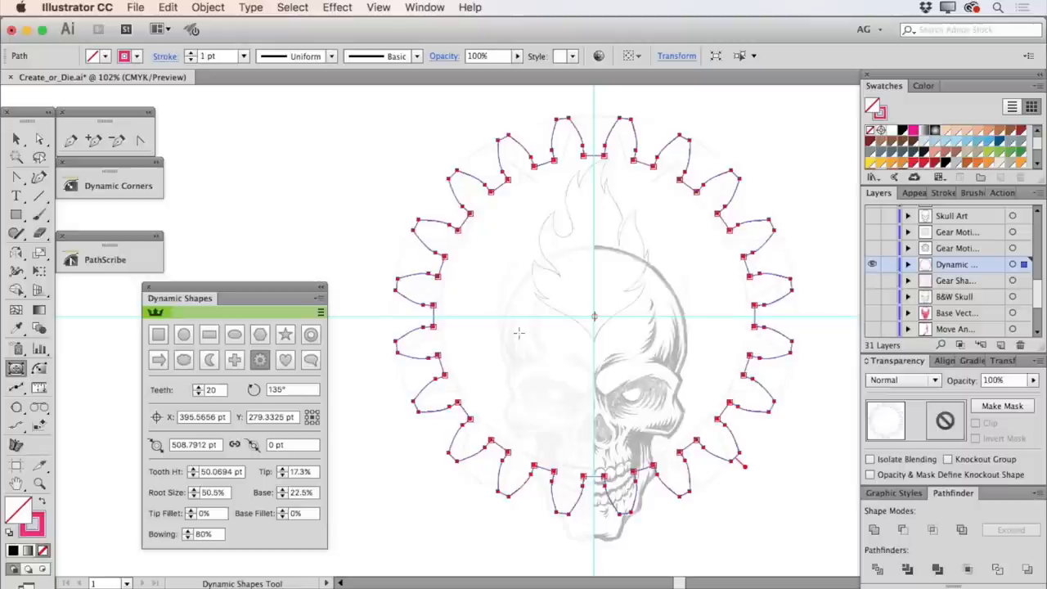
pyautogui.moveTo(477, 277)
pyautogui.write('10')
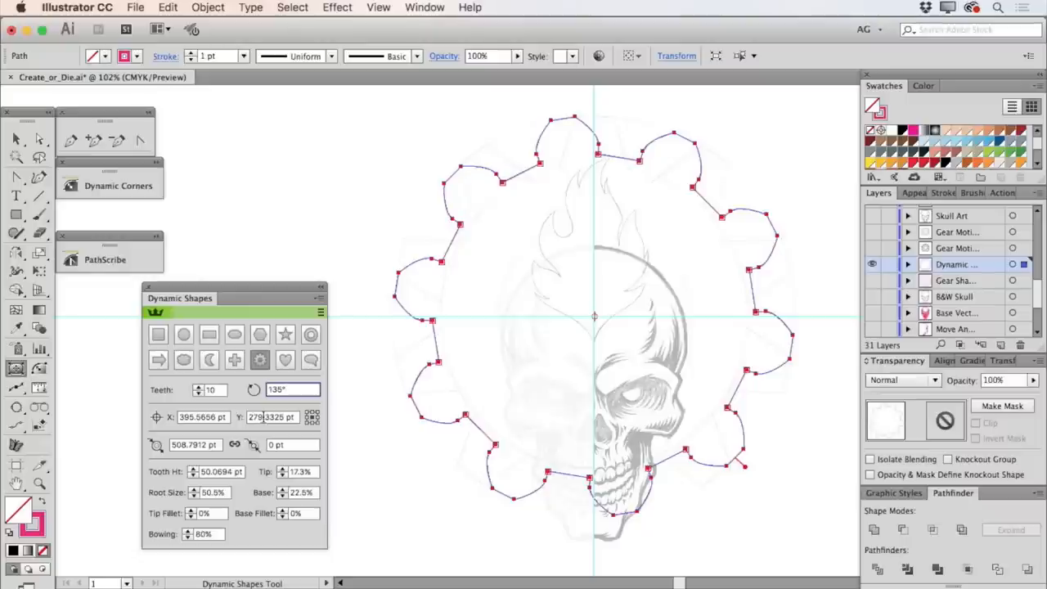
pyautogui.moveTo(596, 319)
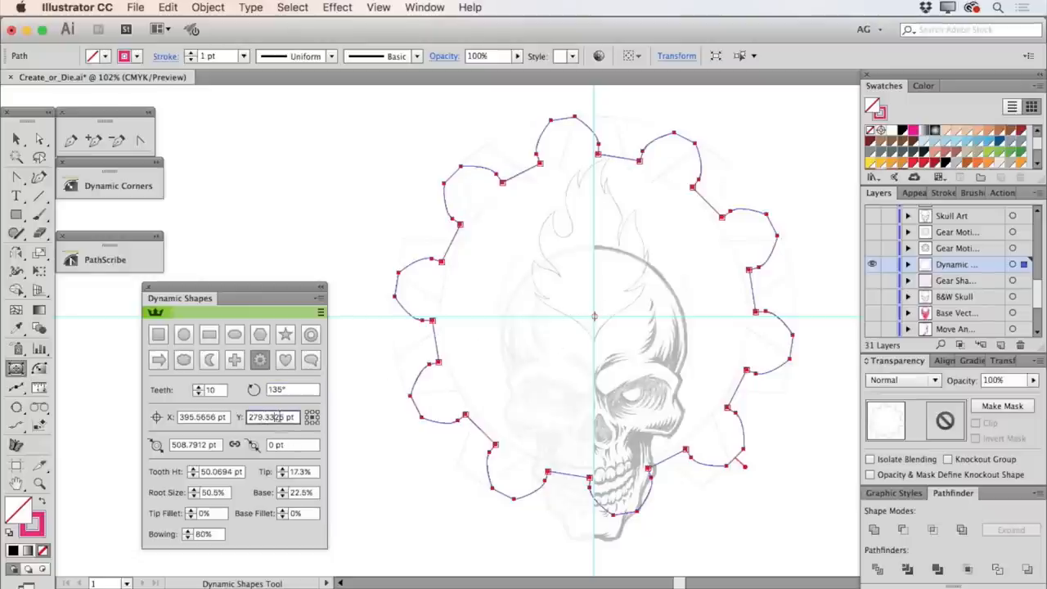
# Set the live gear to 517 pt outer diameter with a centre hole and adjusted teeth.
pyautogui.tripleClick(270, 418)
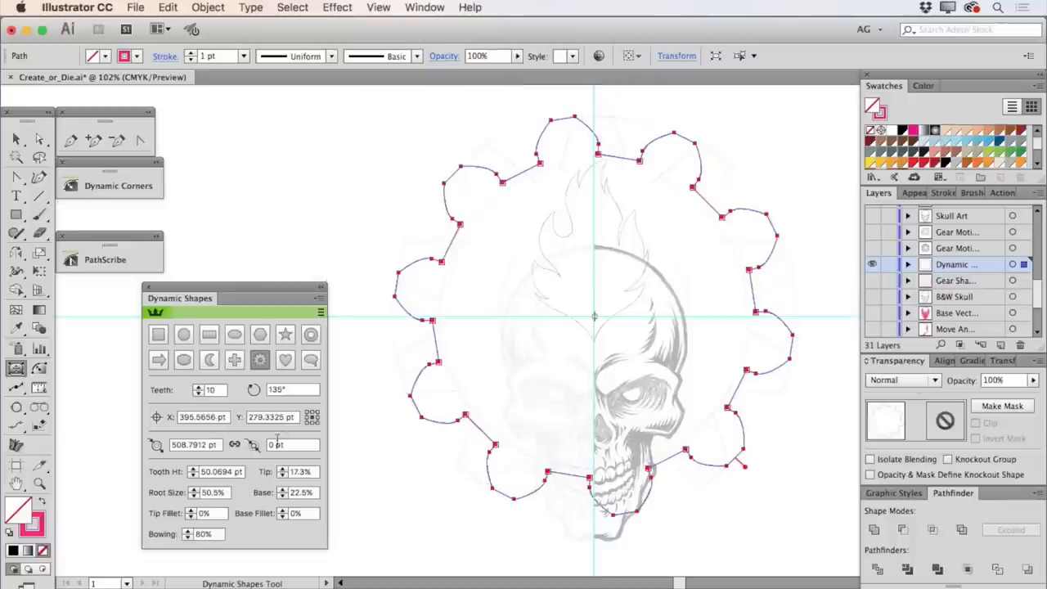
pyautogui.click(292, 444)
pyautogui.write('253')
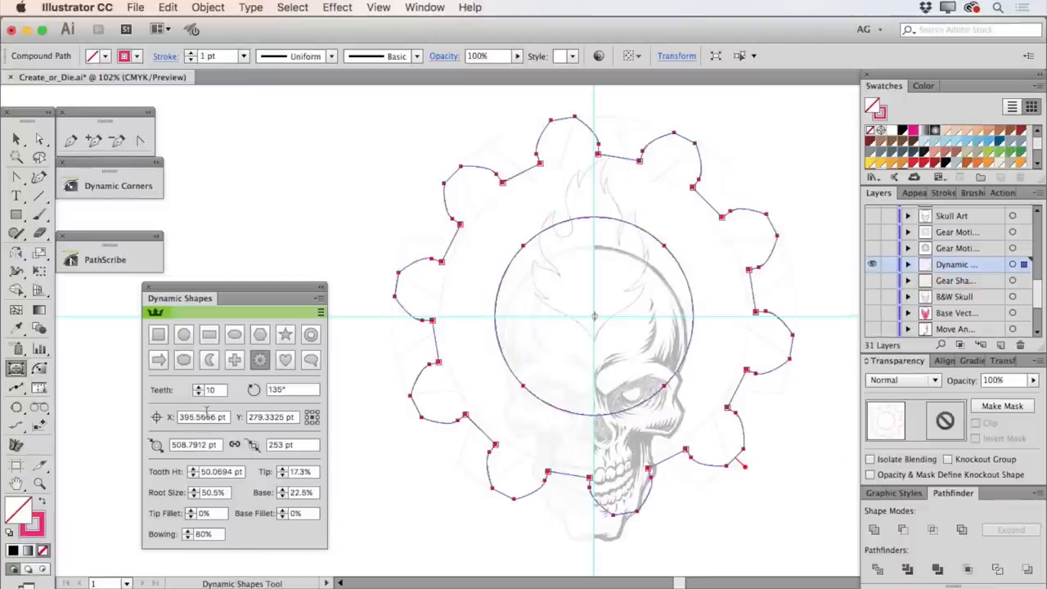
pyautogui.tripleClick(194, 444)
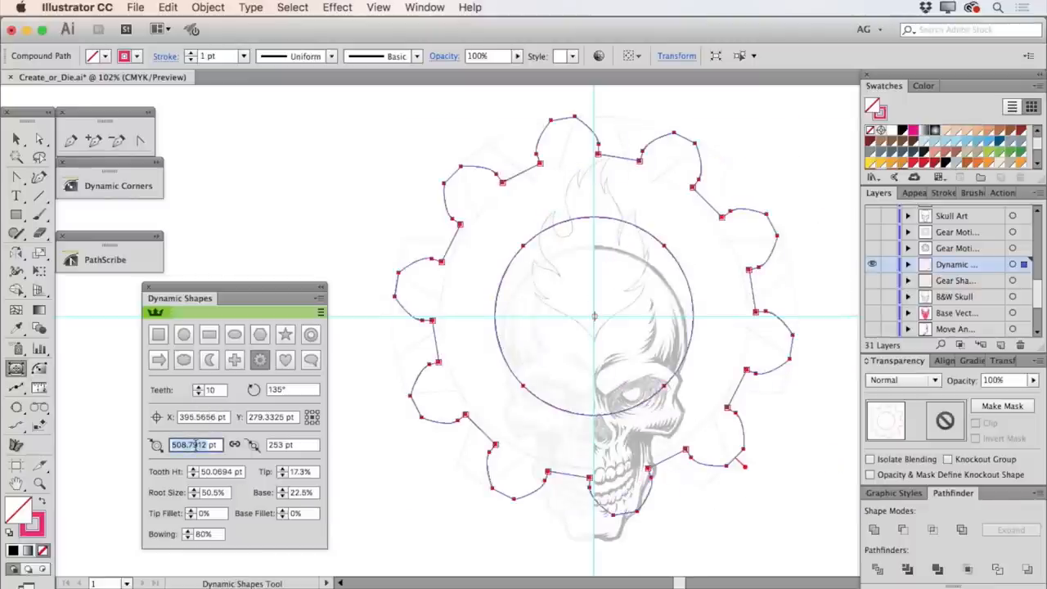
pyautogui.write('517 pt')
pyautogui.click(216, 471)
pyautogui.write('62')
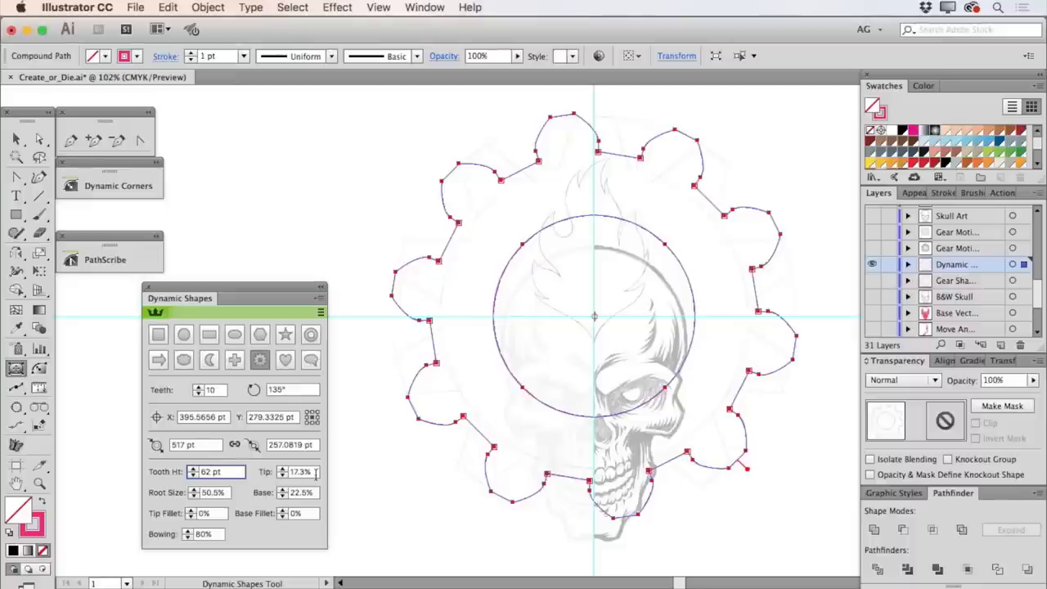
pyautogui.moveTo(306, 471)
pyautogui.write('35')
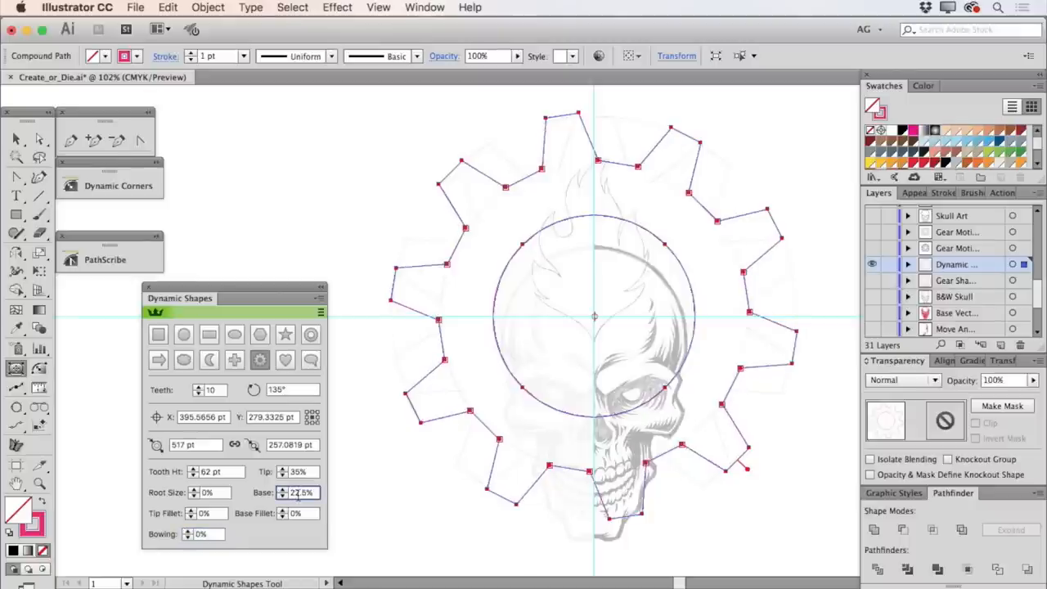
pyautogui.tripleClick(301, 492)
pyautogui.write('60')
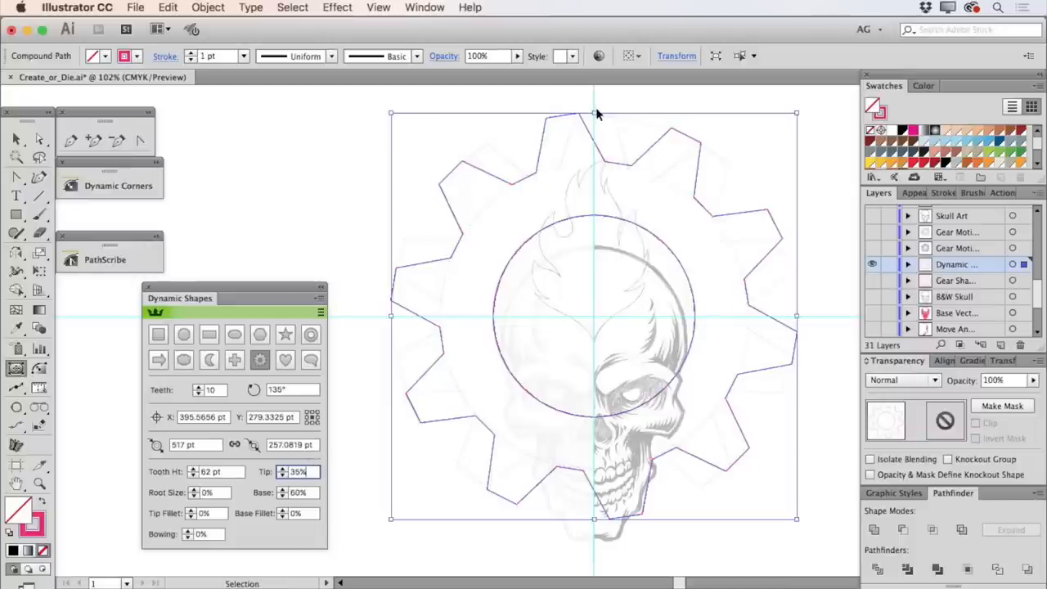
# Rotate the live gear to about 144° so a flat-topped tooth points up.
pyautogui.moveTo(595, 112); pyautogui.dragTo(613, 111)
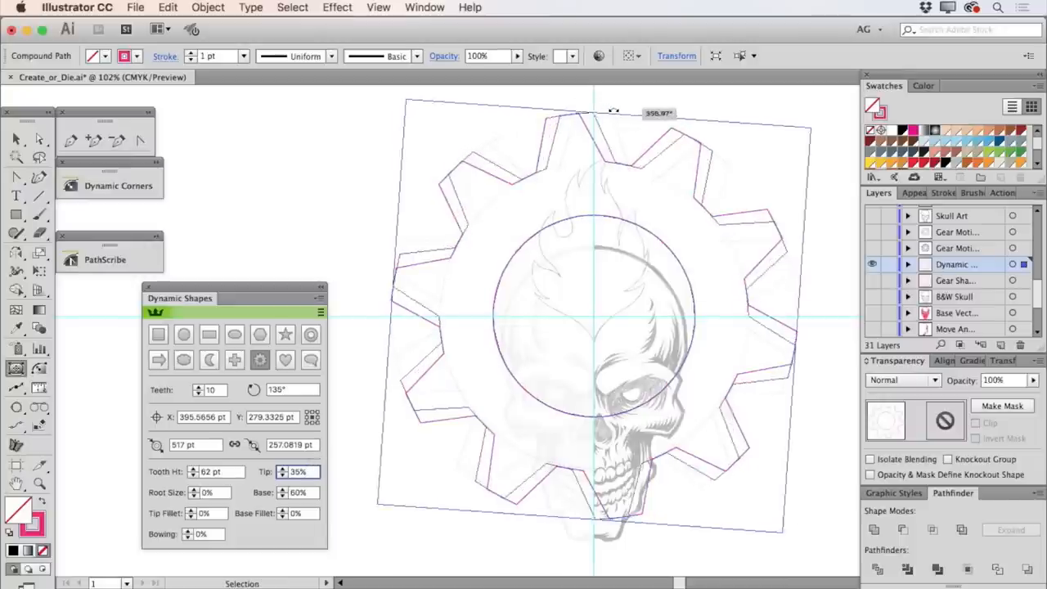
pyautogui.moveTo(614, 112); pyautogui.dragTo(628, 115)
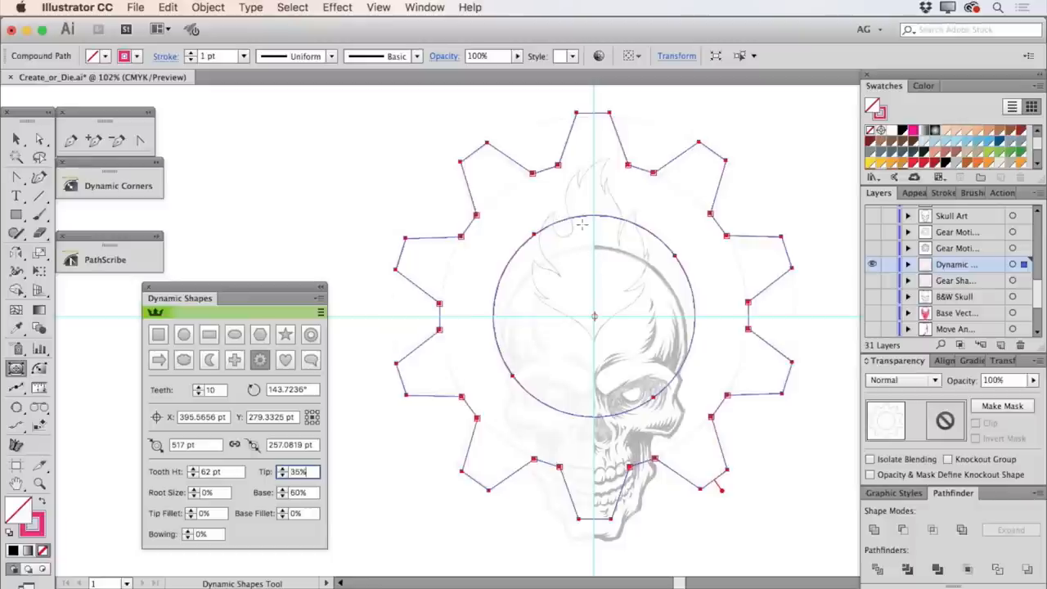
pyautogui.moveTo(575, 209)
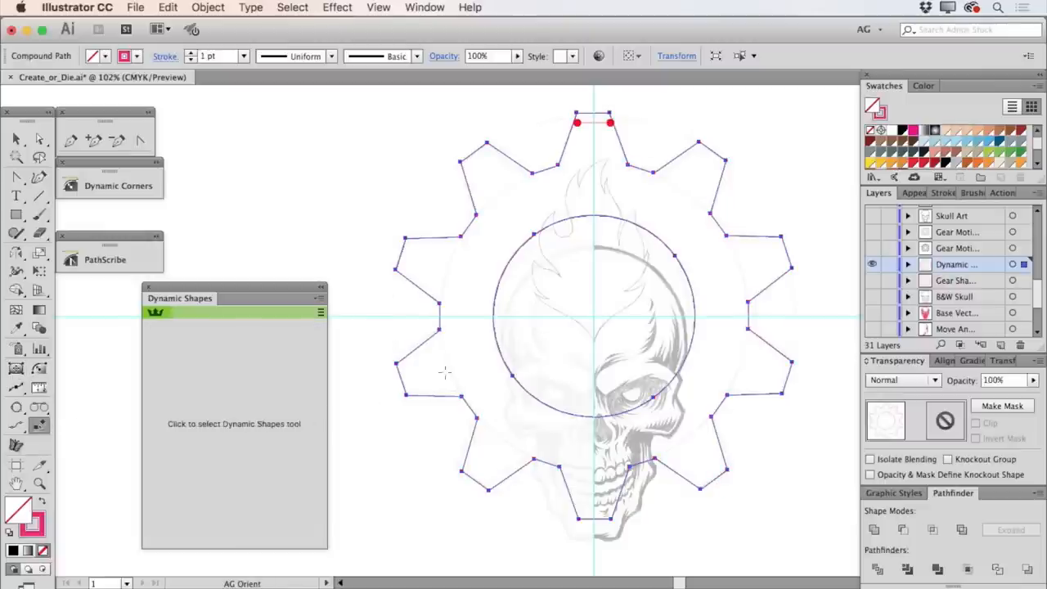
# Pick the top tooth's two tip anchors as reference points for orienting.
pyautogui.click(17, 138)
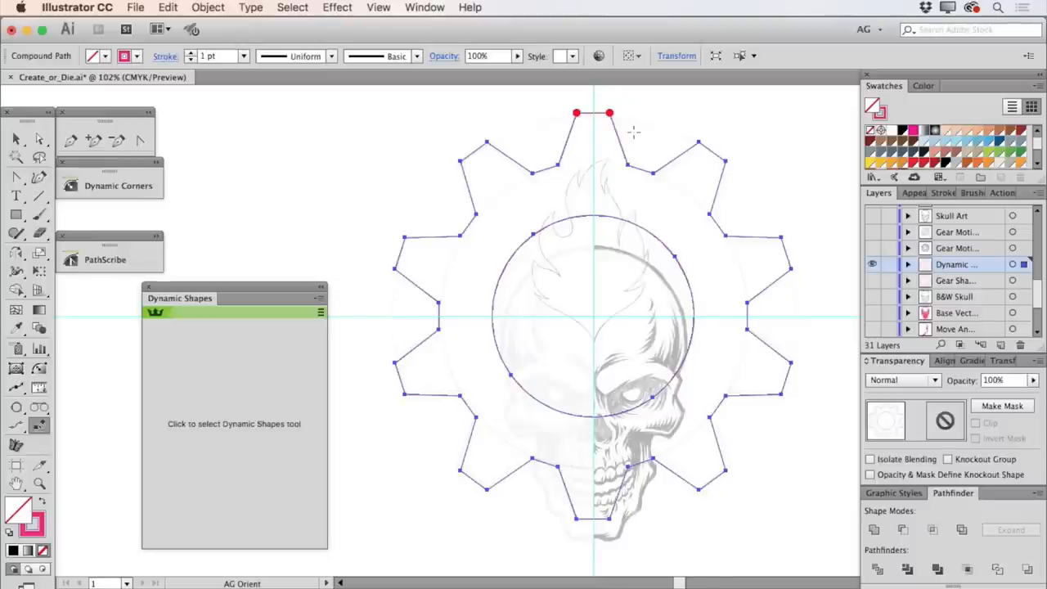
pyautogui.moveTo(646, 114)
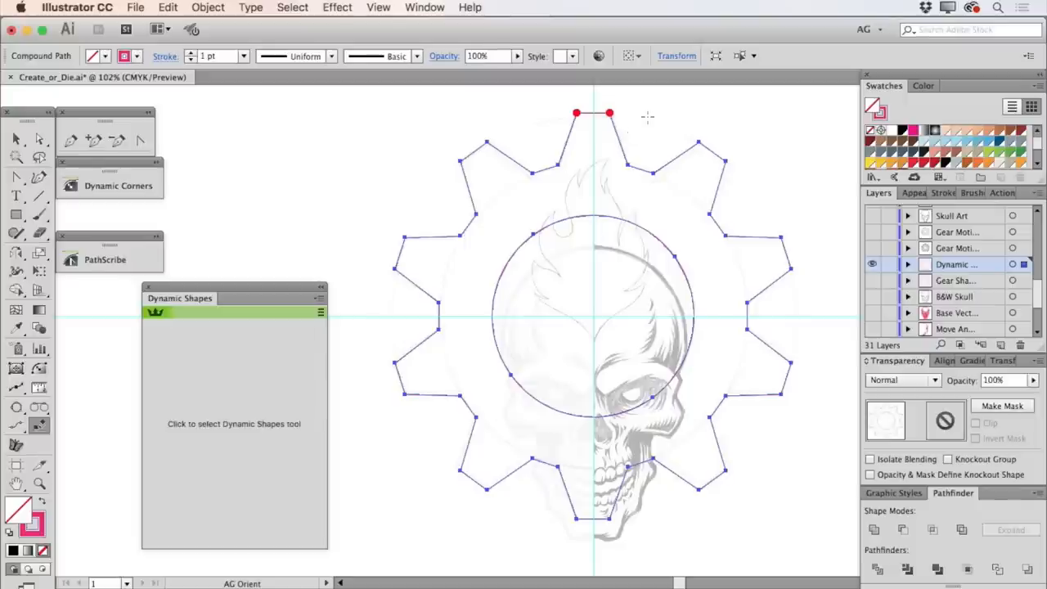
pyautogui.moveTo(864, 248)
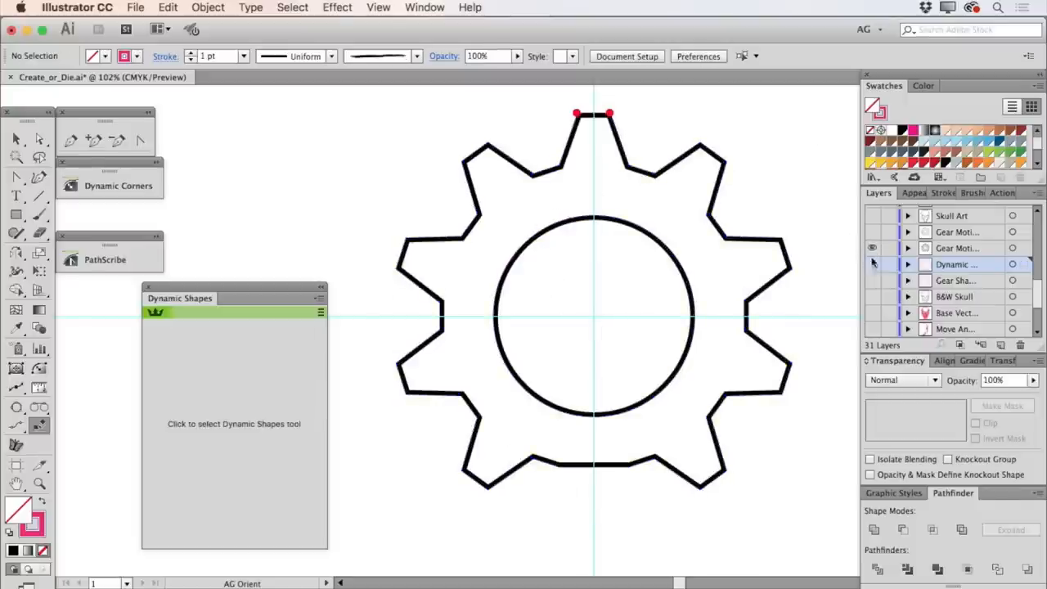
# Show the Skull Art layer over the bold gear and deselect the gear.
pyautogui.click(38, 138)
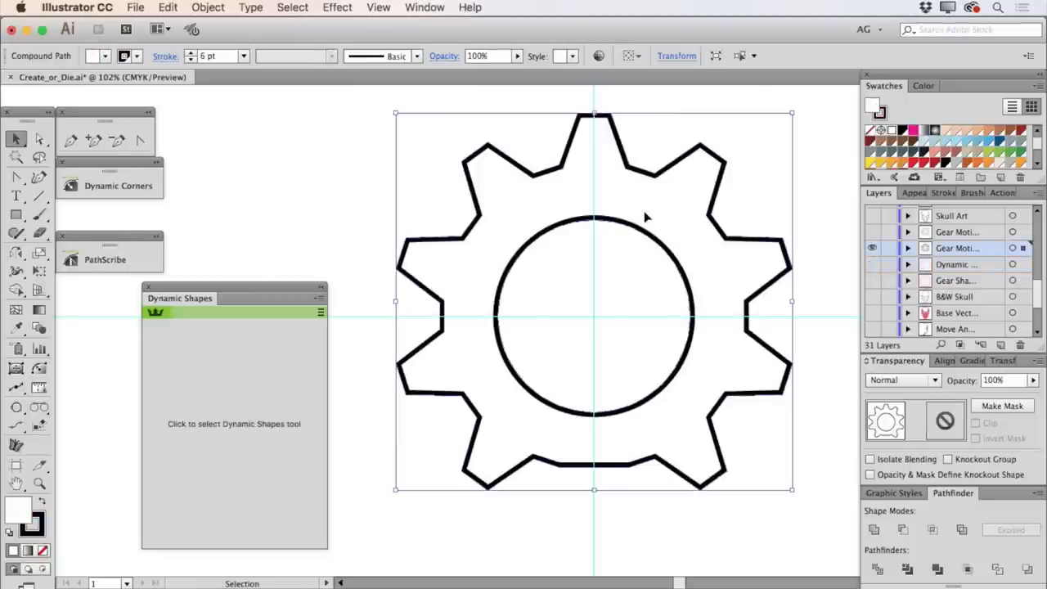
pyautogui.moveTo(883, 115)
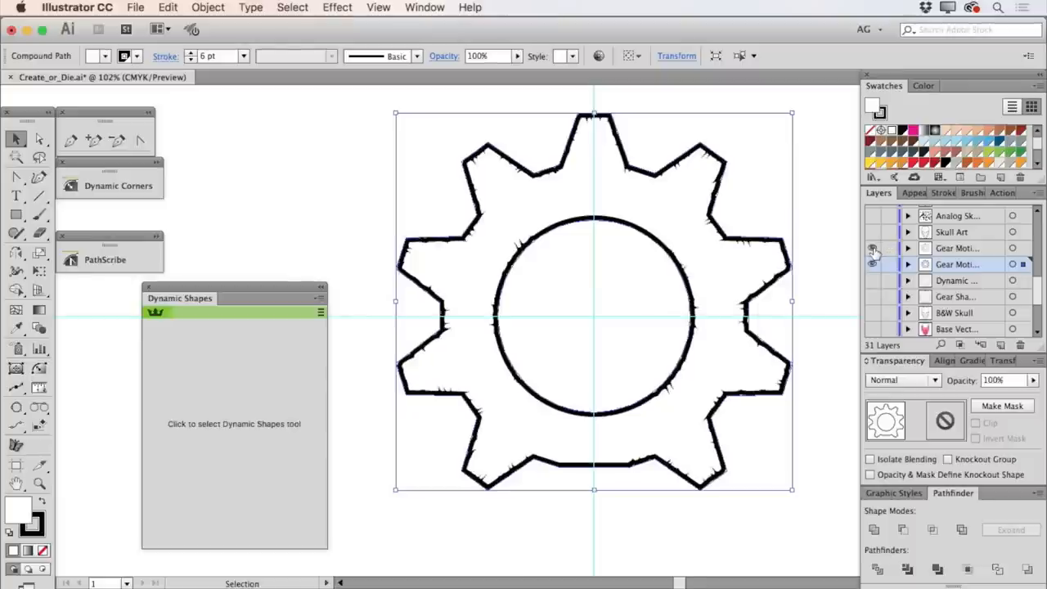
pyautogui.click(872, 231)
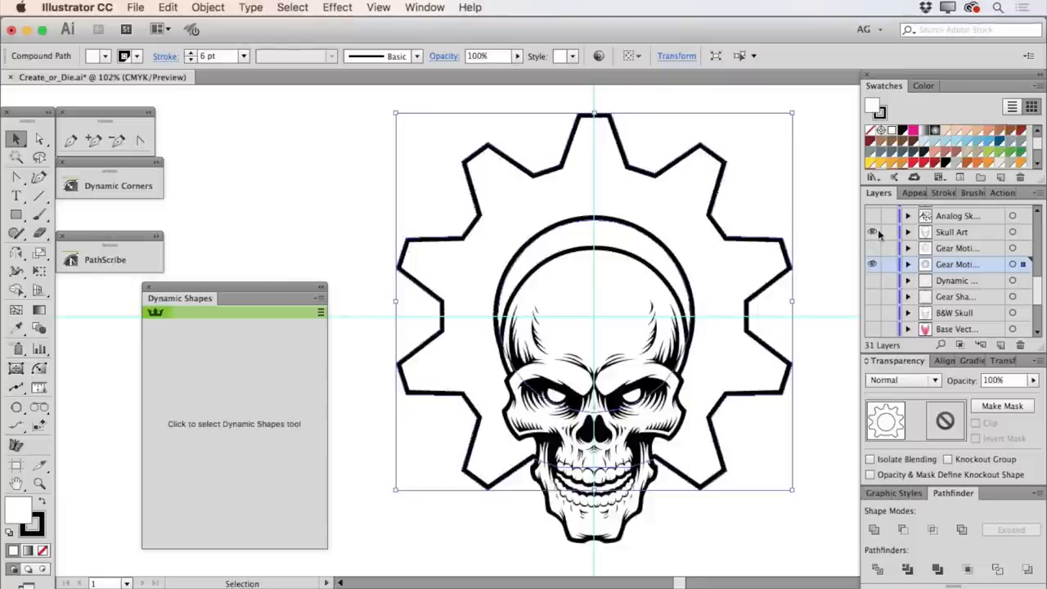
pyautogui.click(872, 232)
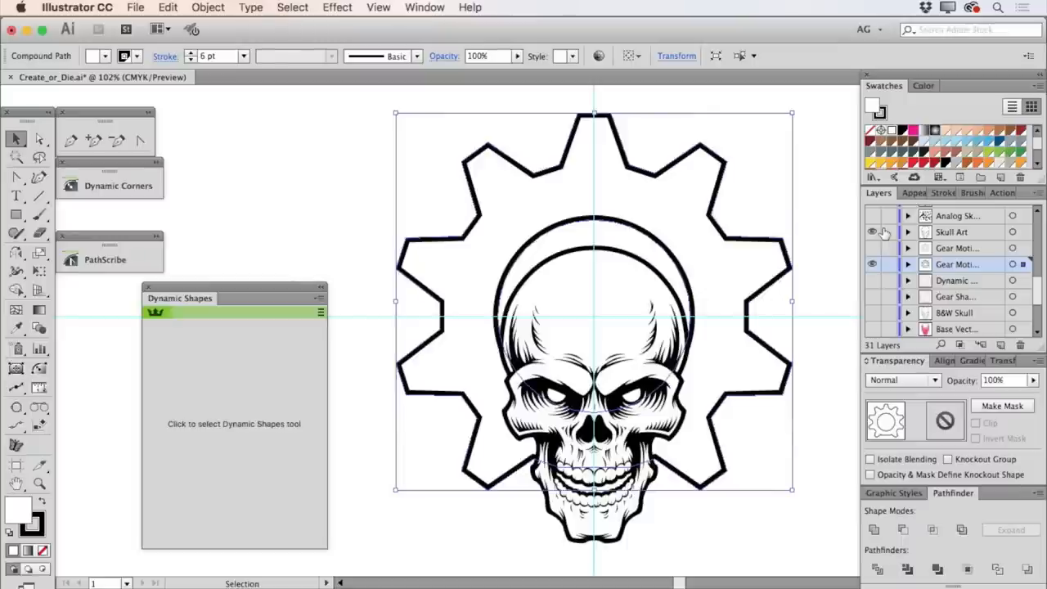
pyautogui.click(872, 248)
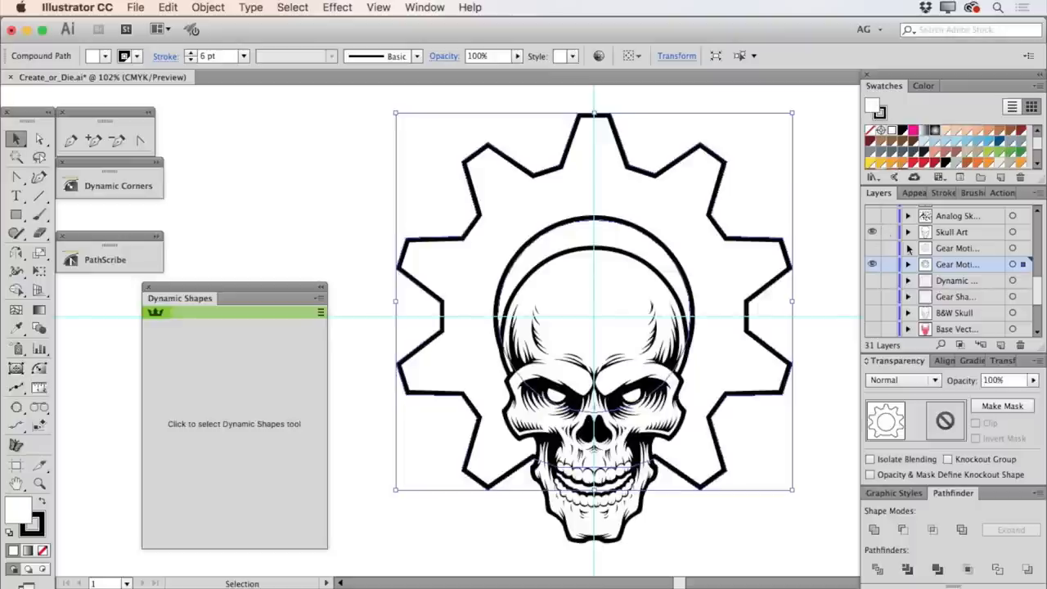
pyautogui.click(838, 238)
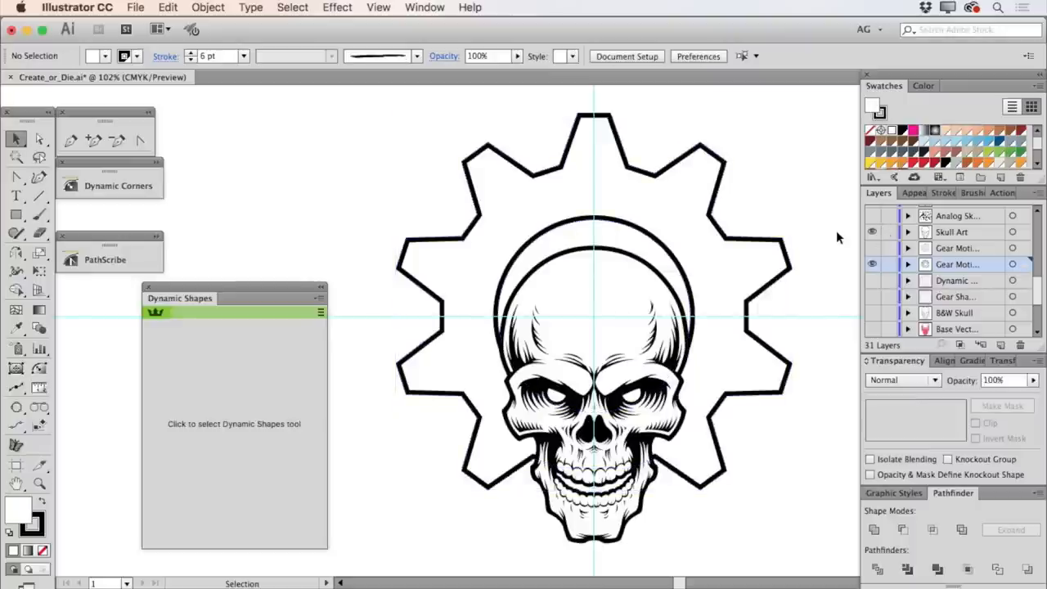
pyautogui.moveTo(841, 240)
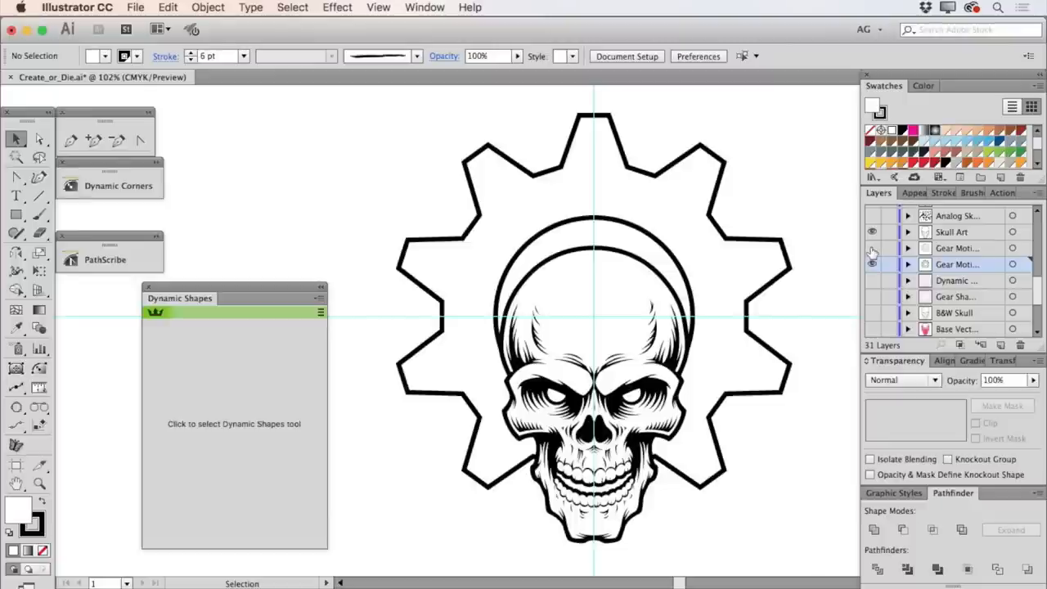
# Swap the plain Gear Motif layer for the roughened gear outline.
pyautogui.click(872, 248)
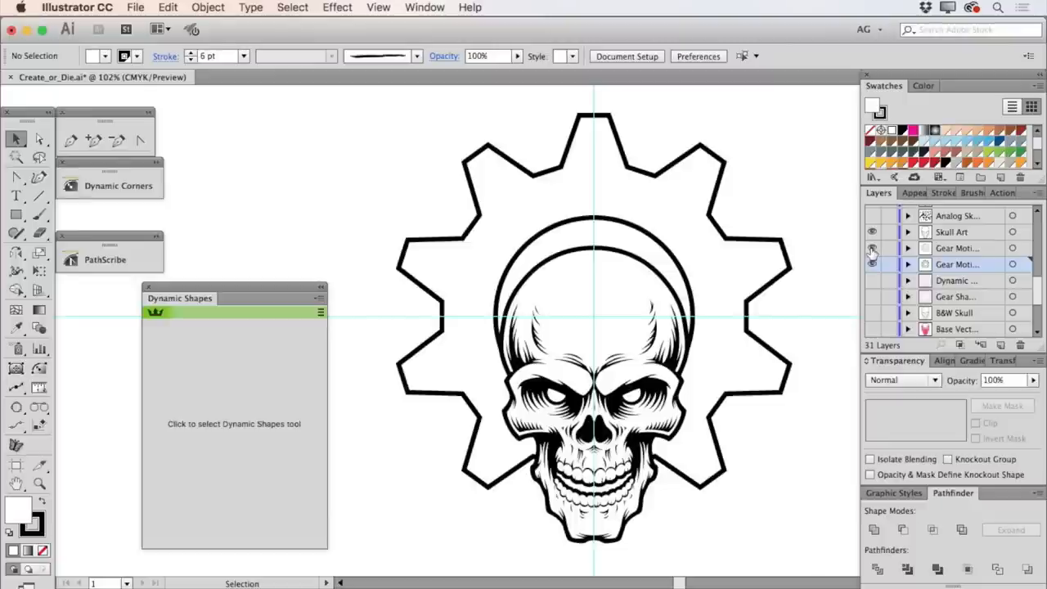
pyautogui.click(872, 264)
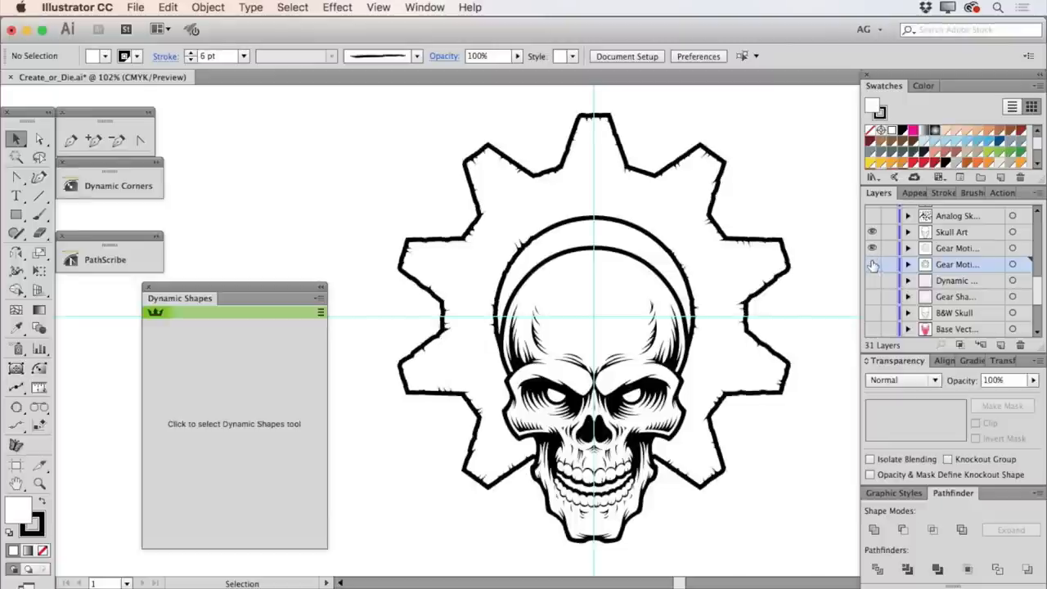
pyautogui.click(871, 264)
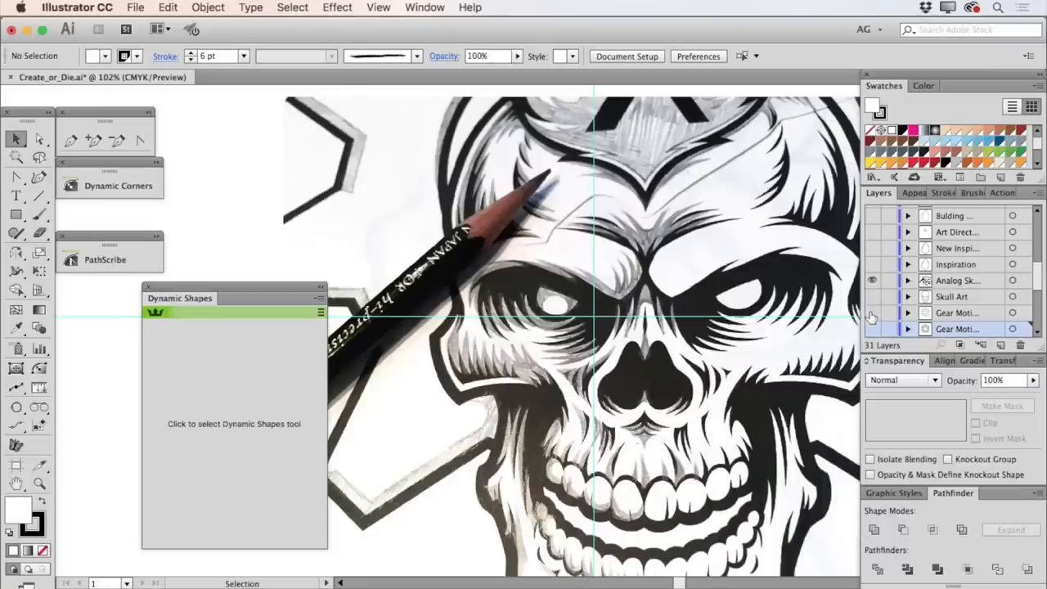
# Show the Inspiration layer's flame-mohawk outline over the faint skull sketch, below the Analog Sketch photo.
pyautogui.scroll(-3)
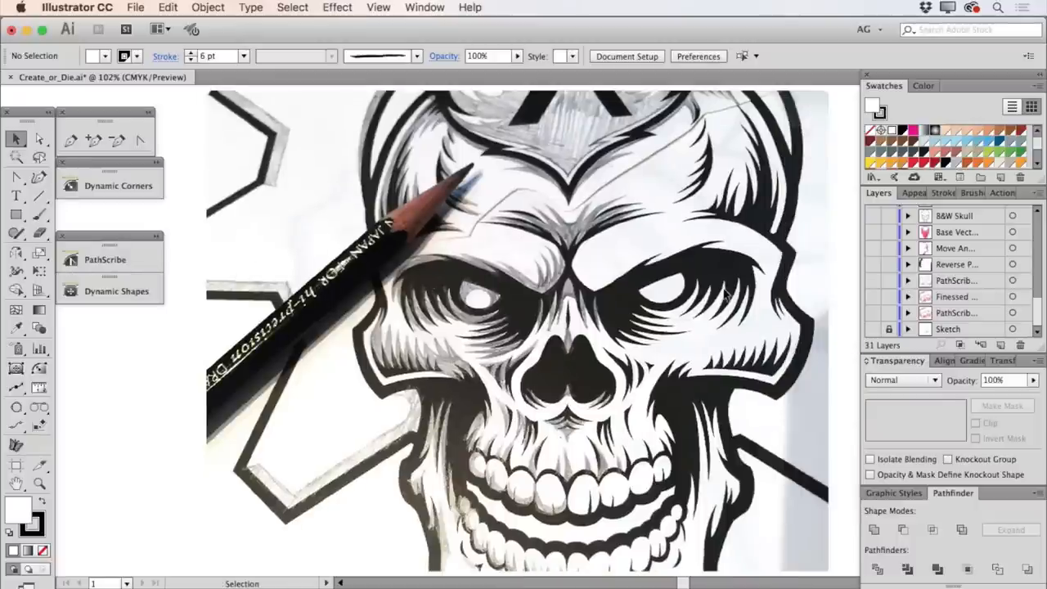
pyautogui.scroll(-3)
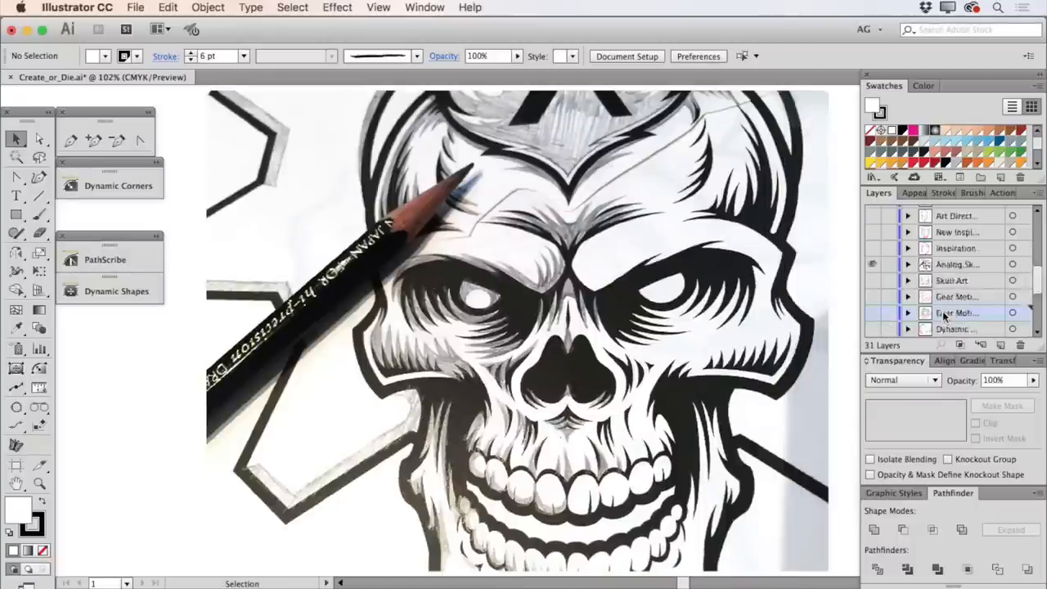
pyautogui.scroll(3)
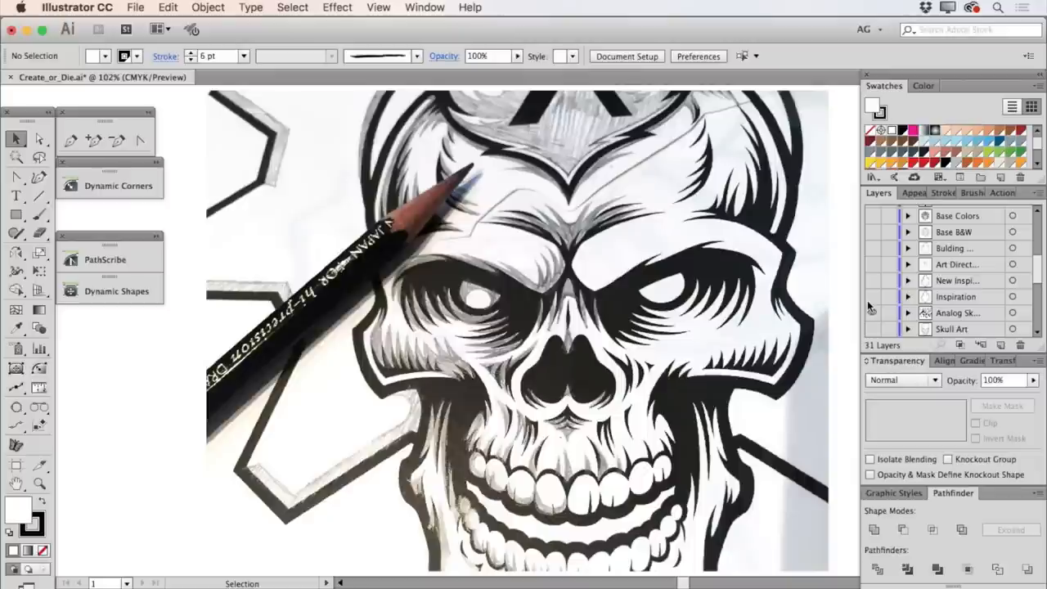
pyautogui.click(872, 313)
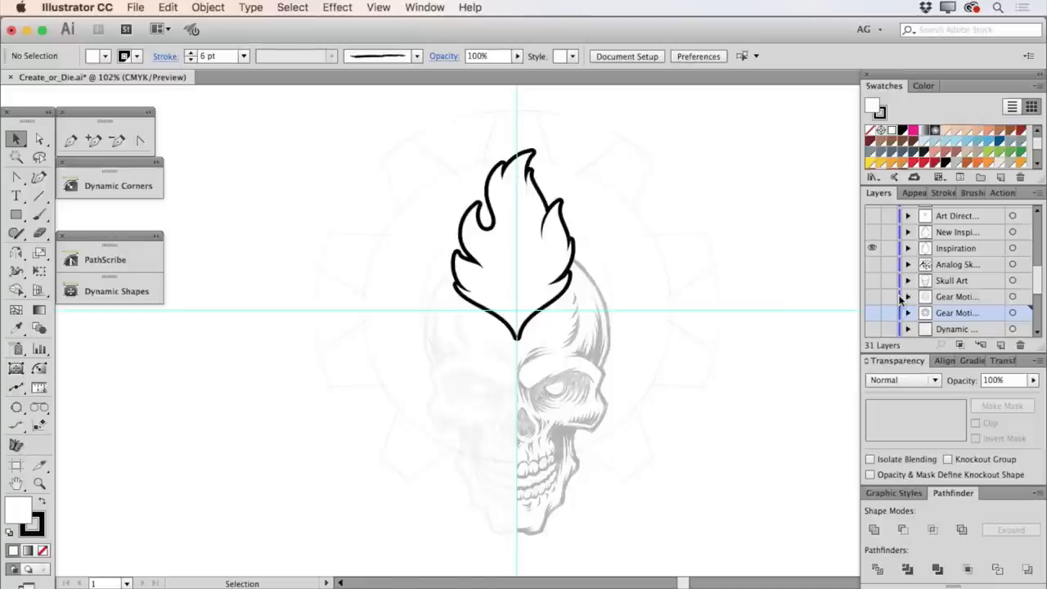
# Make the Skull Art layer visible so the inked skull shows beneath the flame mohawk.
pyautogui.click(872, 248)
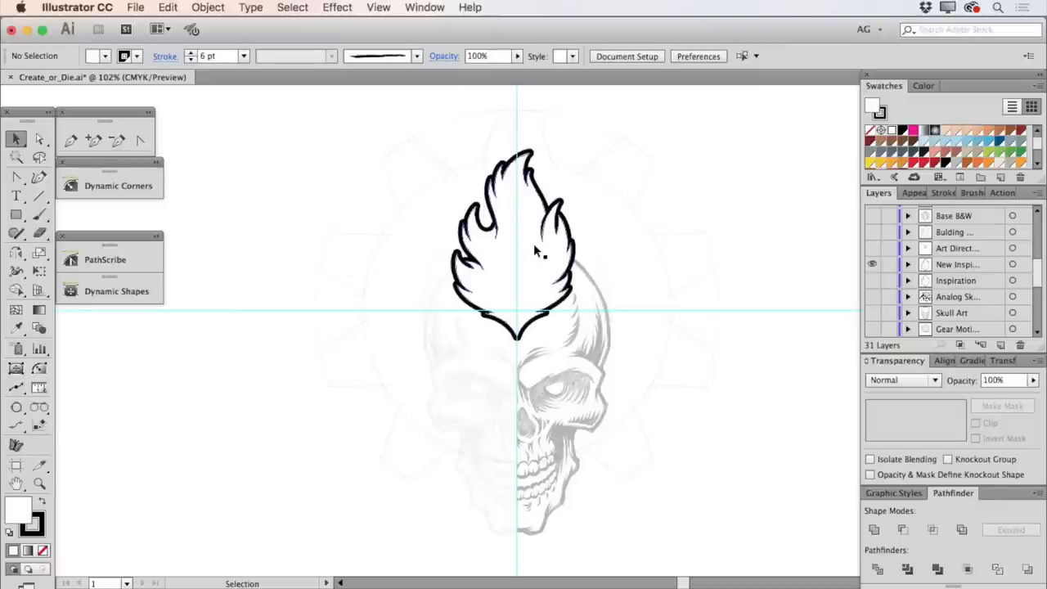
pyautogui.moveTo(846, 287)
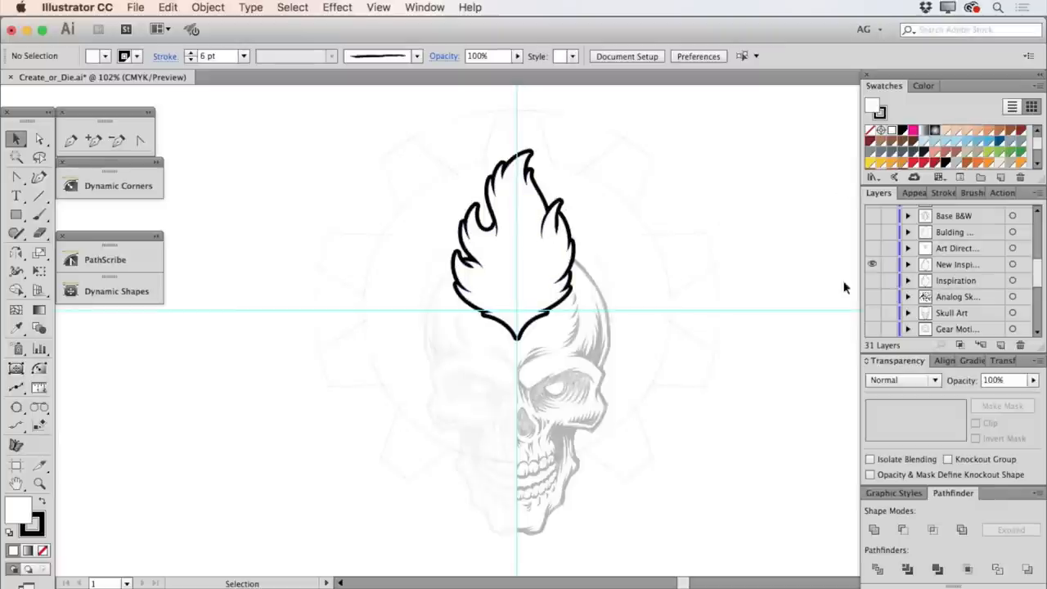
pyautogui.click(871, 312)
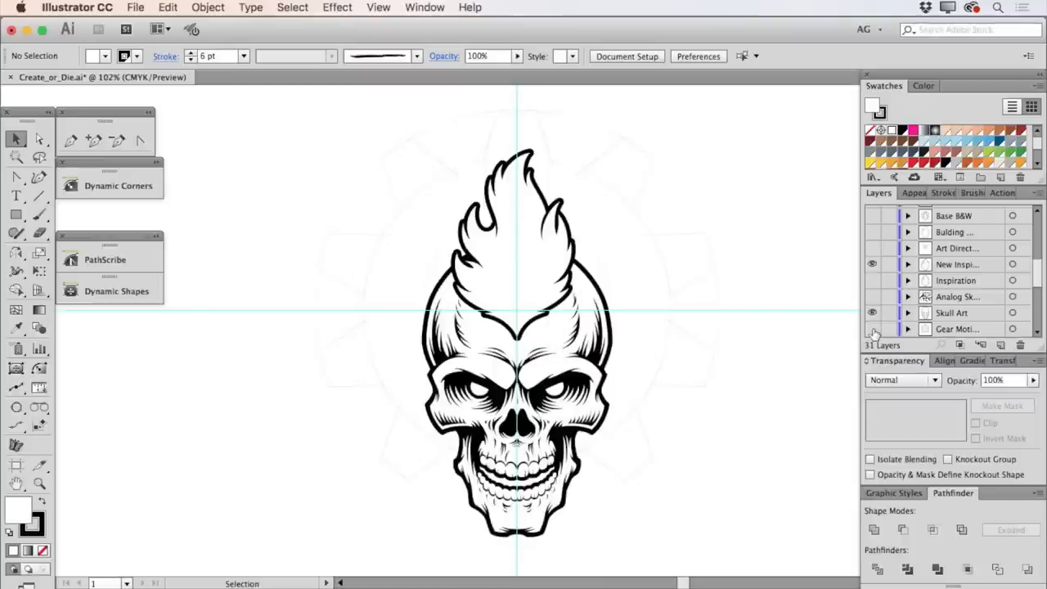
# Set the flame mohawk outline's stroke corner limit to 25, then hide the badge art layer.
pyautogui.click(872, 329)
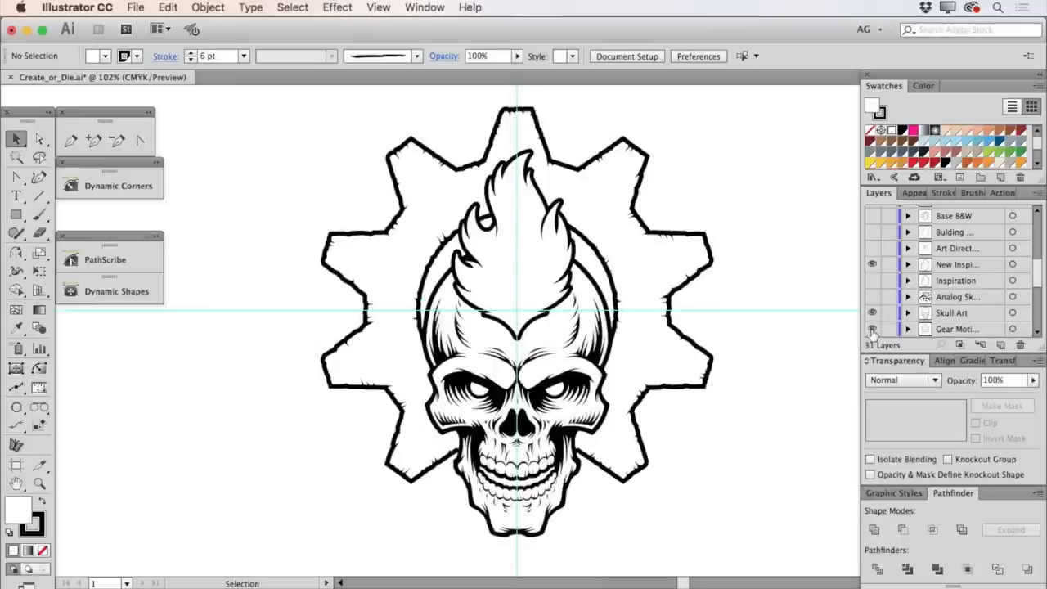
pyautogui.click(871, 328)
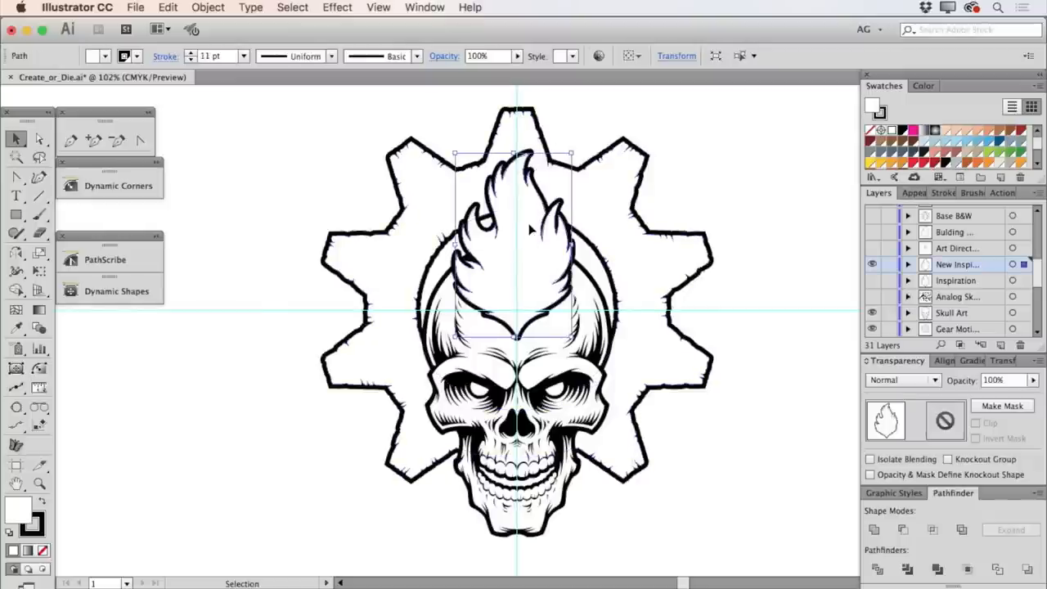
pyautogui.click(942, 192)
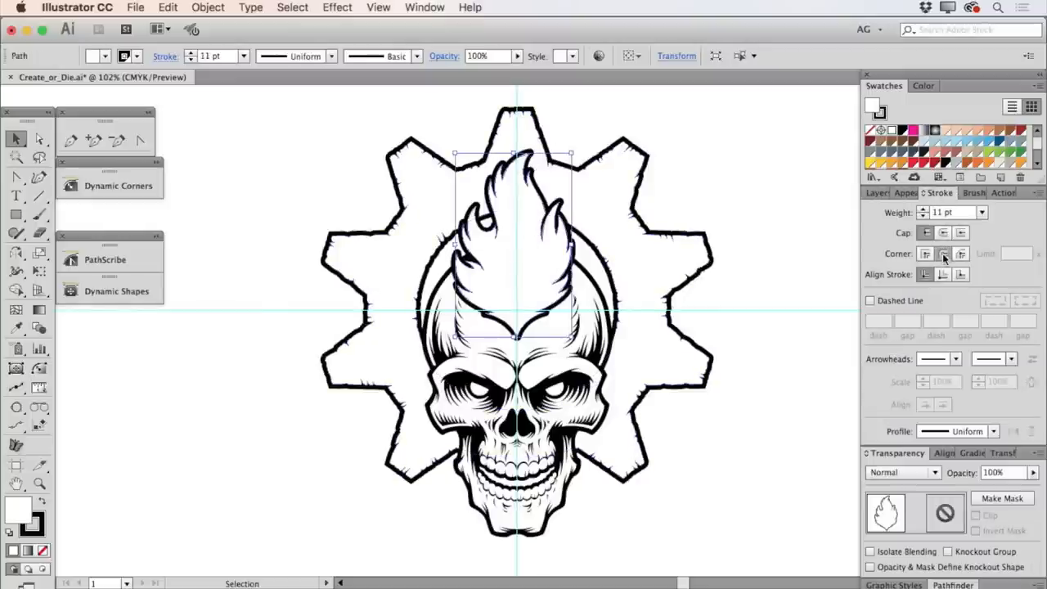
pyautogui.click(925, 254)
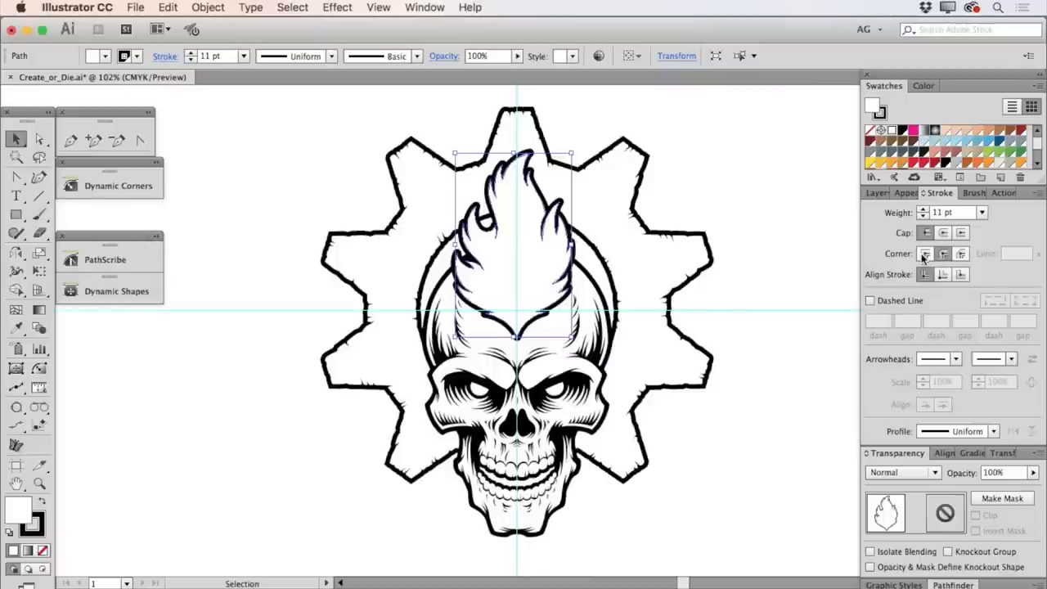
pyautogui.click(925, 253)
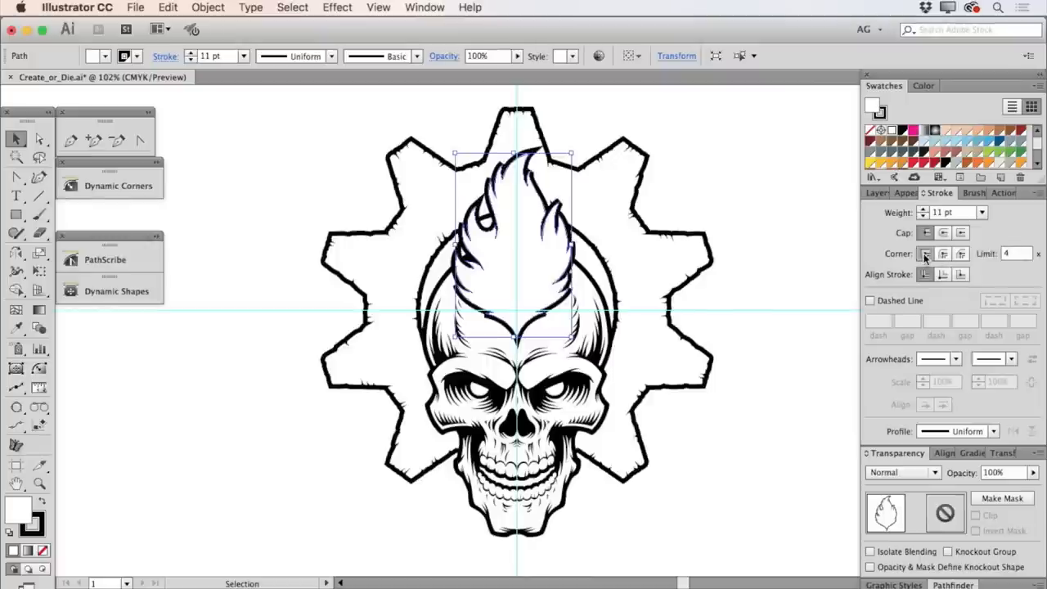
pyautogui.click(925, 253)
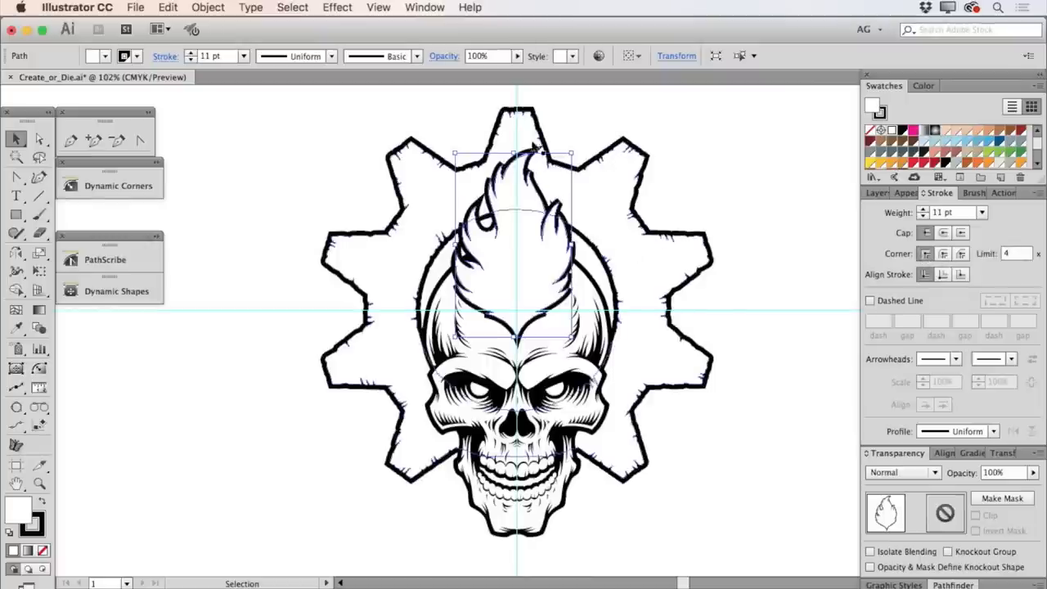
pyautogui.moveTo(564, 201)
pyautogui.write('25')
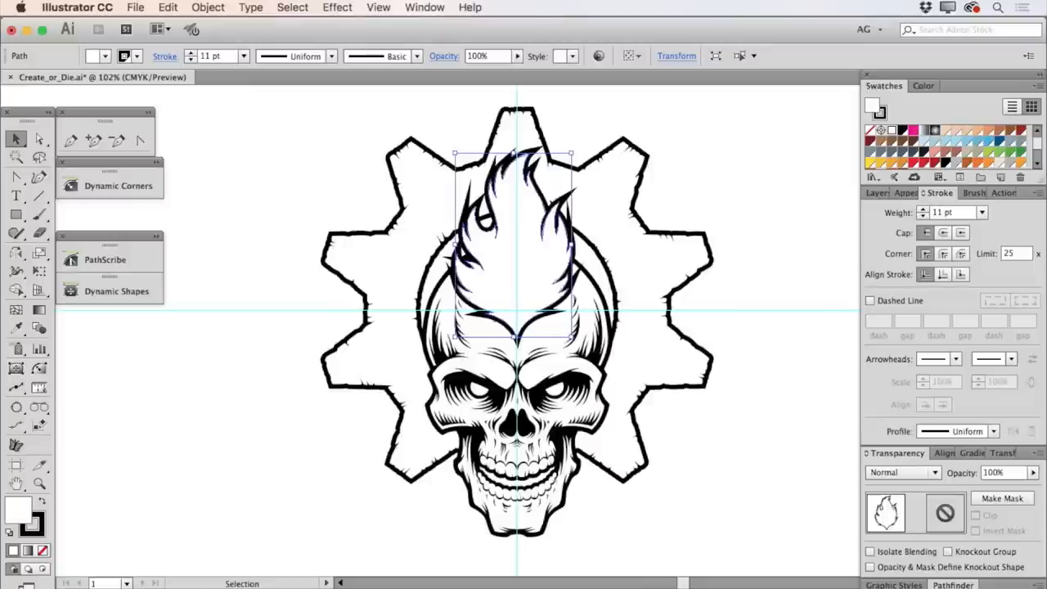
pyautogui.click(878, 192)
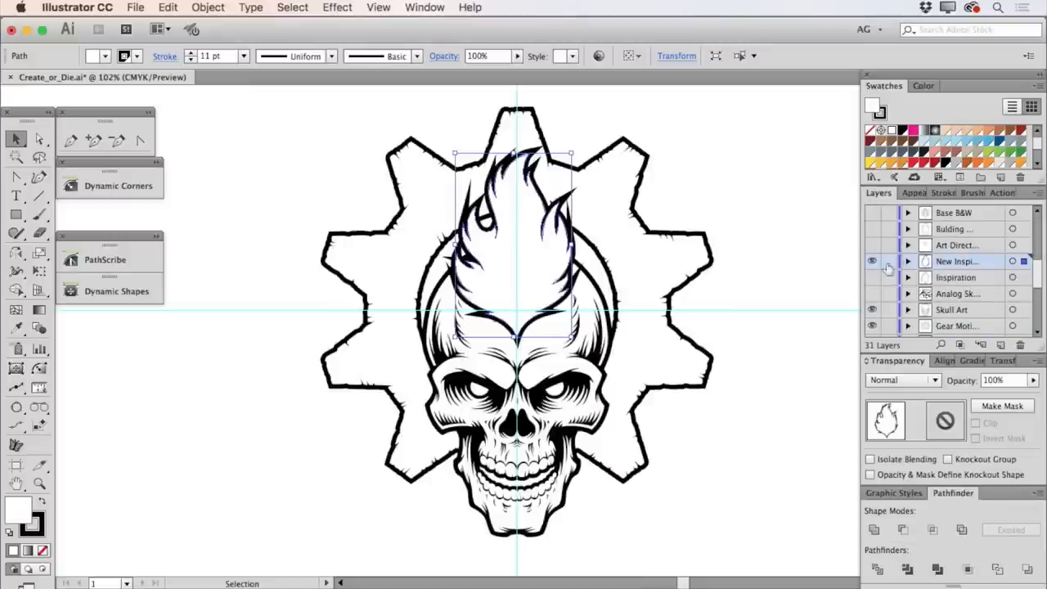
pyautogui.click(871, 260)
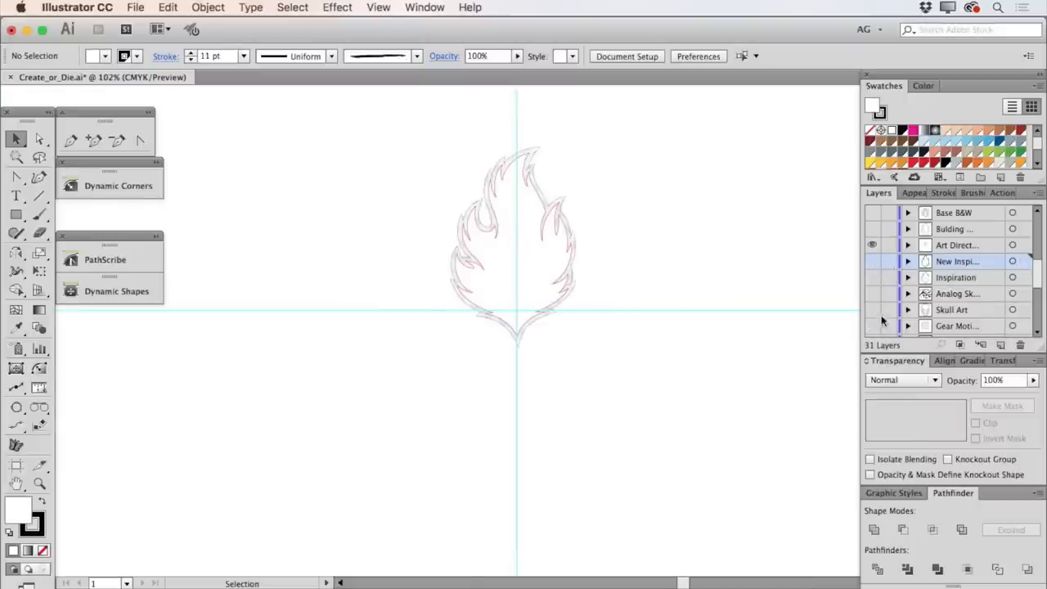
# Zoom in on the flame sketch, deselect the outline, and bring back the black-and-white badge linework.
pyautogui.scroll(-3)
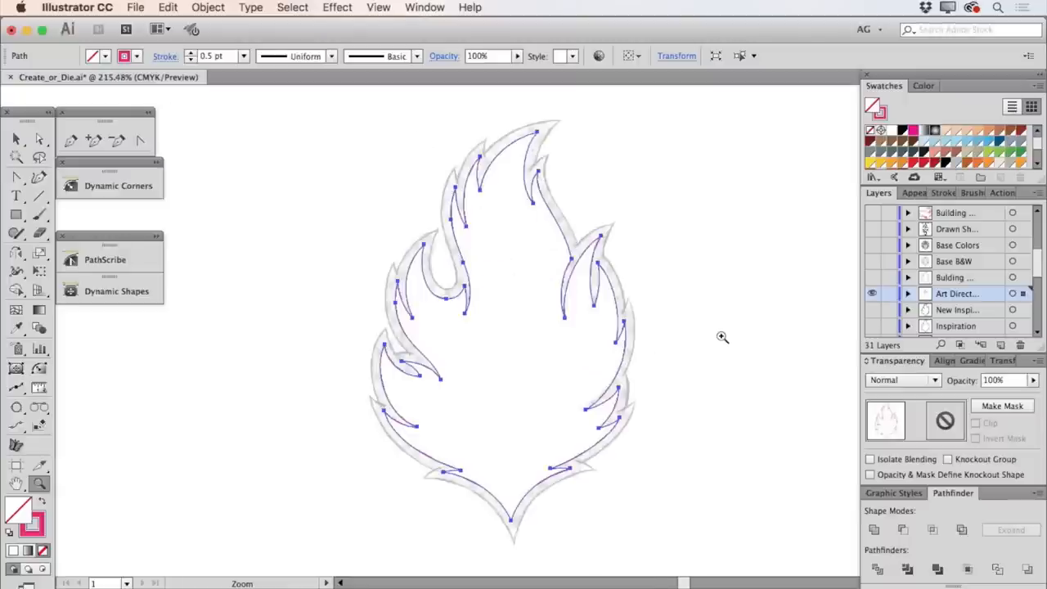
pyautogui.click(720, 337)
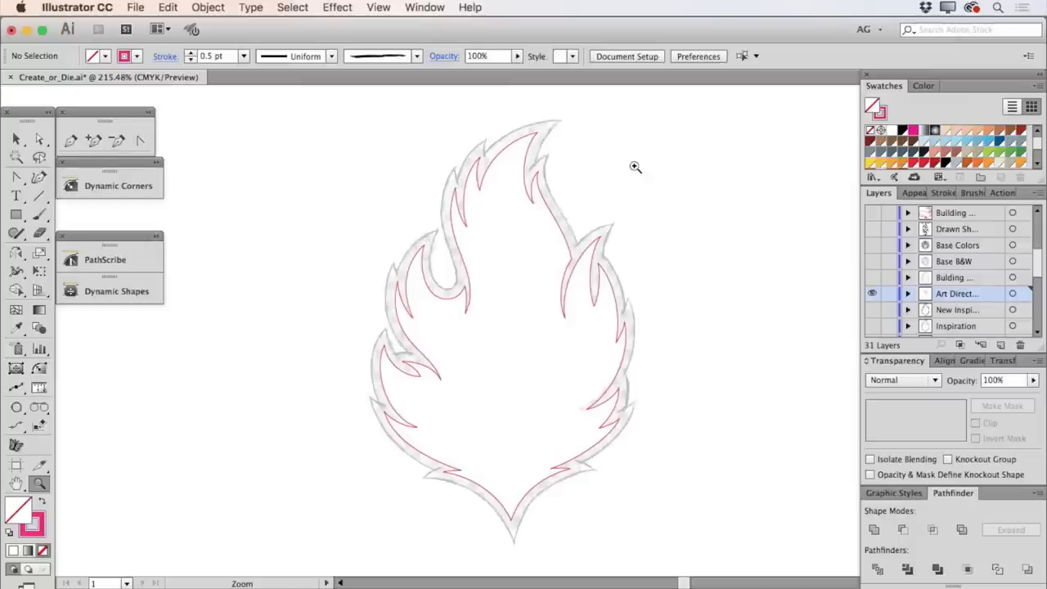
pyautogui.moveTo(635, 162)
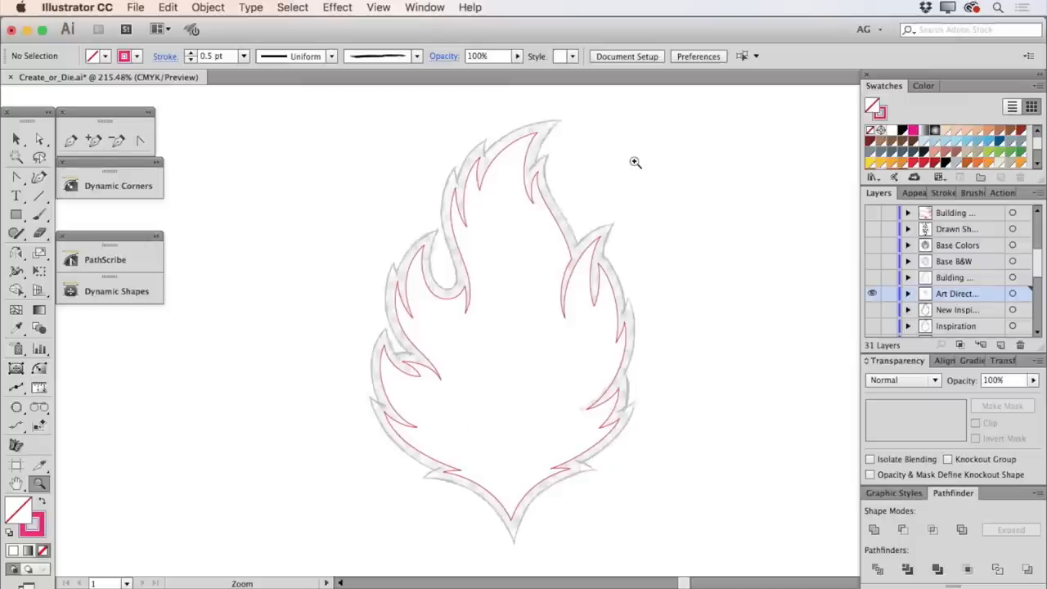
pyautogui.click(872, 277)
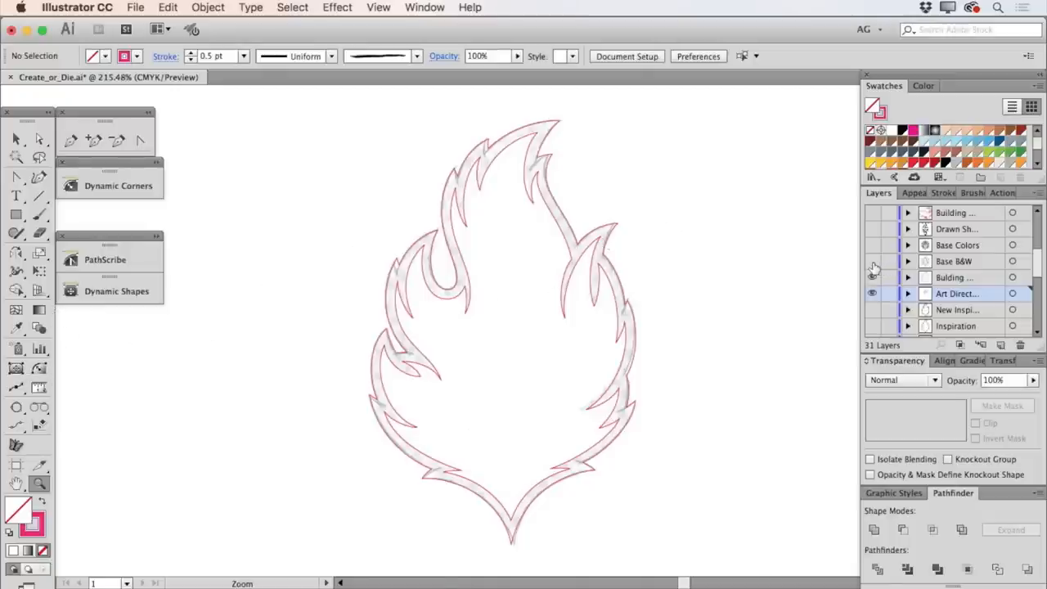
pyautogui.click(872, 261)
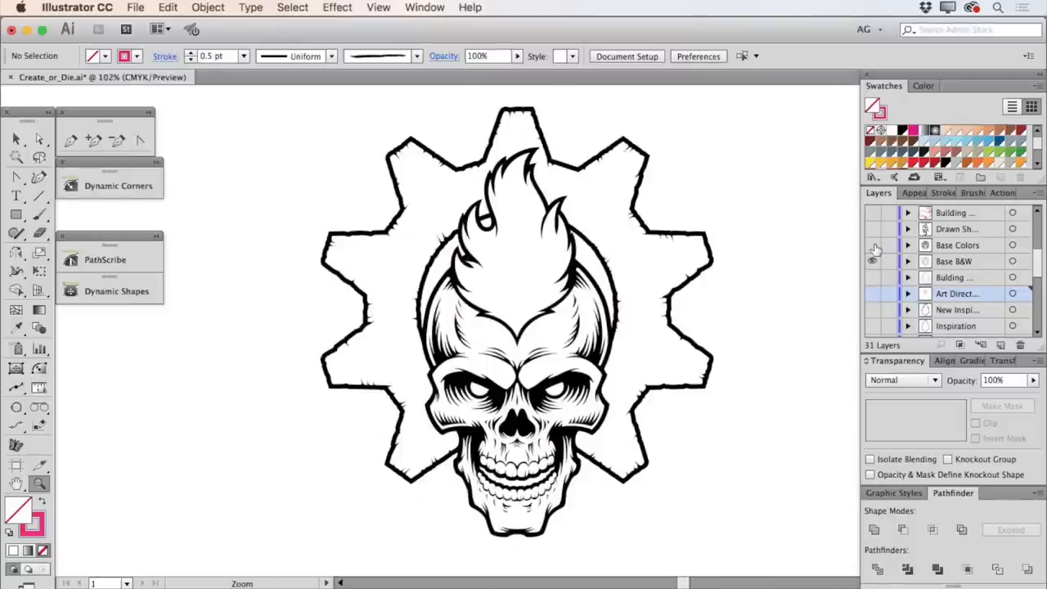
# Show the Base Colors layer, hide the separate B&W line layer, and move the panel off the skull.
pyautogui.click(872, 245)
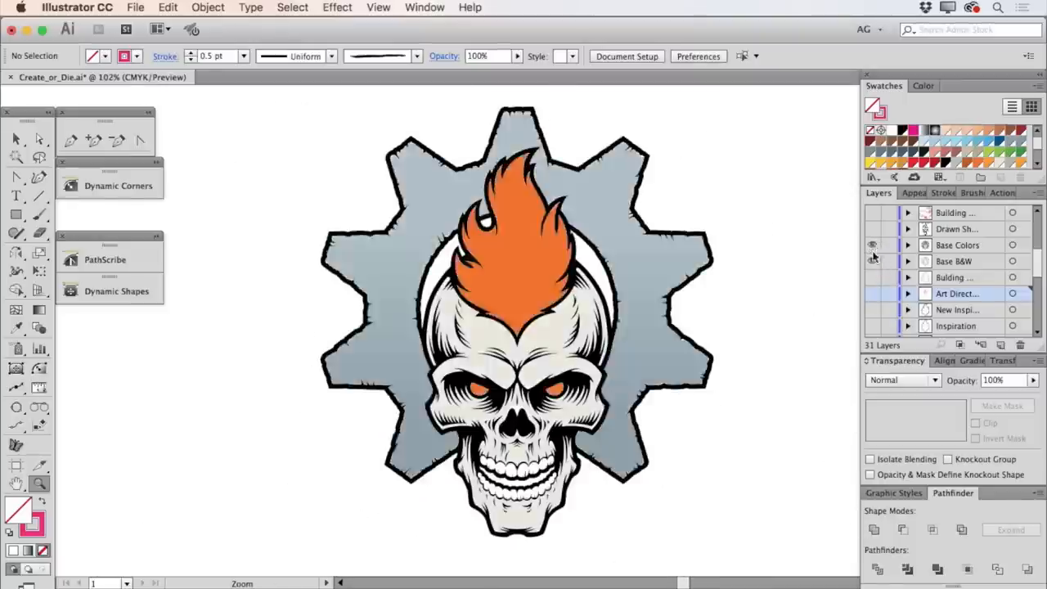
pyautogui.click(872, 261)
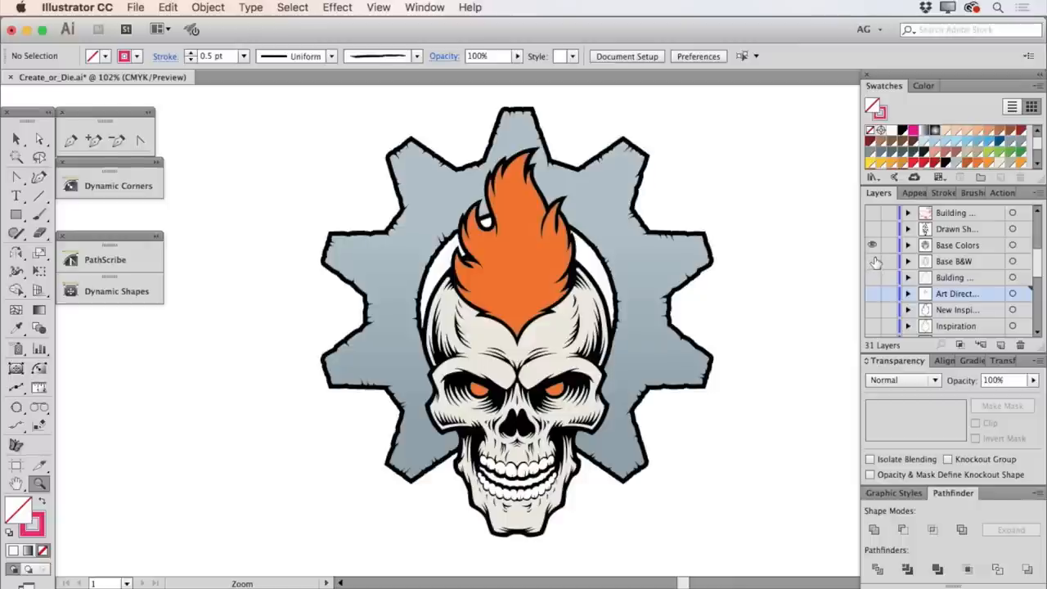
pyautogui.moveTo(903, 283)
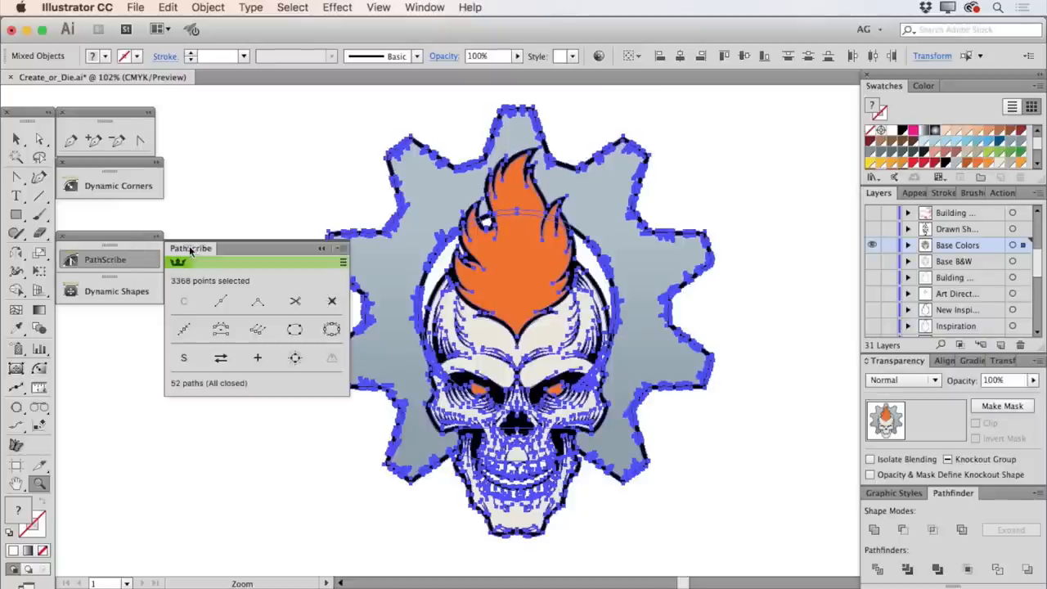
pyautogui.moveTo(191, 248); pyautogui.dragTo(131, 347)
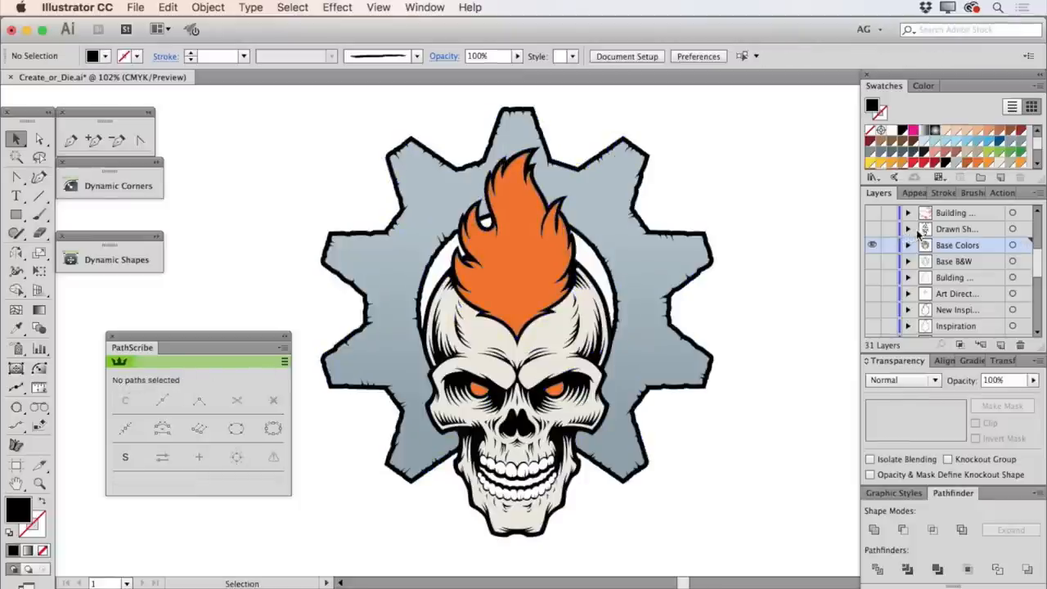
# Show the Drawn Shading layer, hide its rough sketch lines, and toggle the finished skull shading.
pyautogui.click(872, 229)
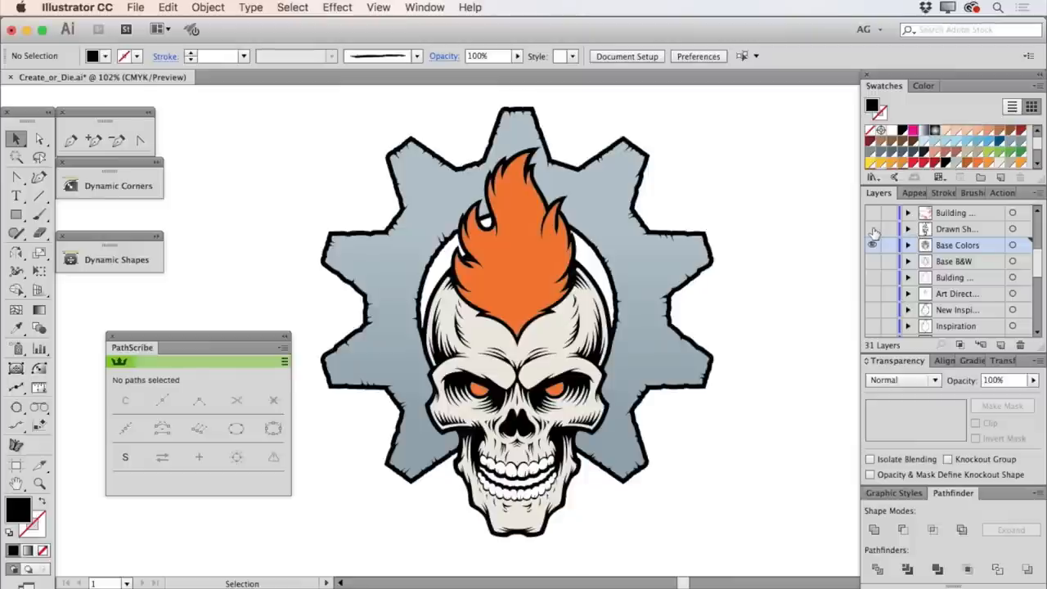
pyautogui.click(872, 230)
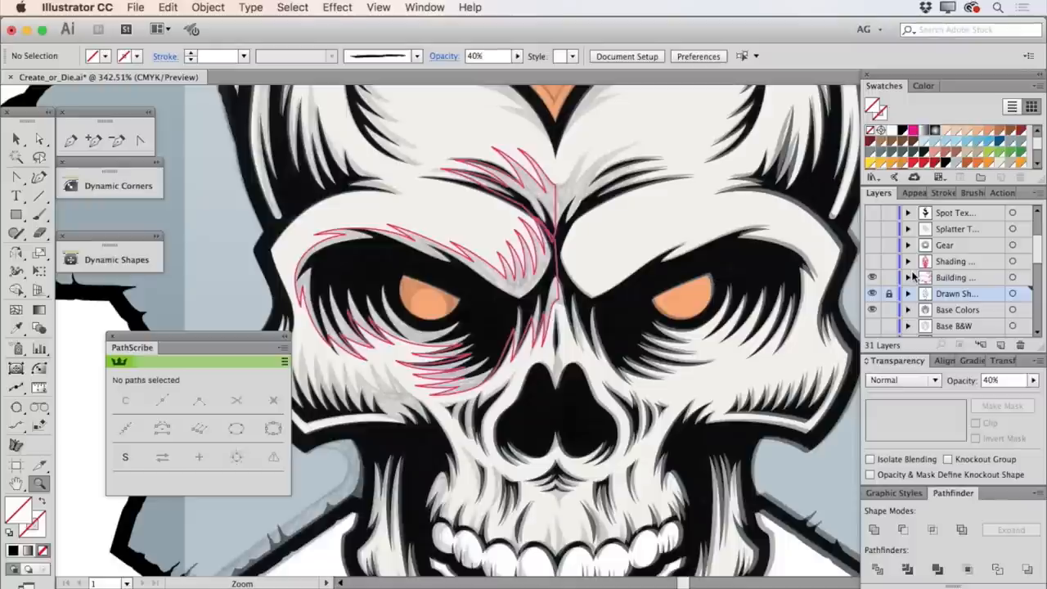
pyautogui.click(888, 293)
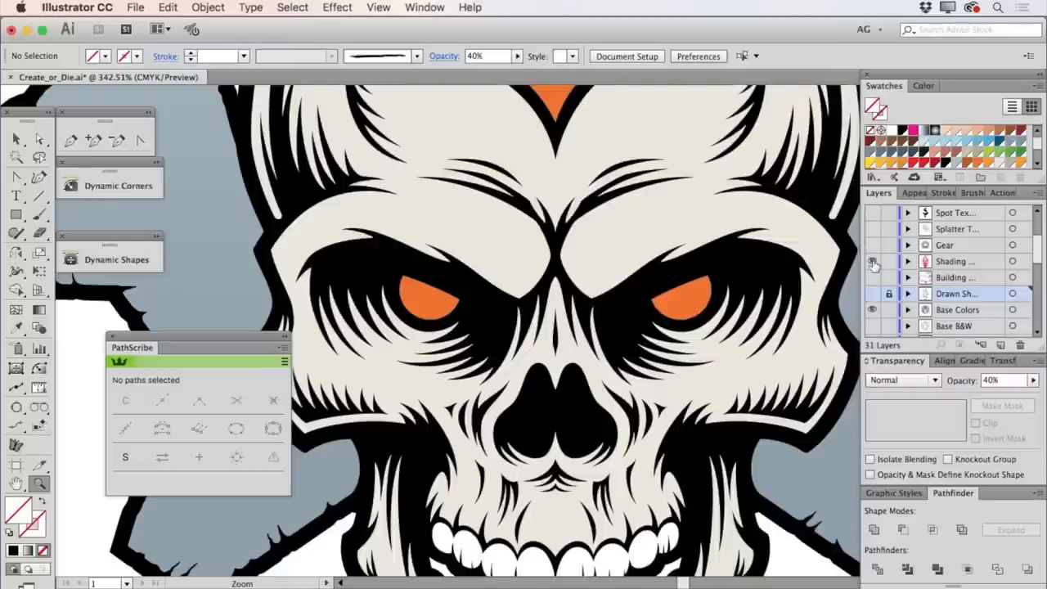
pyautogui.click(871, 261)
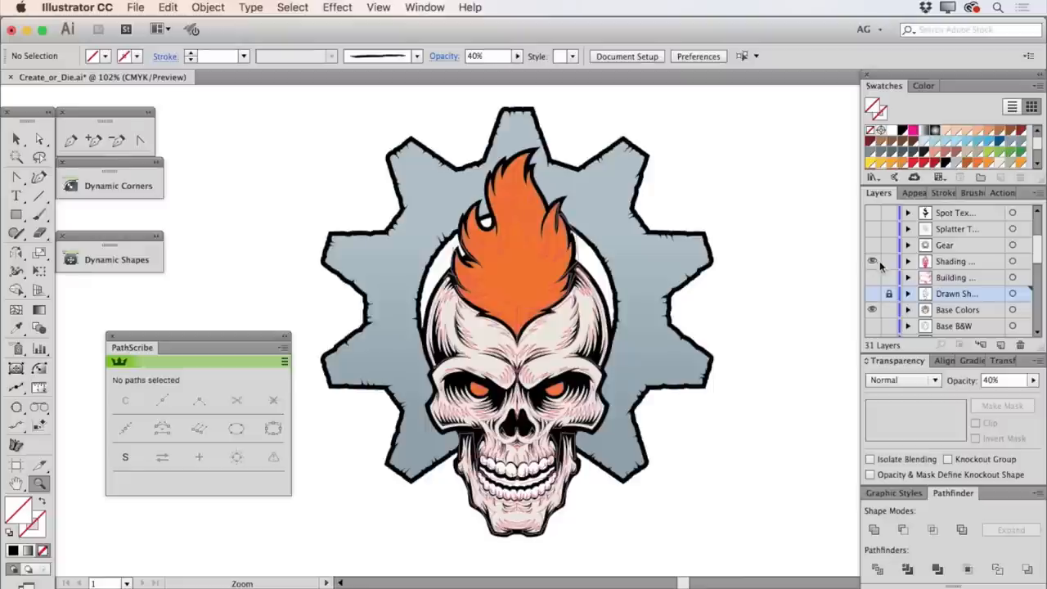
pyautogui.click(872, 261)
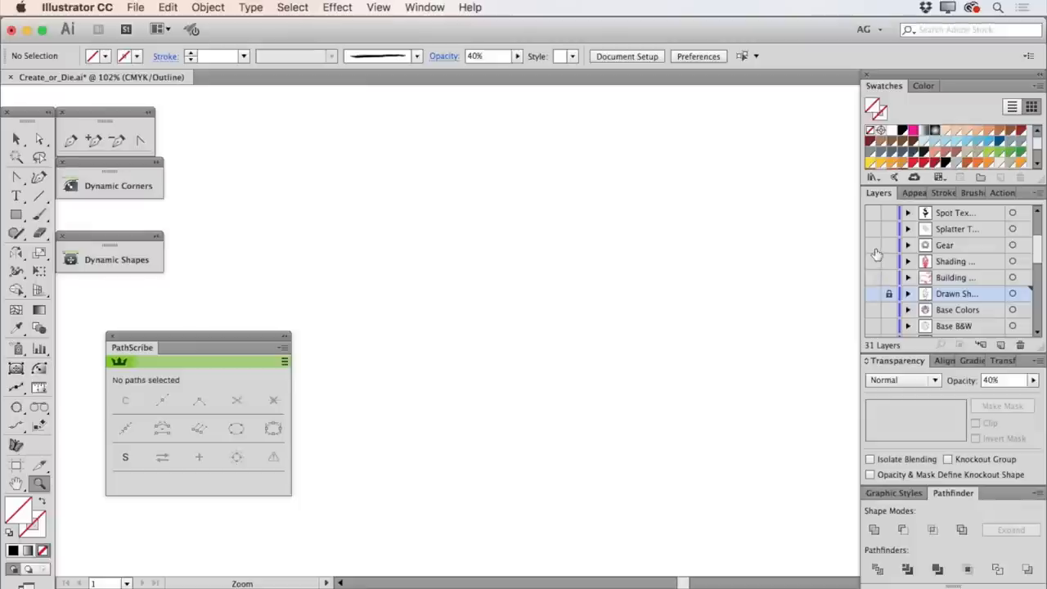
# Turn on the Gear, Skull, Type and Spark layers, deselecting the background rectangle along the way.
pyautogui.click(873, 245)
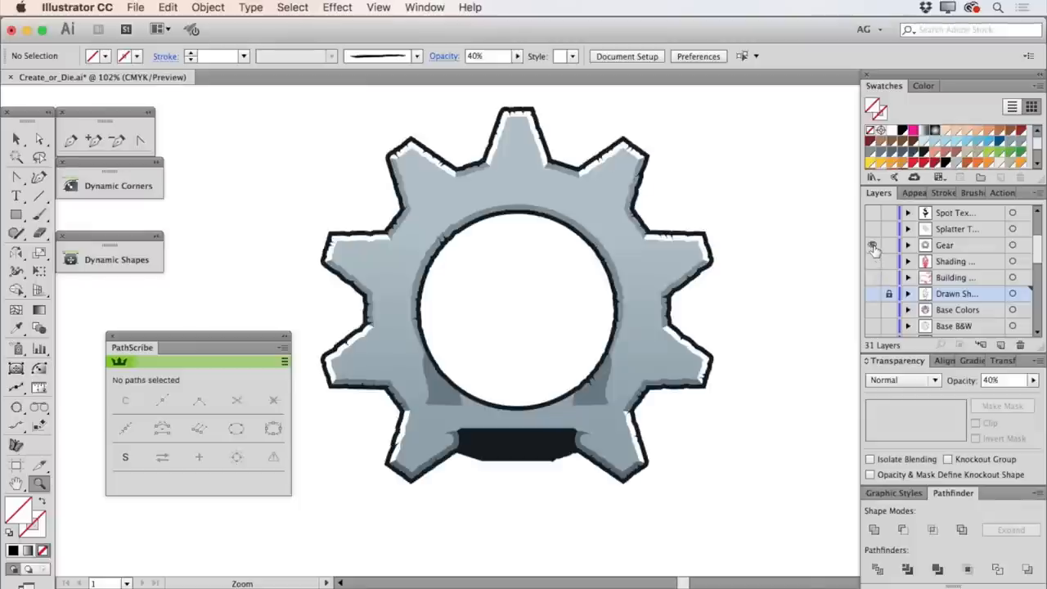
pyautogui.click(873, 244)
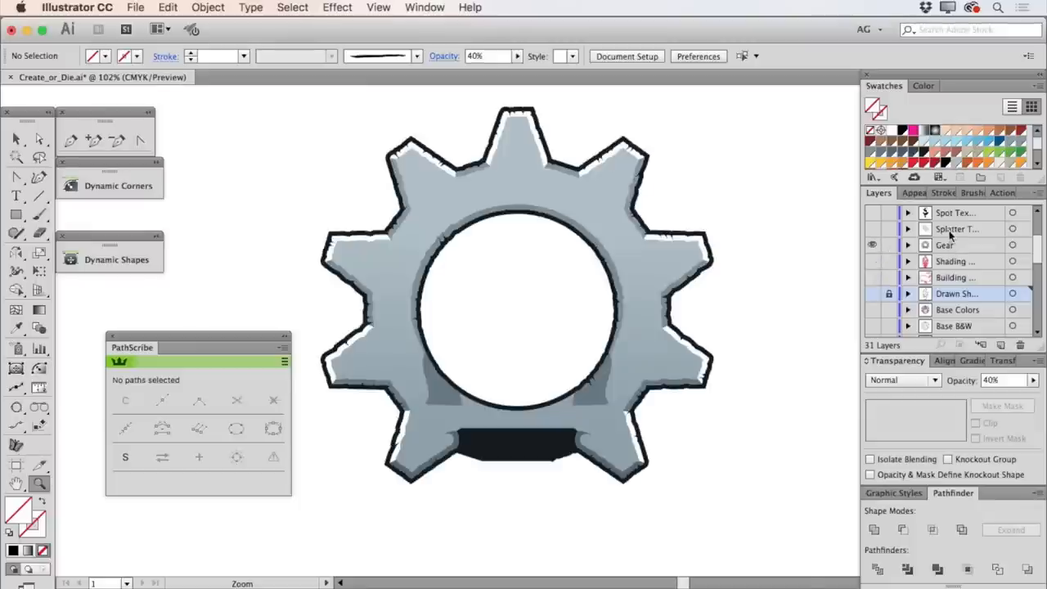
pyautogui.scroll(3)
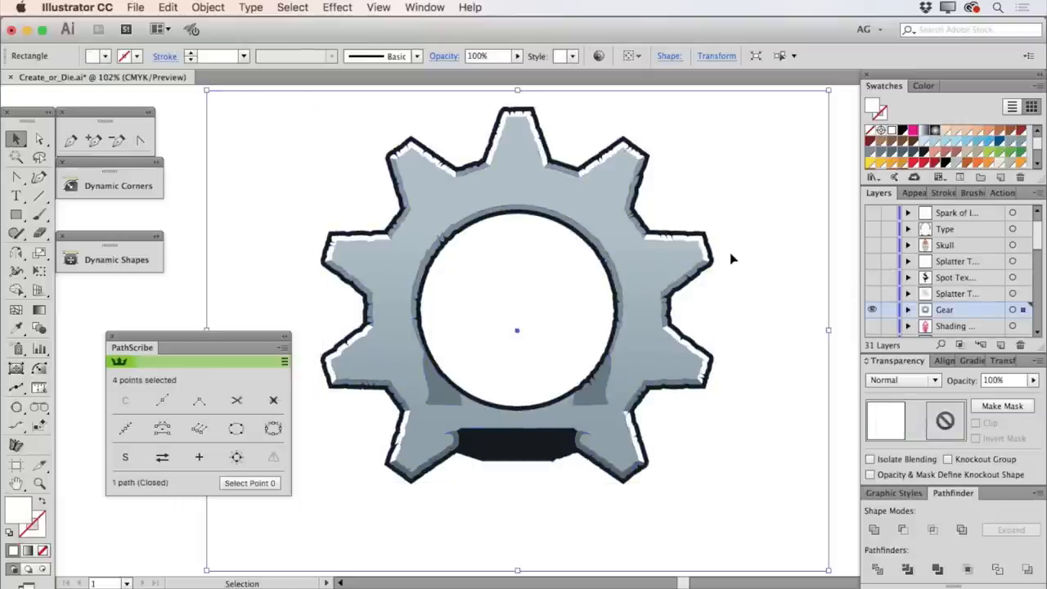
pyautogui.click(732, 259)
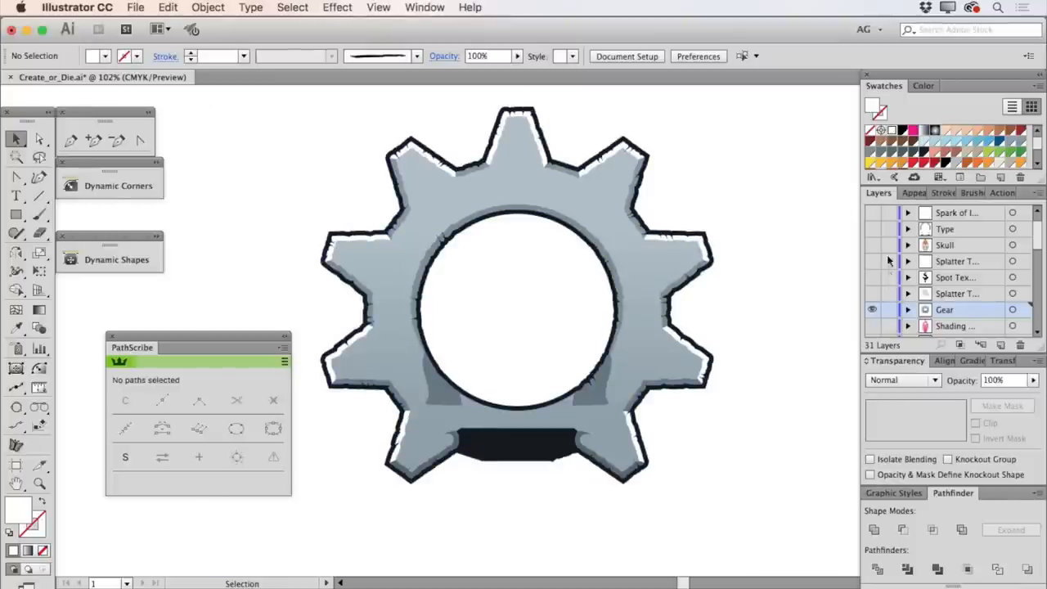
pyautogui.click(871, 244)
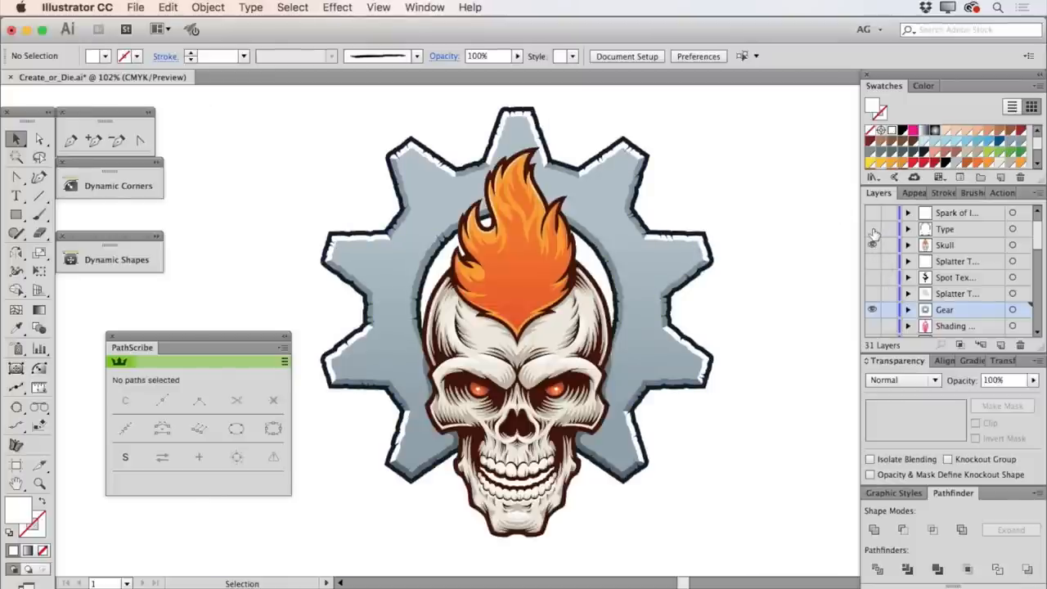
pyautogui.click(872, 229)
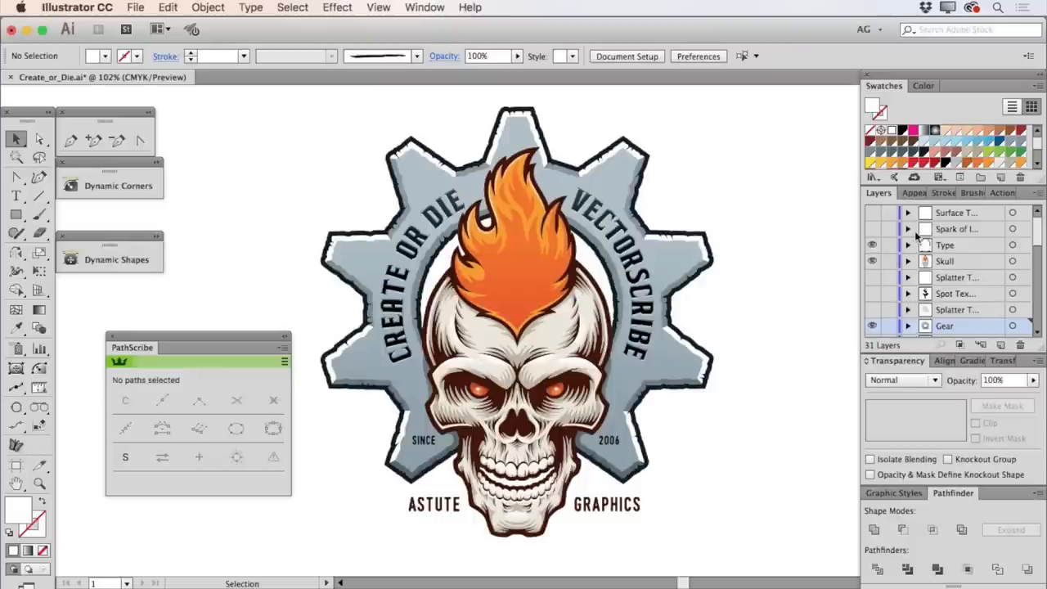
pyautogui.click(871, 229)
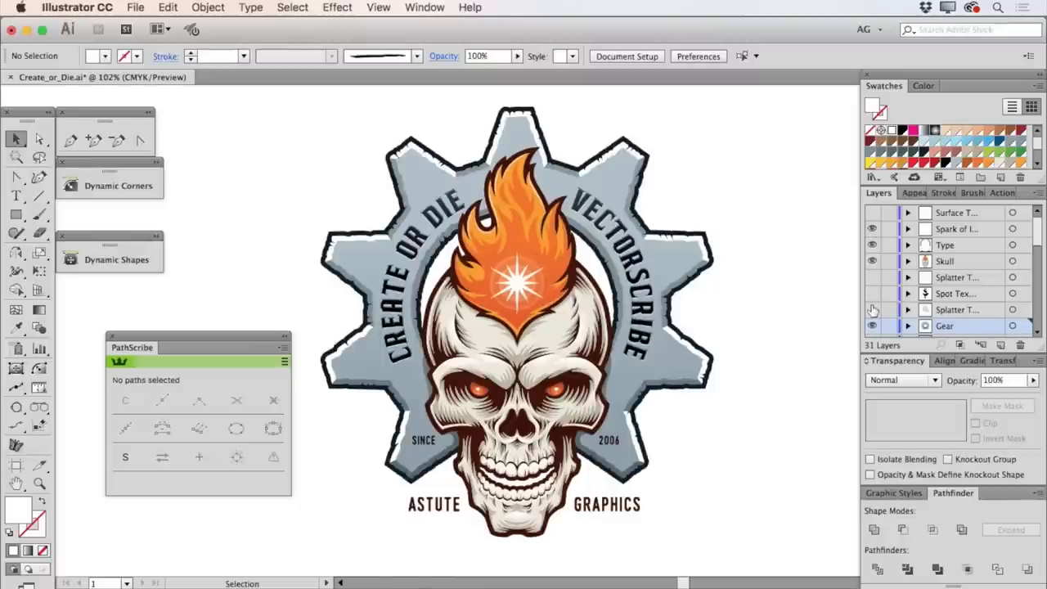
# Turn on the Splatter Texture, Spot Texture and Surface Texture layers.
pyautogui.click(871, 310)
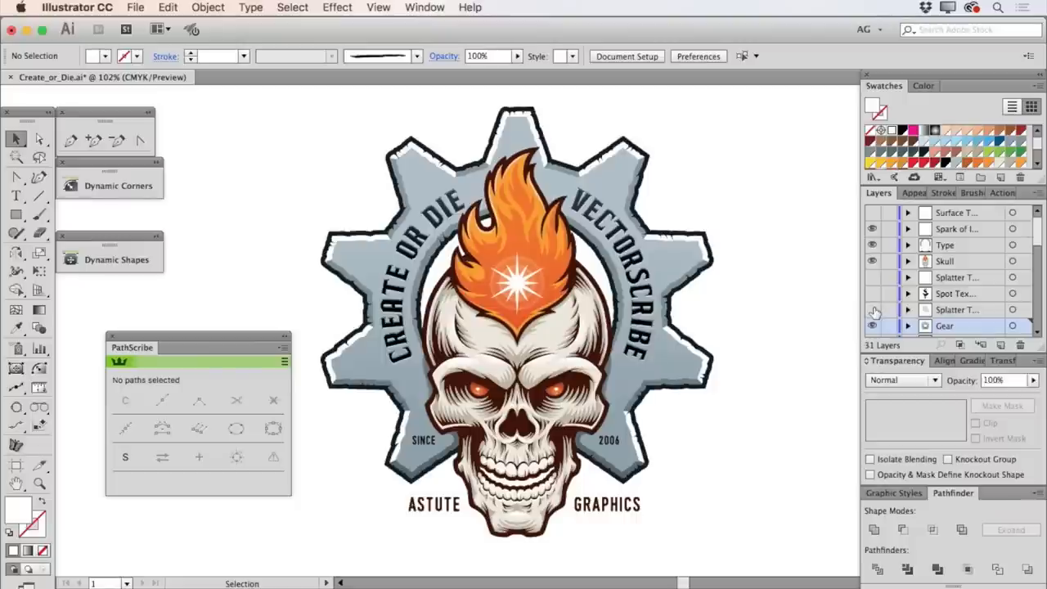
pyautogui.click(872, 309)
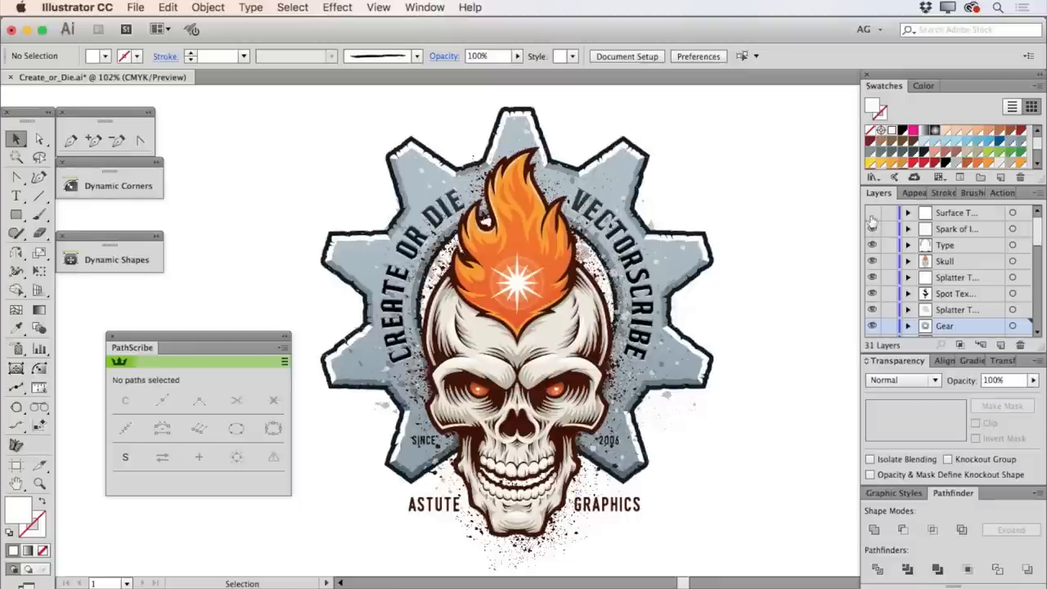
pyautogui.click(872, 212)
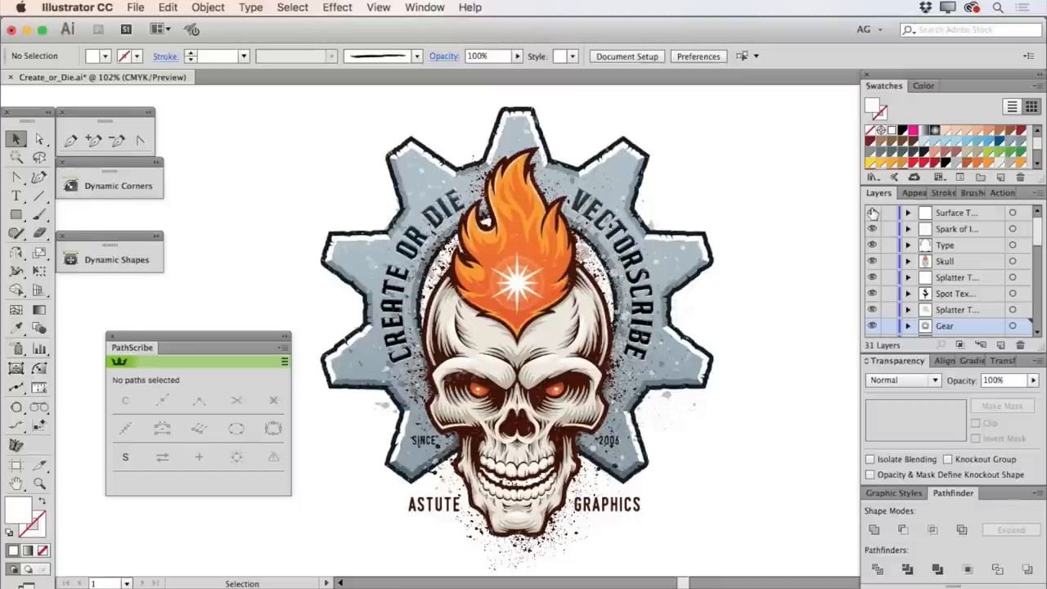